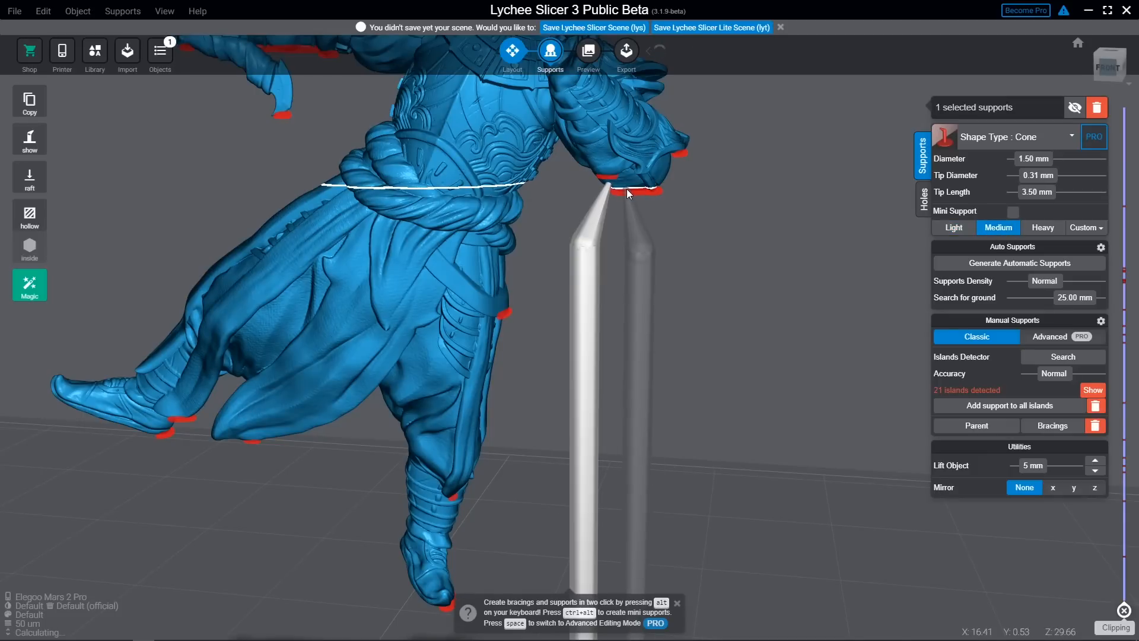
- Adjust the support shape and density settings for the warrior's orange cone supports
click(1043, 228)
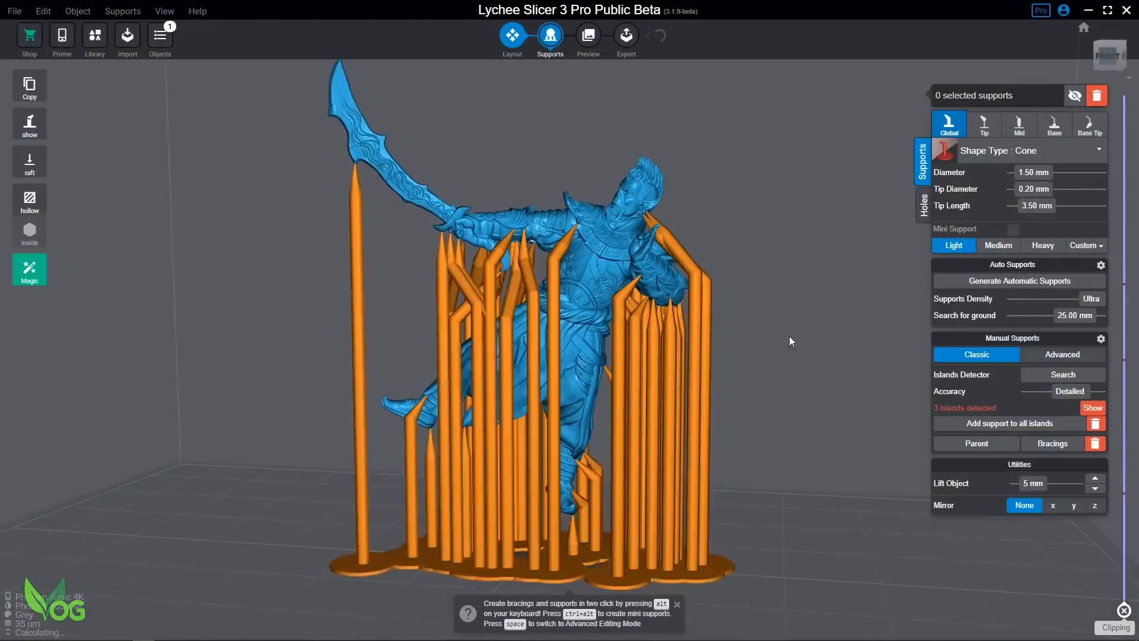
click(1061, 355)
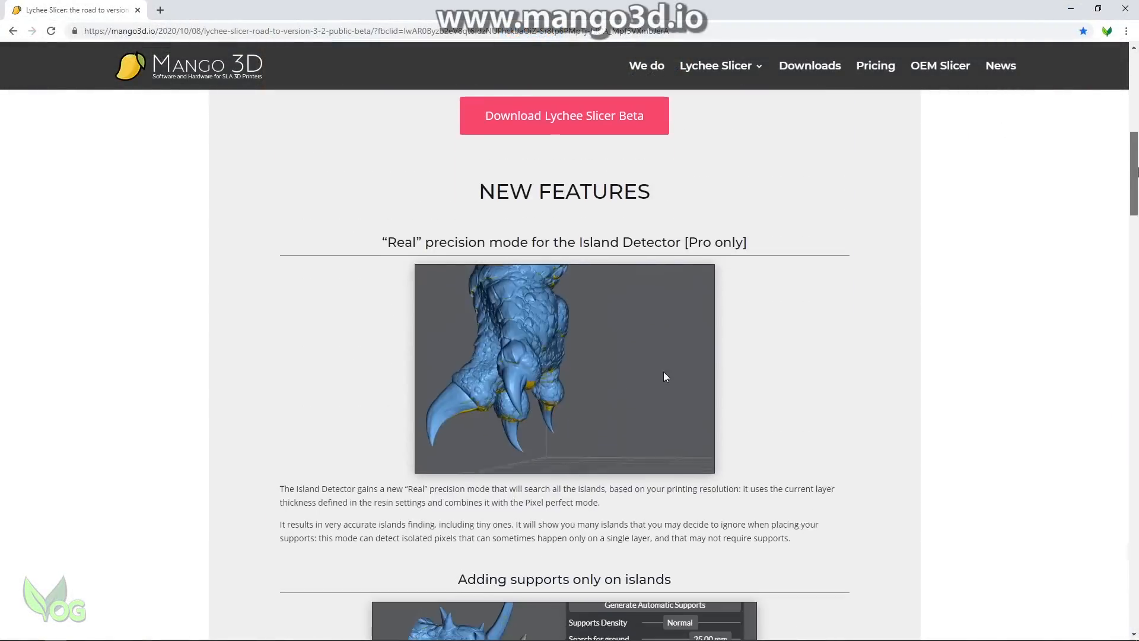
- Scroll through the Lychee Slicer 3.2 blog post, Pro comparison table and compatibility list
scroll(down, 3)
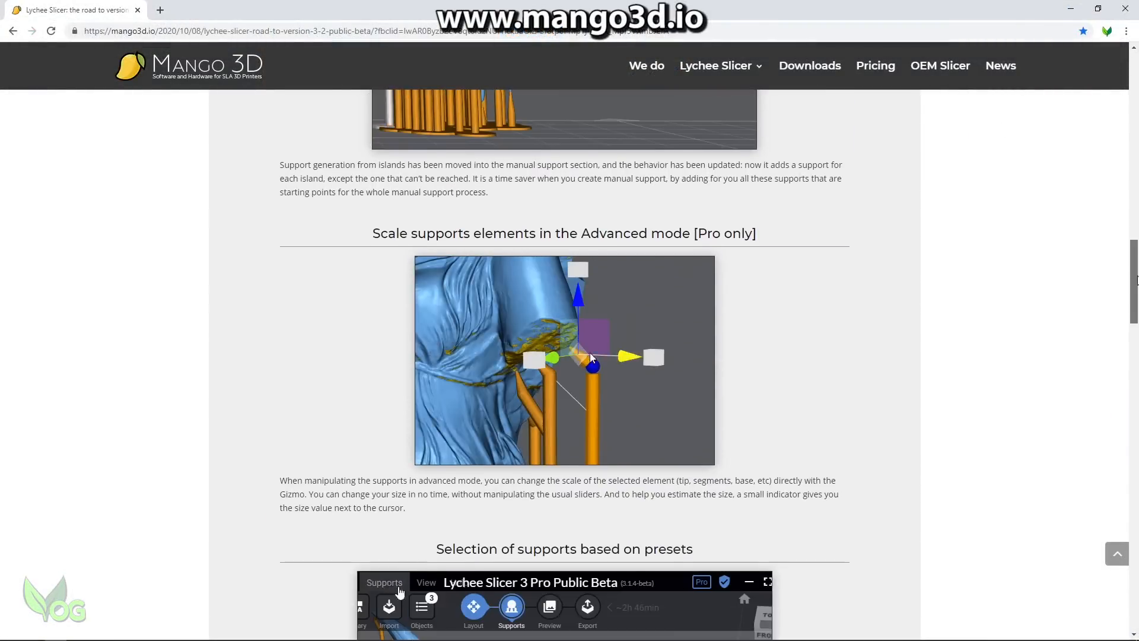
scroll(down, 3)
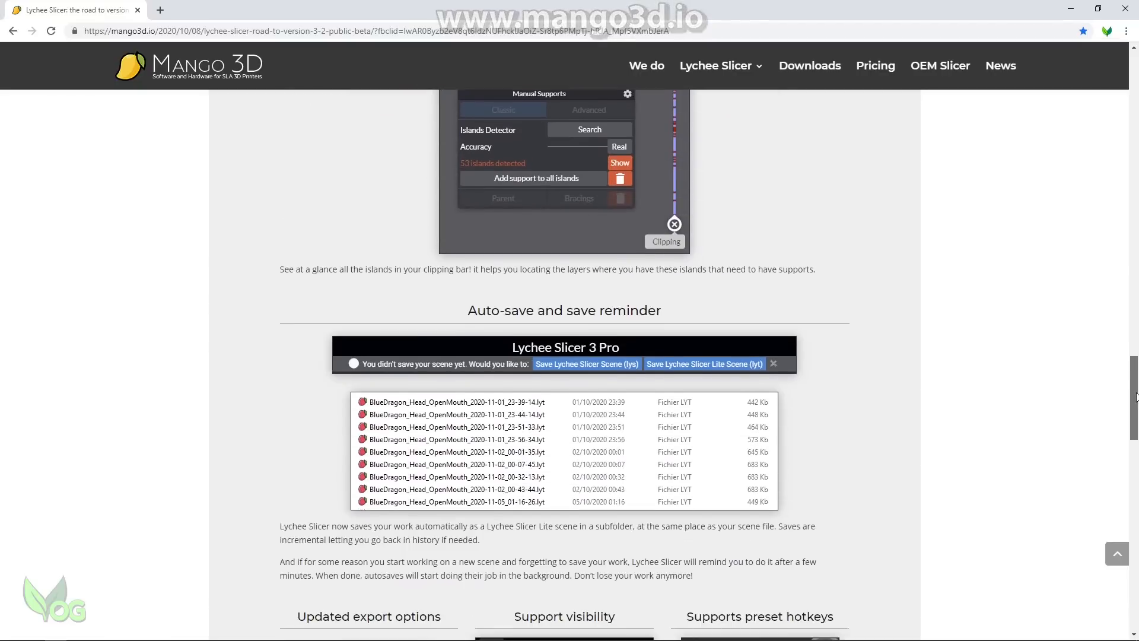
scroll(up, 3)
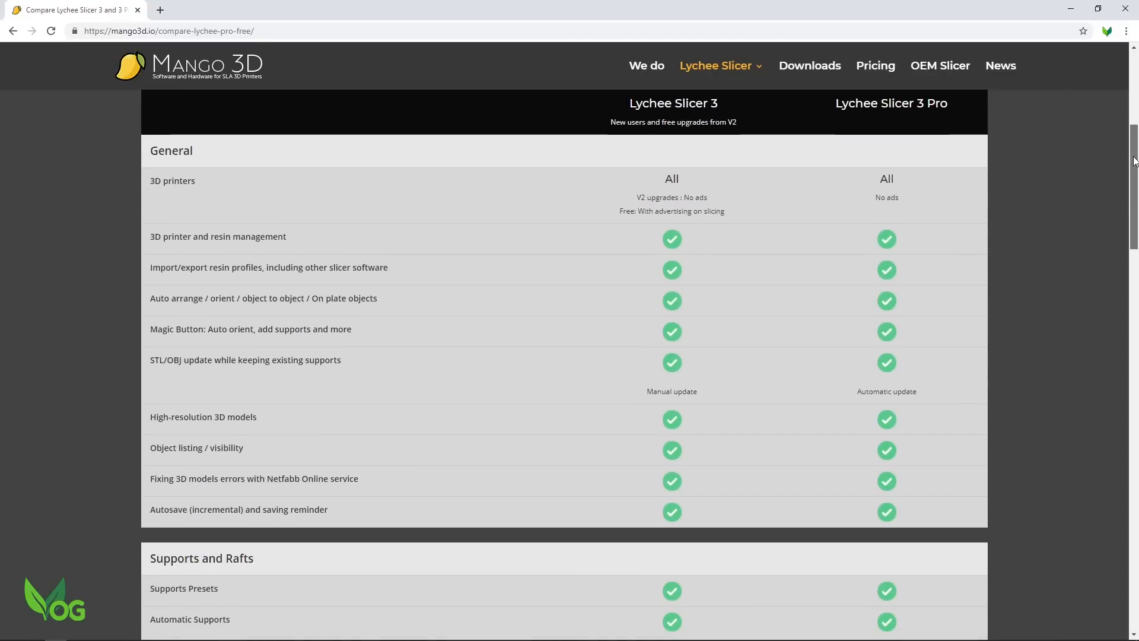
scroll(down, 3)
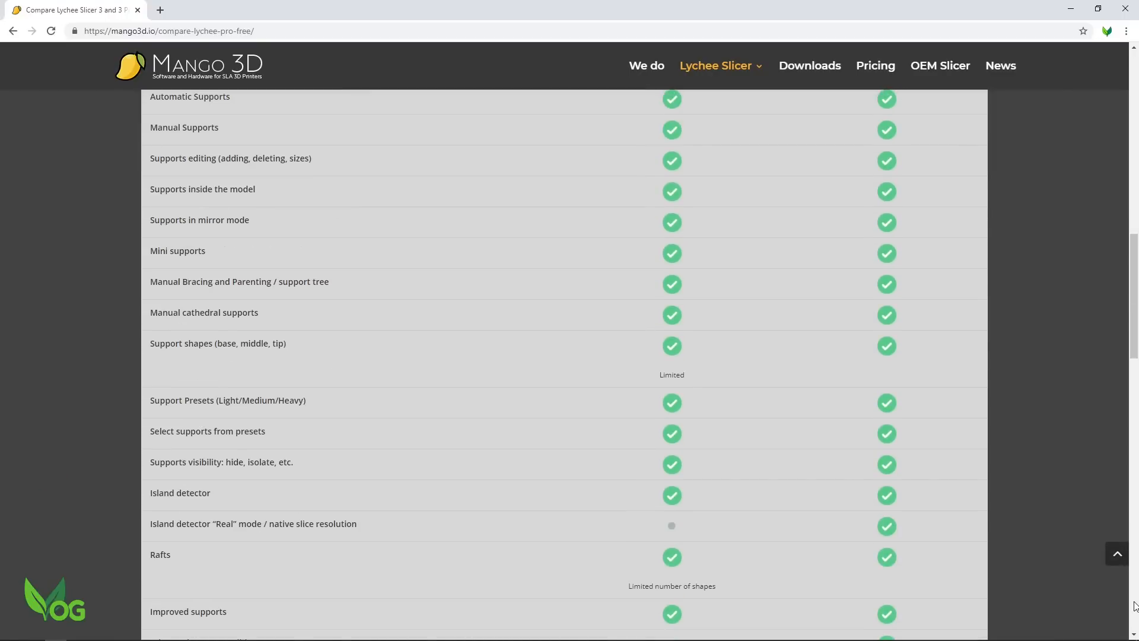
scroll(down, 3)
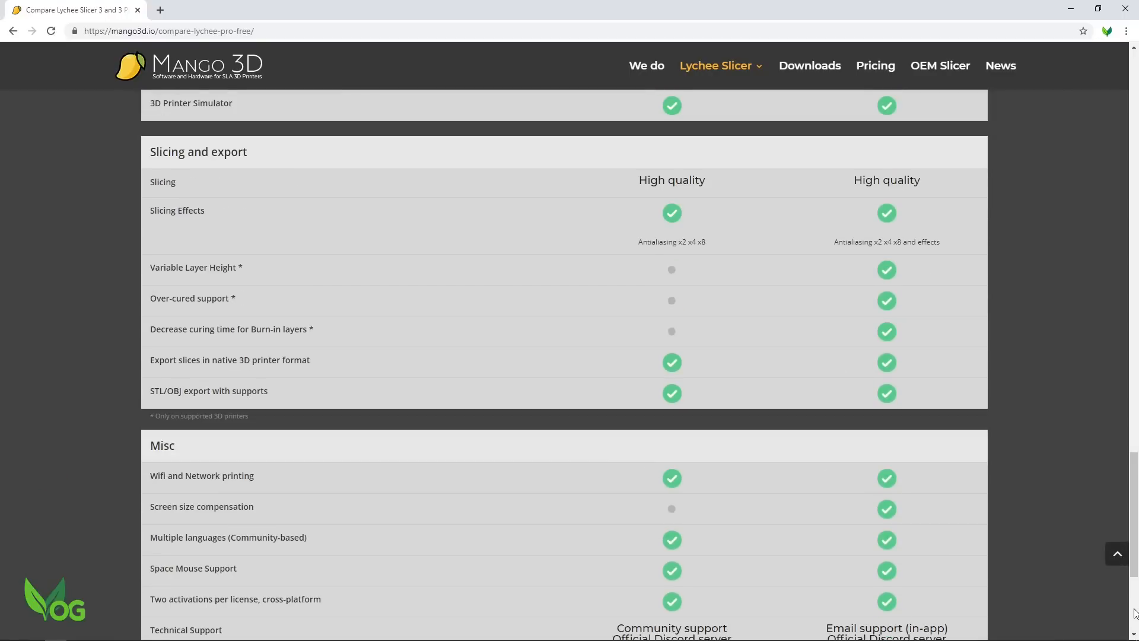
- Go to the Mango 3D Downloads page and run the Lychee Slicer installer to completion
click(875, 65)
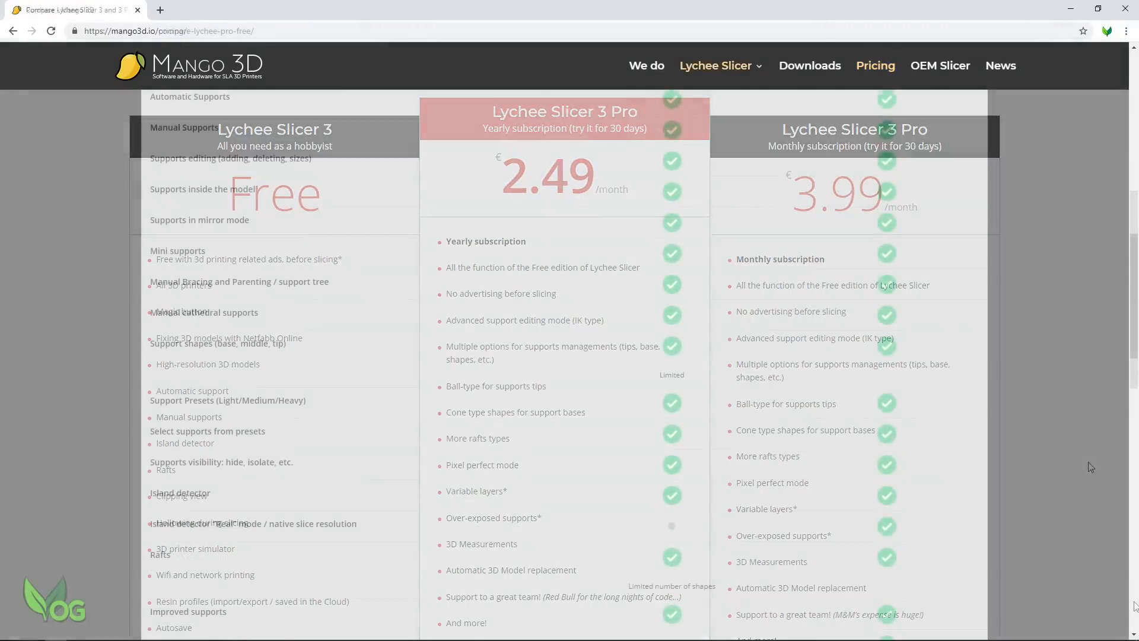
scroll(down, 3)
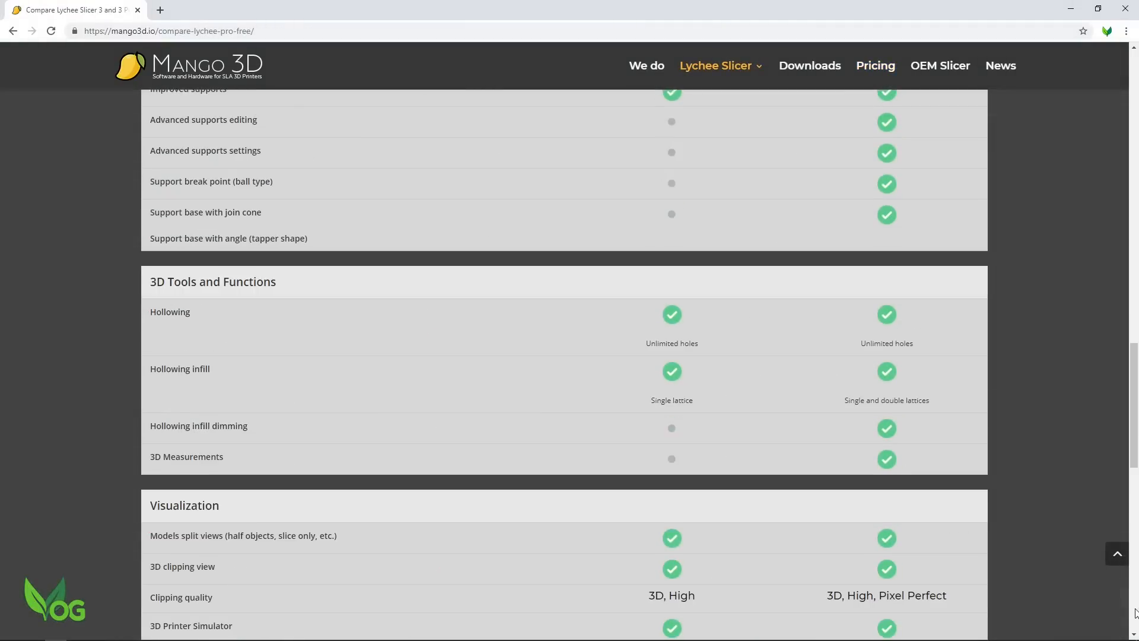
scroll(down, 3)
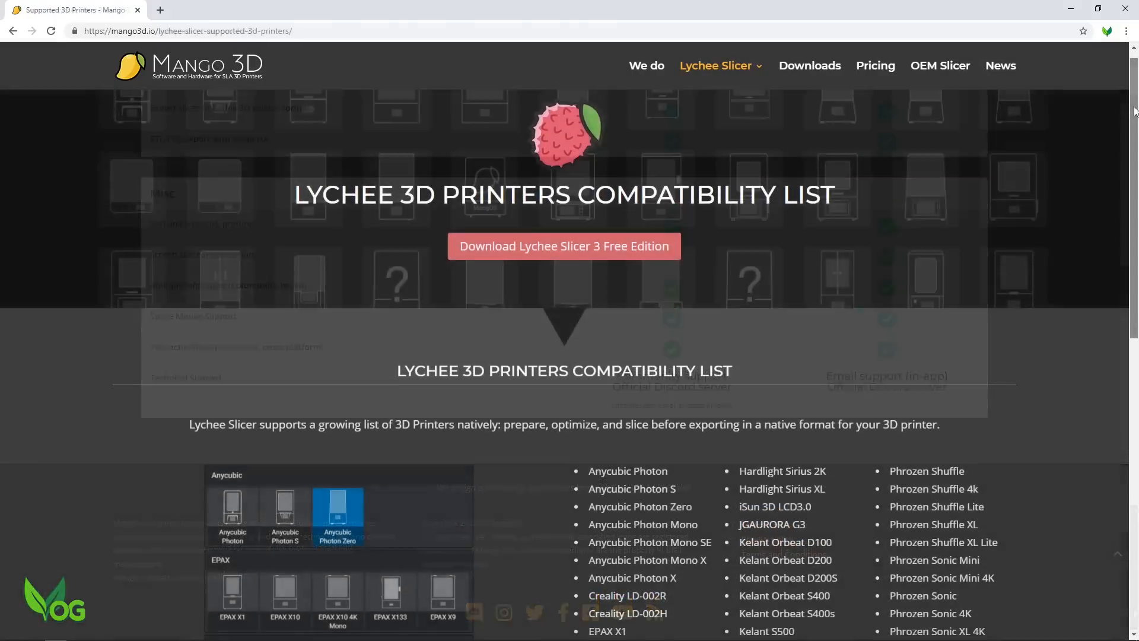
scroll(down, 3)
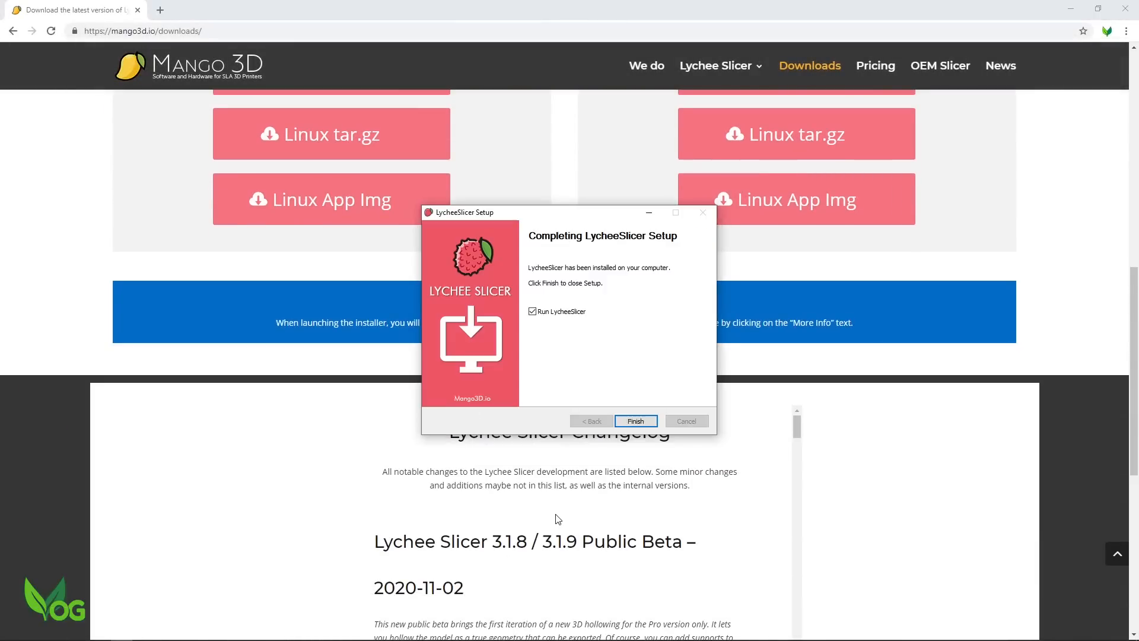
- Launch Lychee Slicer, register, and choose the Elegoo Mars 2 Pro printer for an empty plate
click(634, 420)
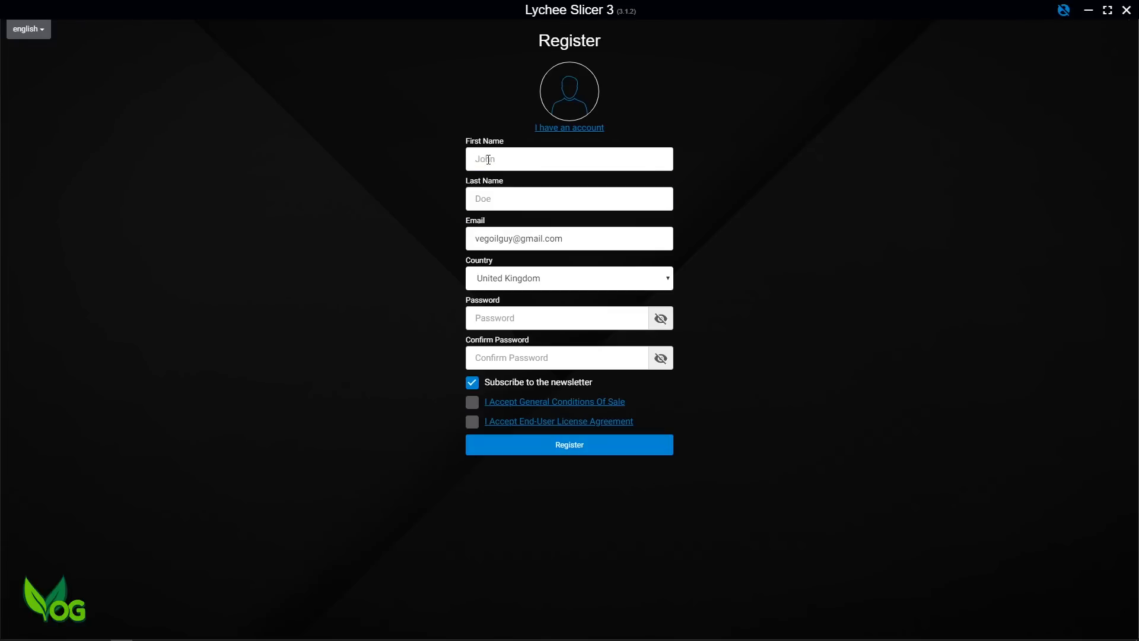
click(569, 445)
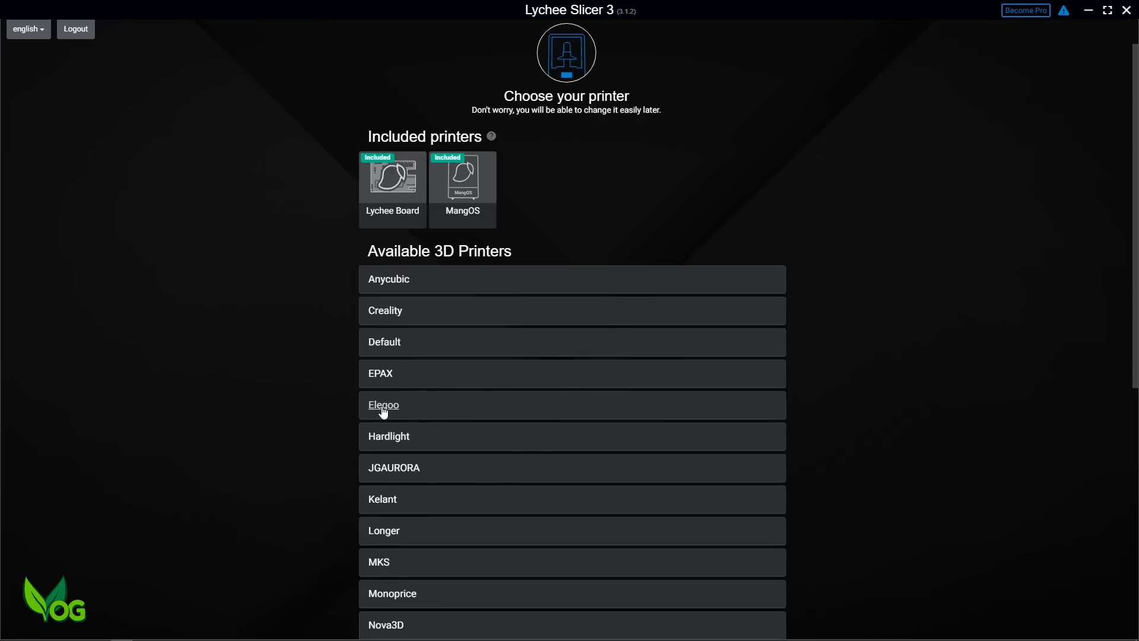
click(383, 405)
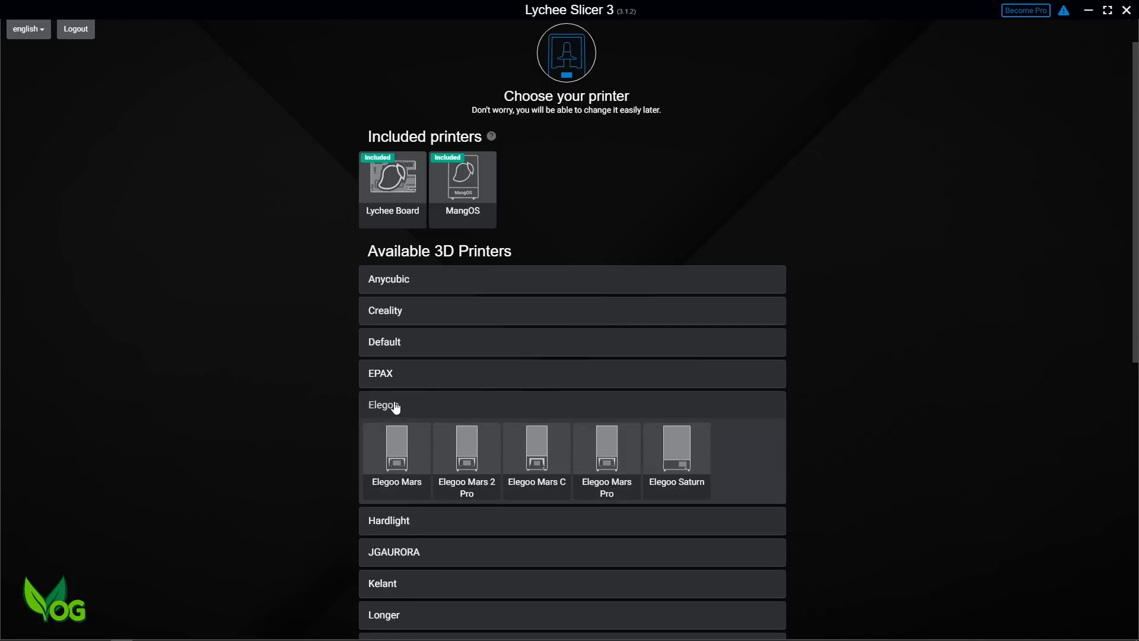
click(466, 454)
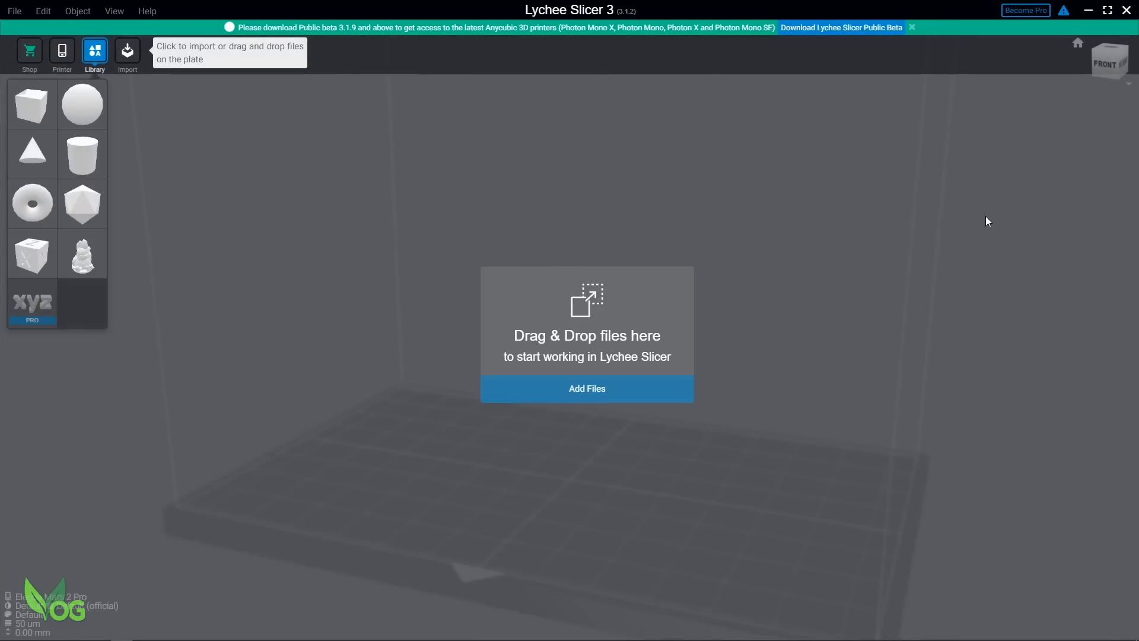
- Download the public beta installer and close the running slicer so it installs over it
click(841, 28)
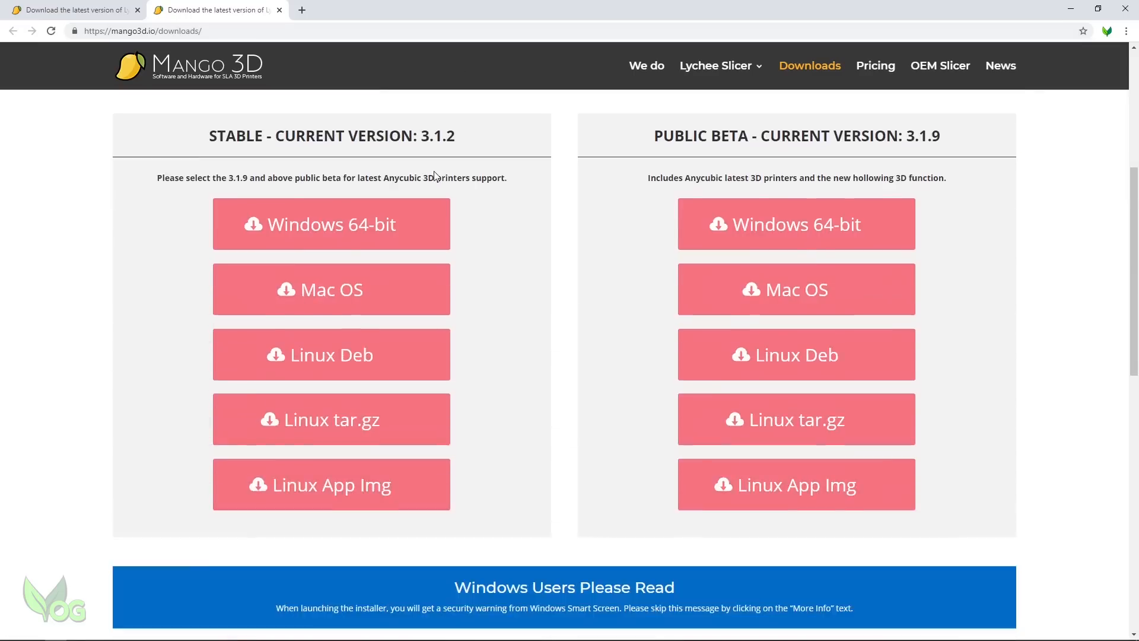
scroll(up, 3)
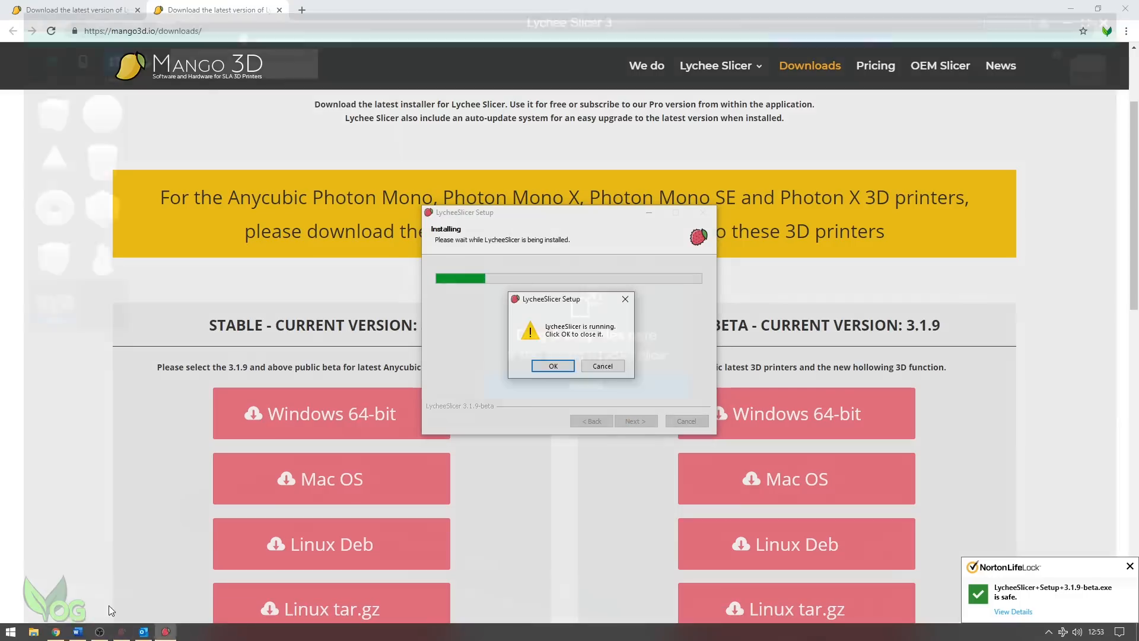
click(552, 365)
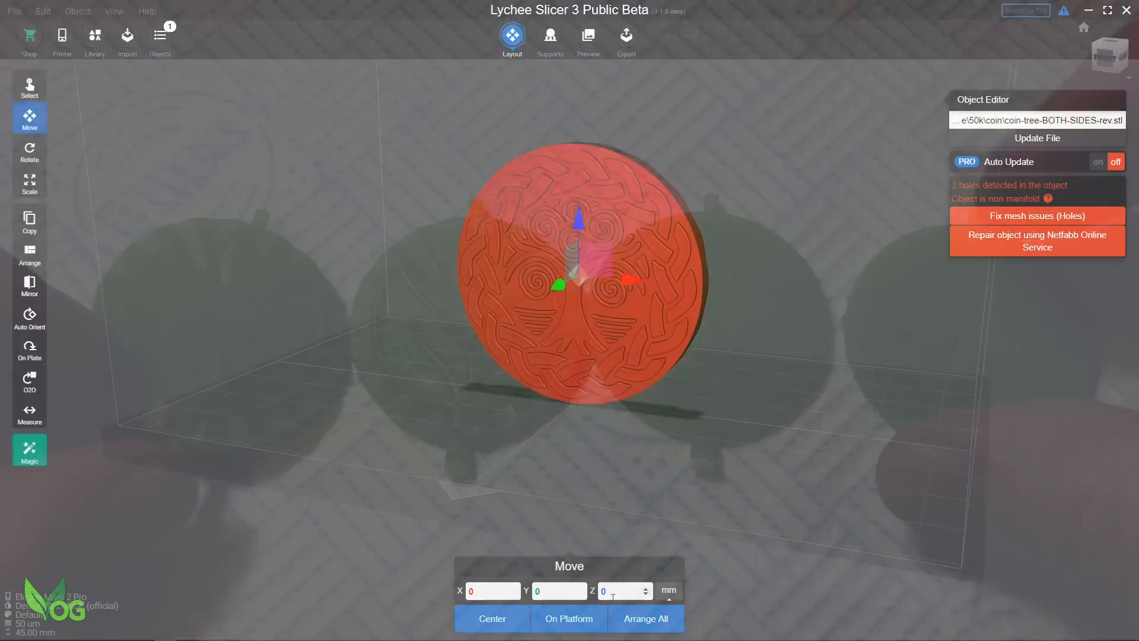
- Rotate the coin 180° about Z so its VOG 50K face shows
click(29, 151)
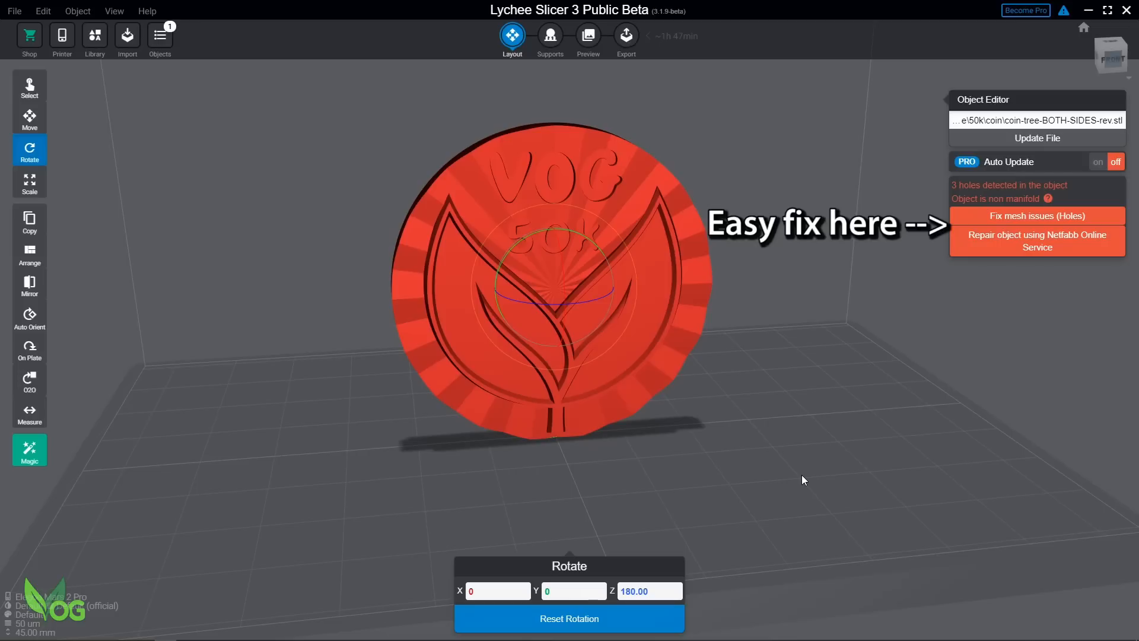
mouse_move(1037, 241)
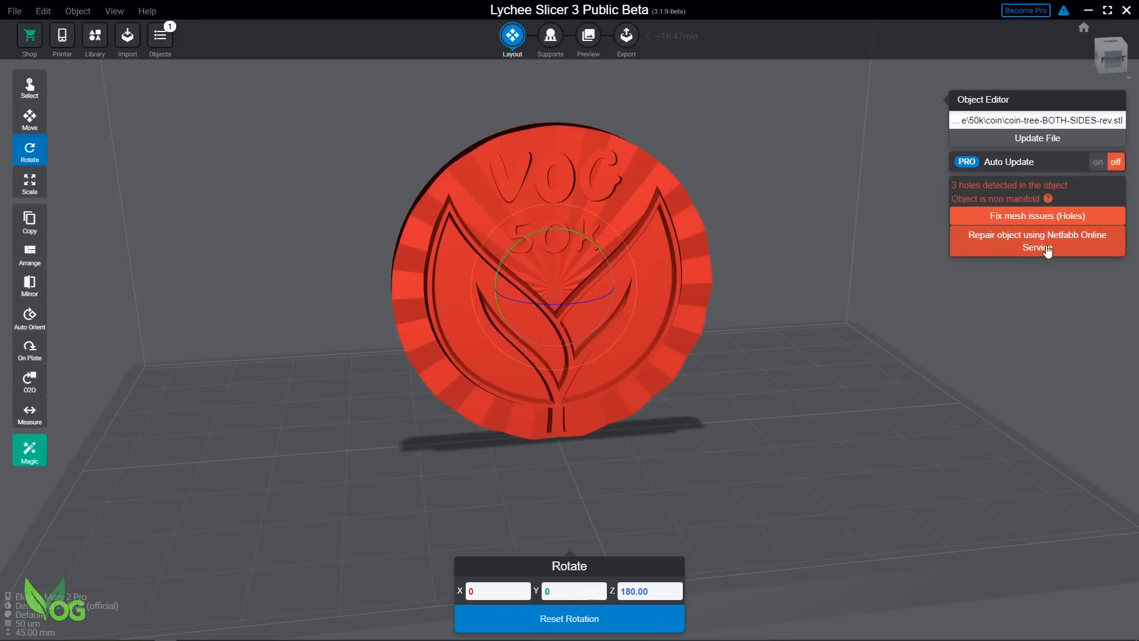
- Repair the coin via the Netfabb online service, signing in with an Autodesk account and accepting the fixed mesh
click(1037, 216)
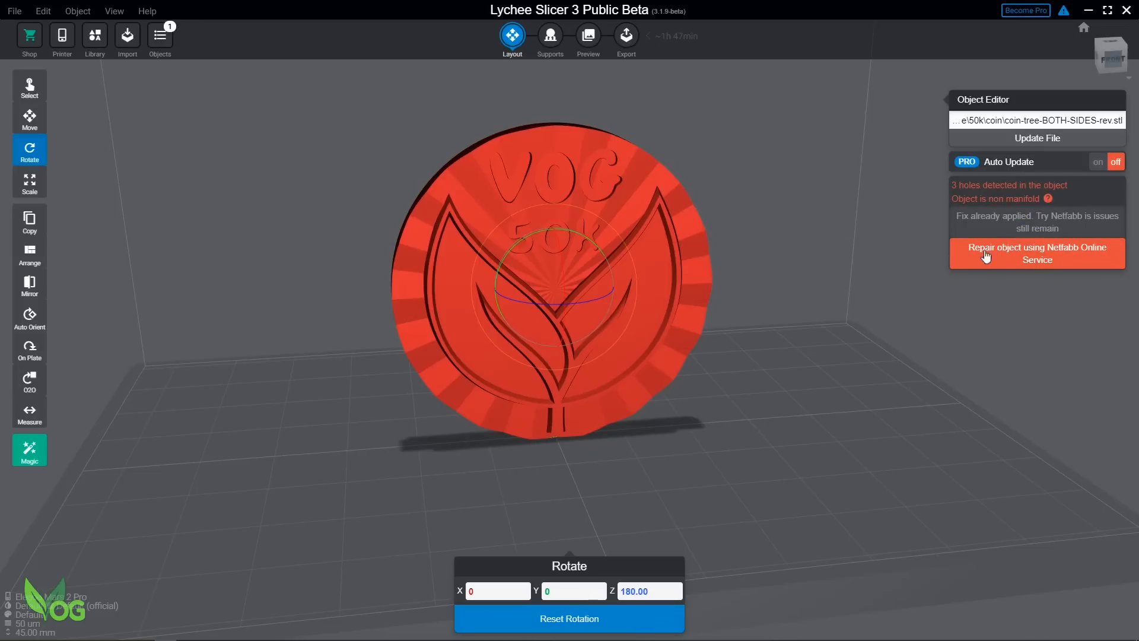
mouse_move(895, 318)
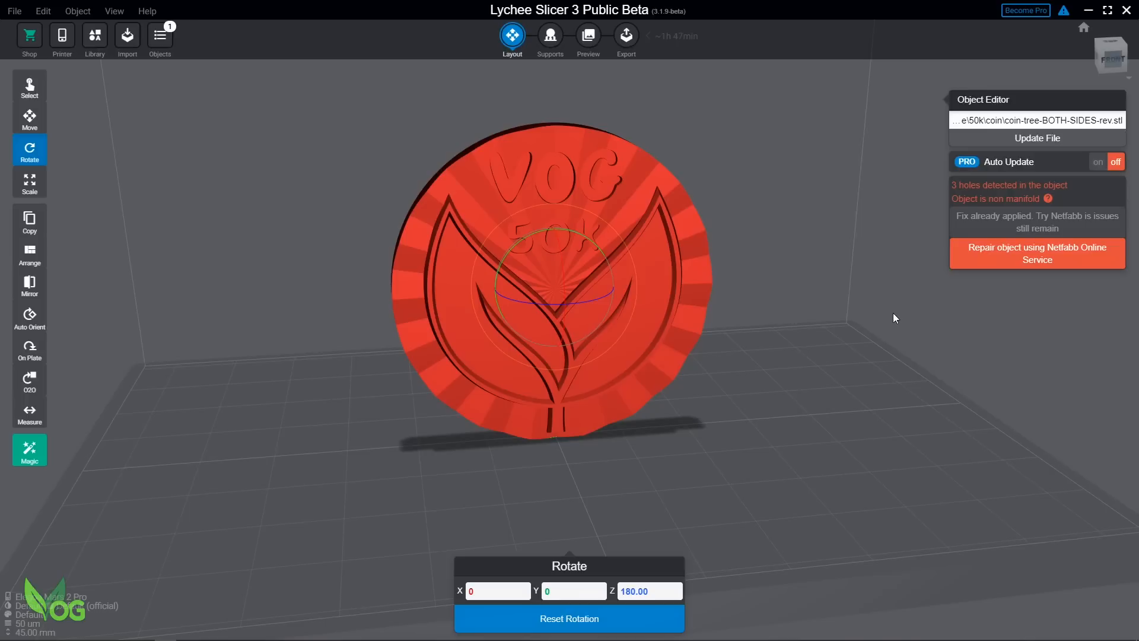
mouse_move(1035, 260)
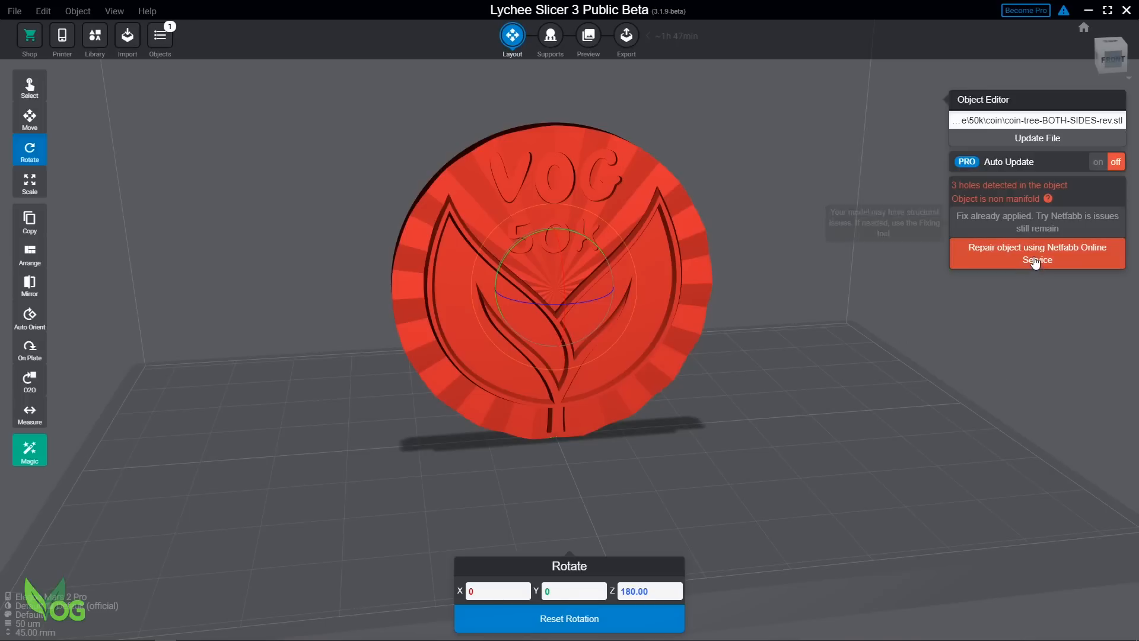
click(1037, 254)
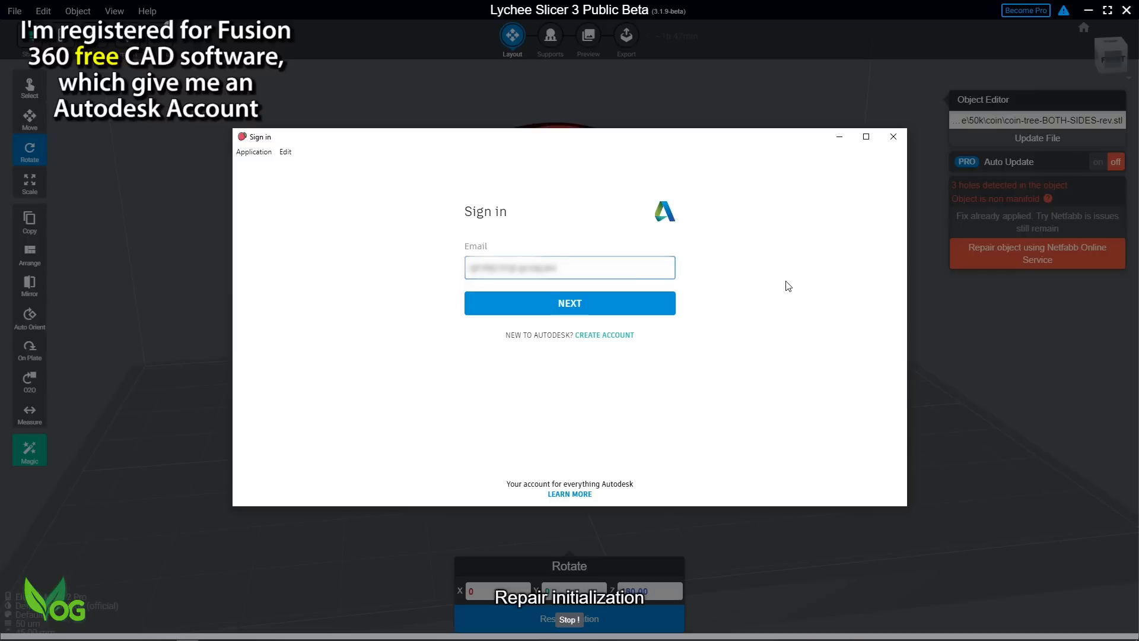
click(569, 303)
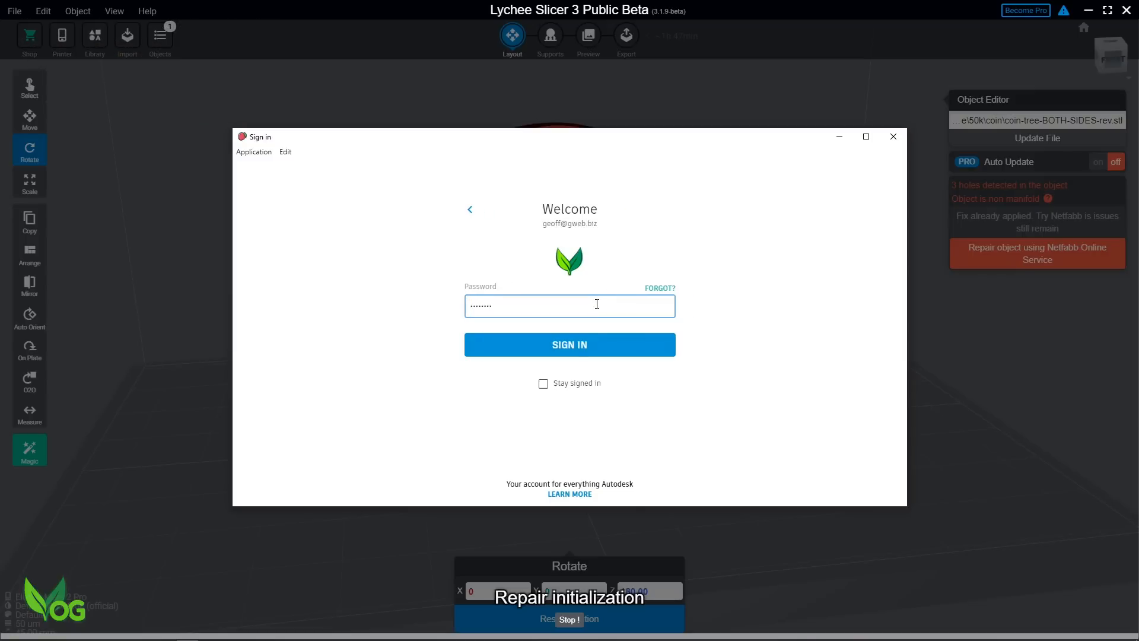
click(568, 344)
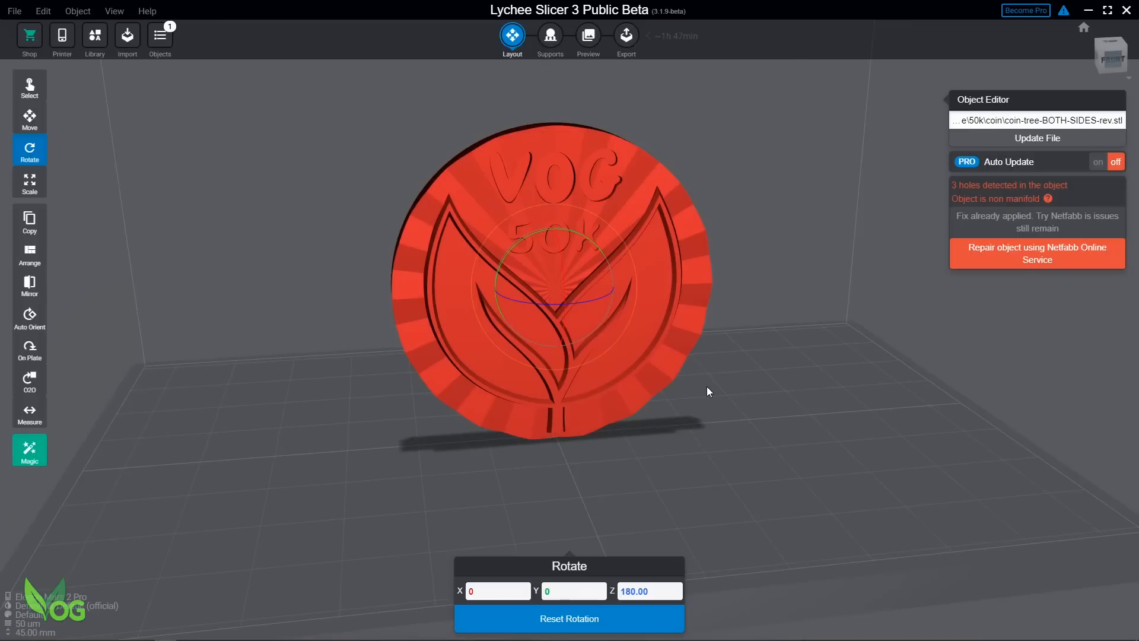
click(1037, 253)
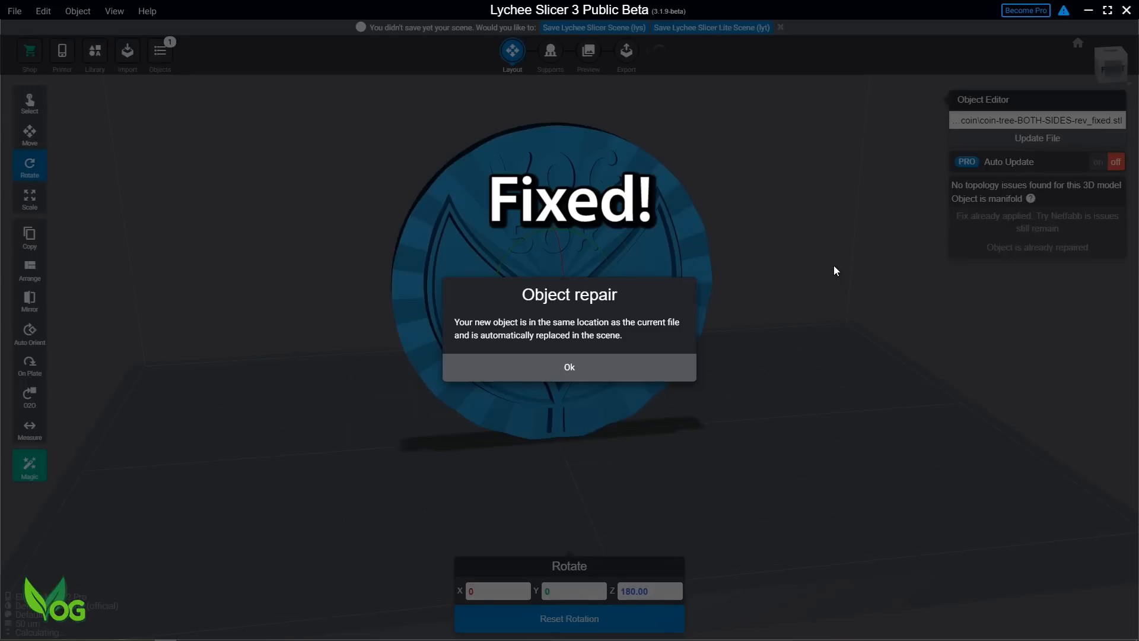
click(569, 367)
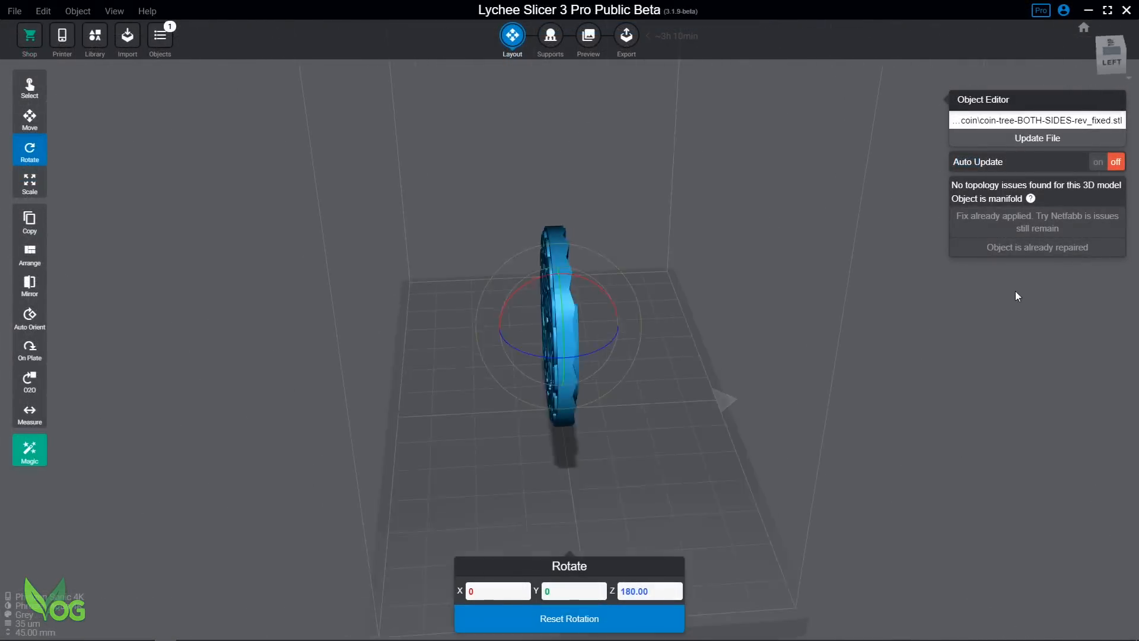
- Reset the coin's rotation, make two copies, move and auto-arrange them, then remove the extras
click(1111, 55)
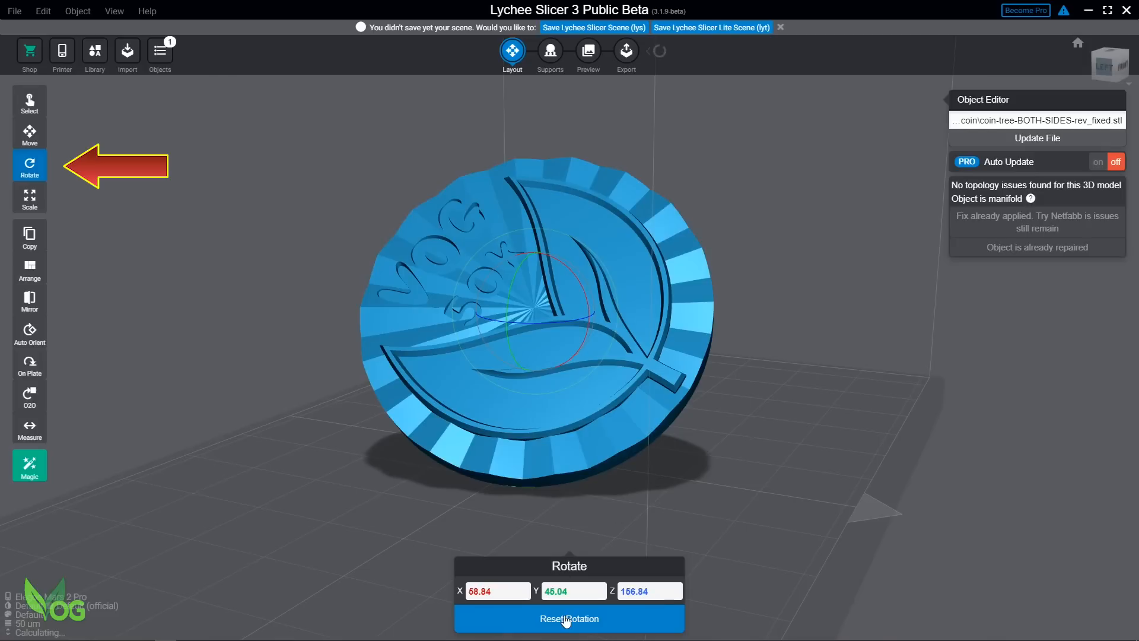
click(569, 618)
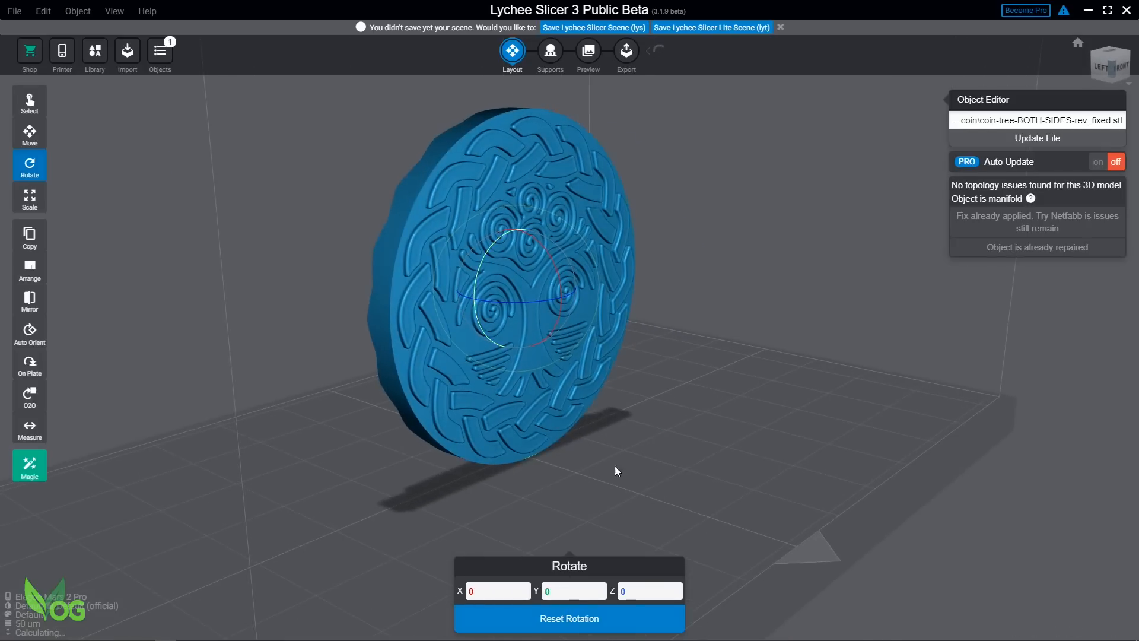
click(29, 198)
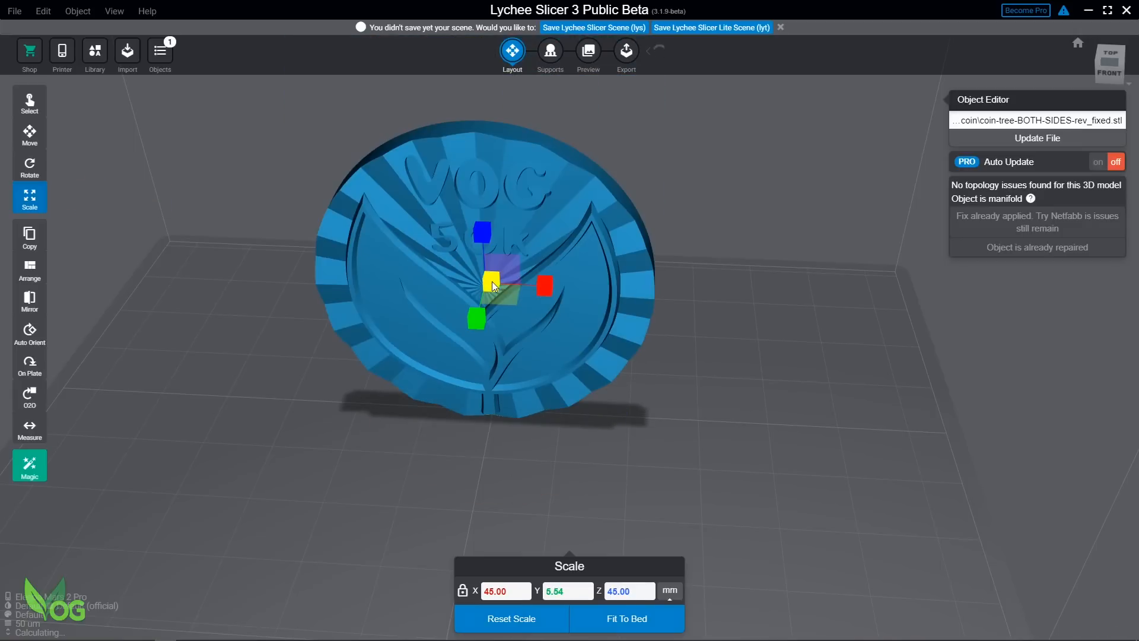
click(28, 238)
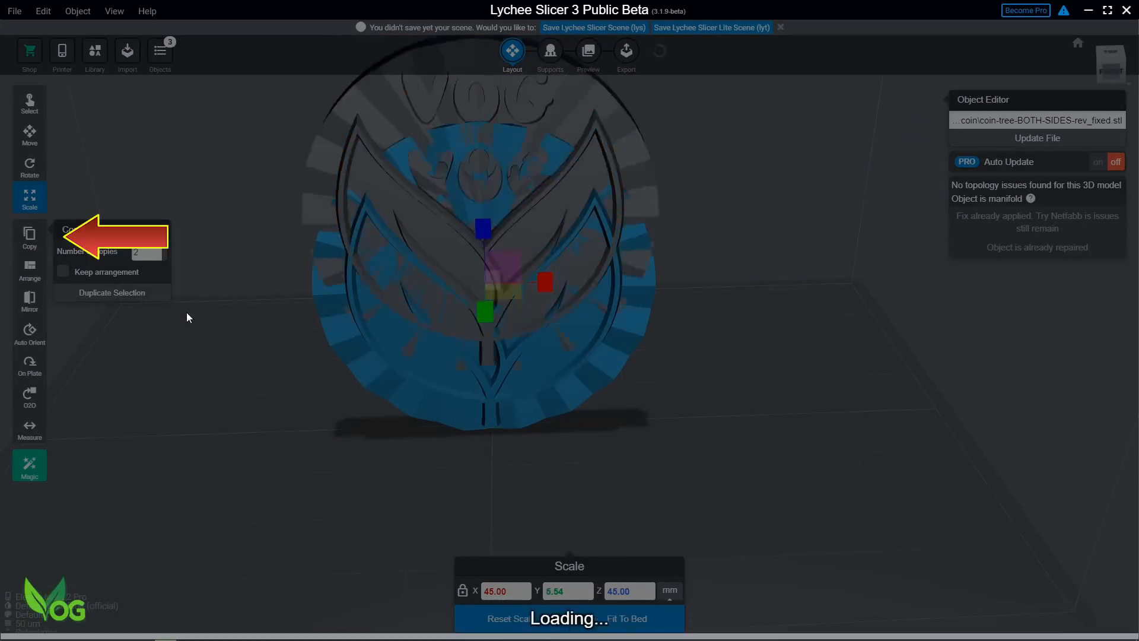
click(29, 133)
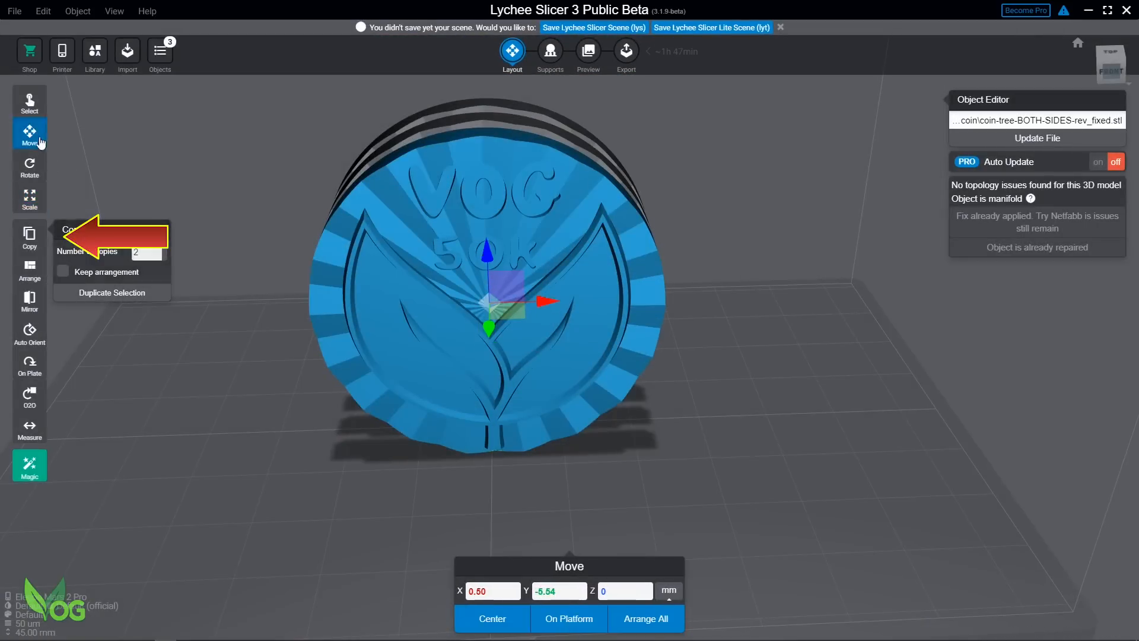
click(112, 292)
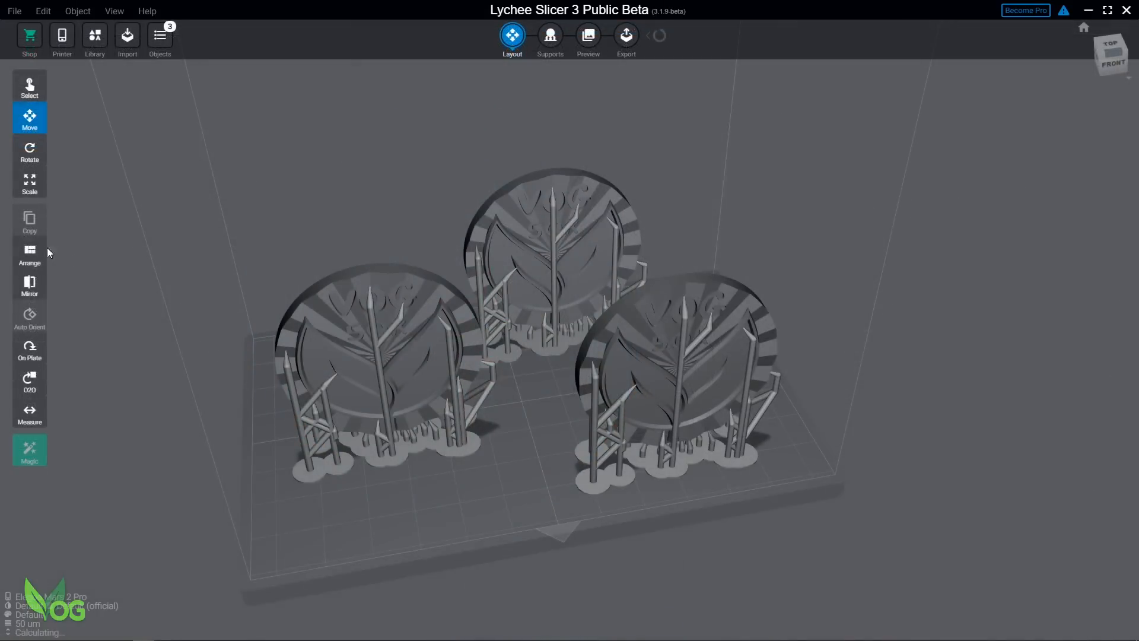
click(28, 254)
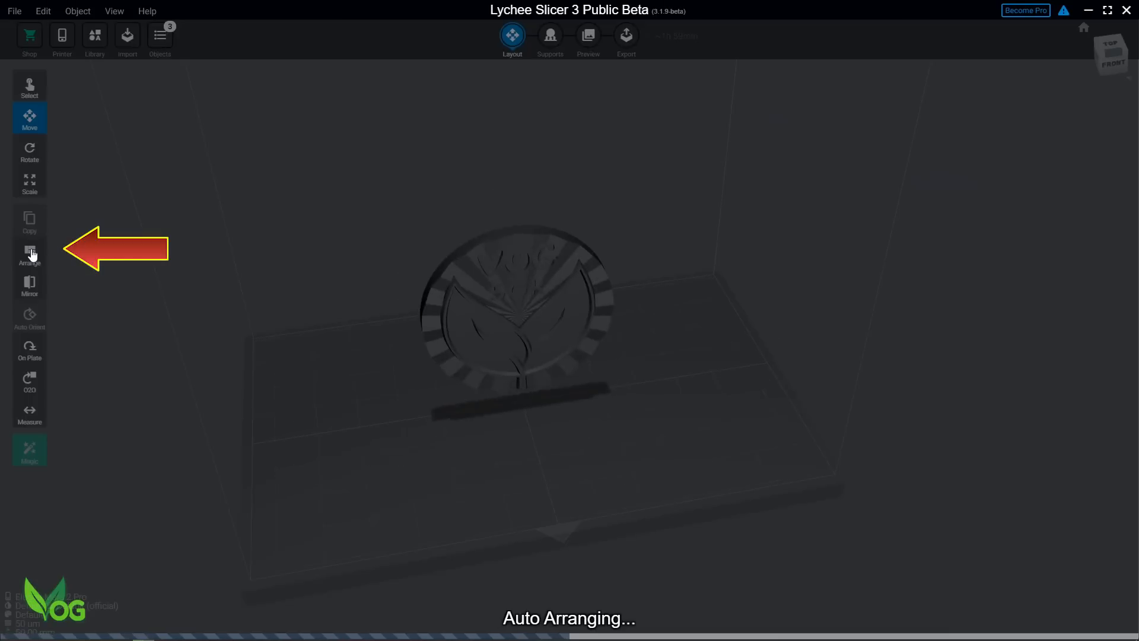
click(29, 253)
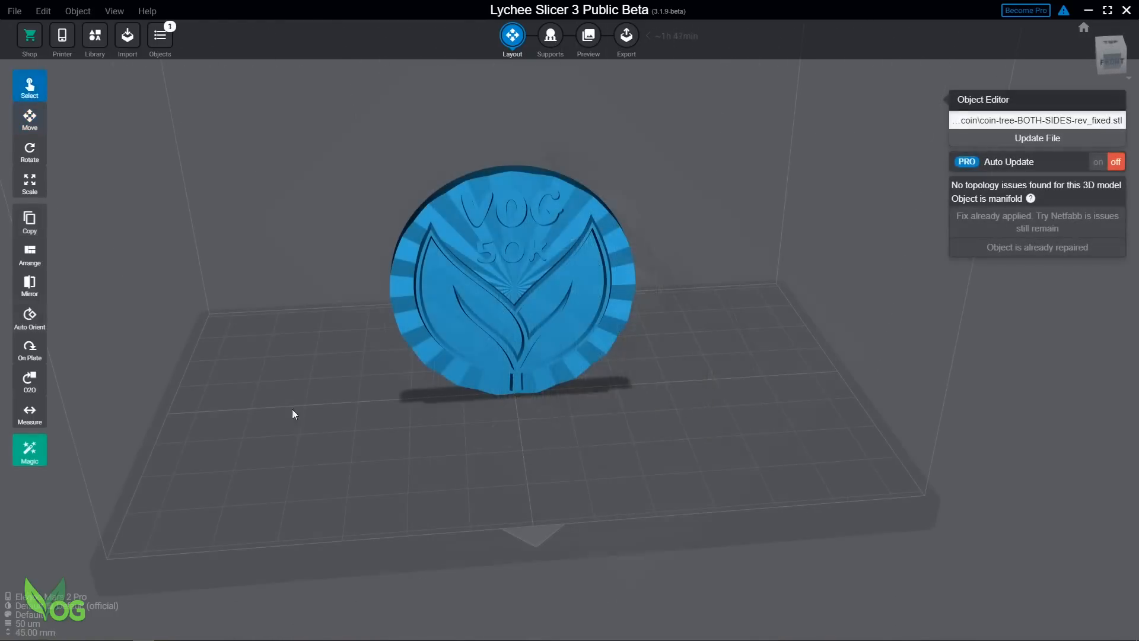
- Mirror the remaining coin along X and then Y
click(28, 284)
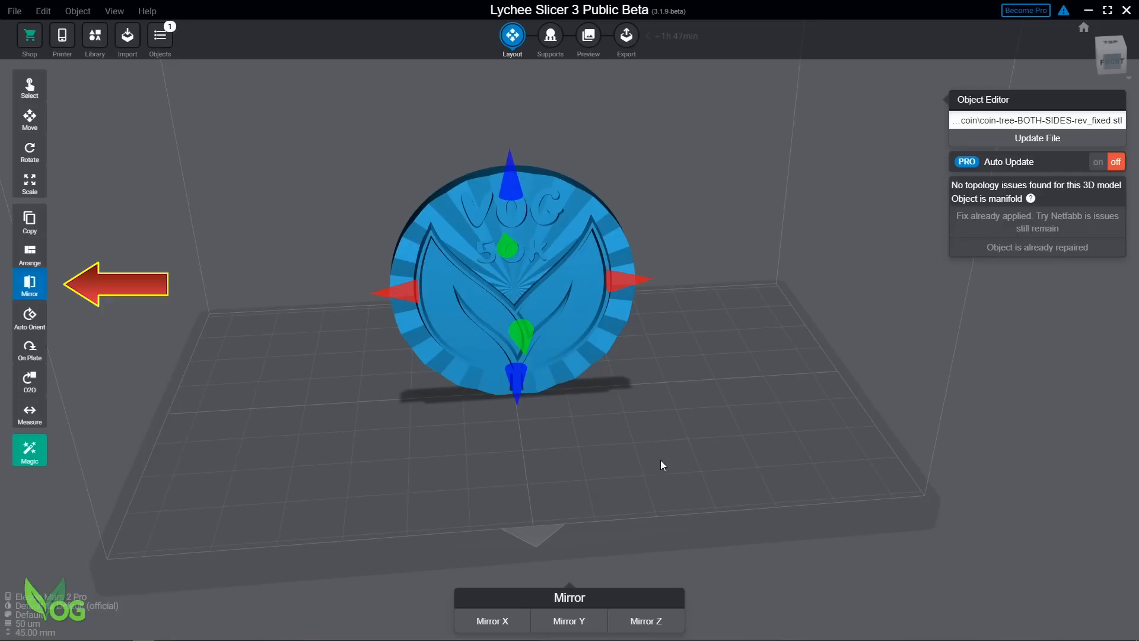
click(568, 621)
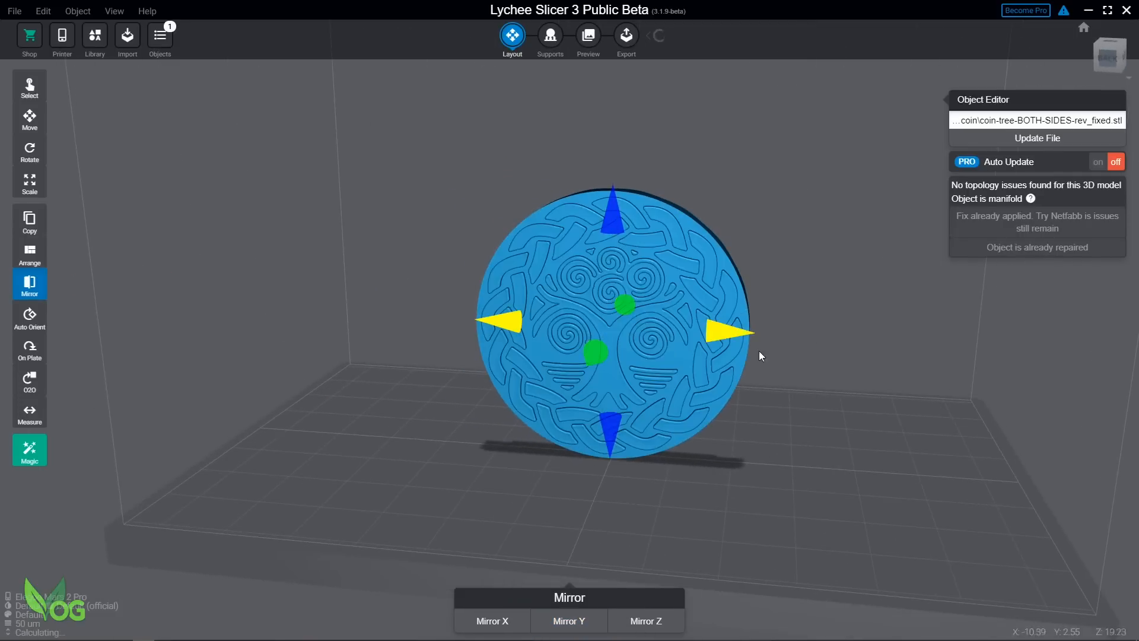
click(492, 620)
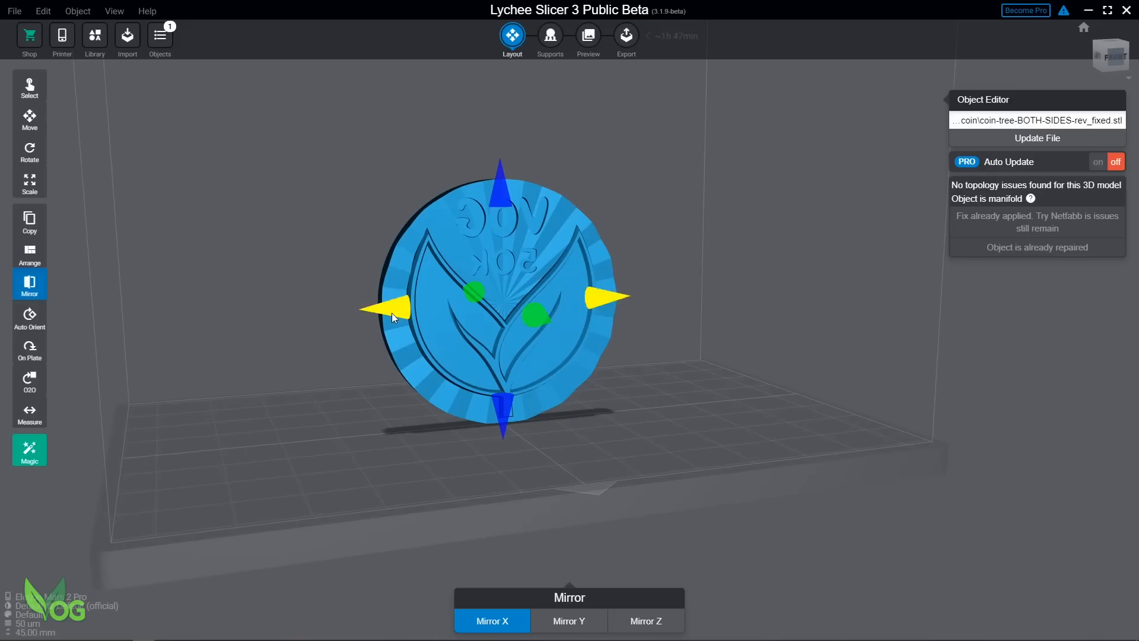
click(568, 621)
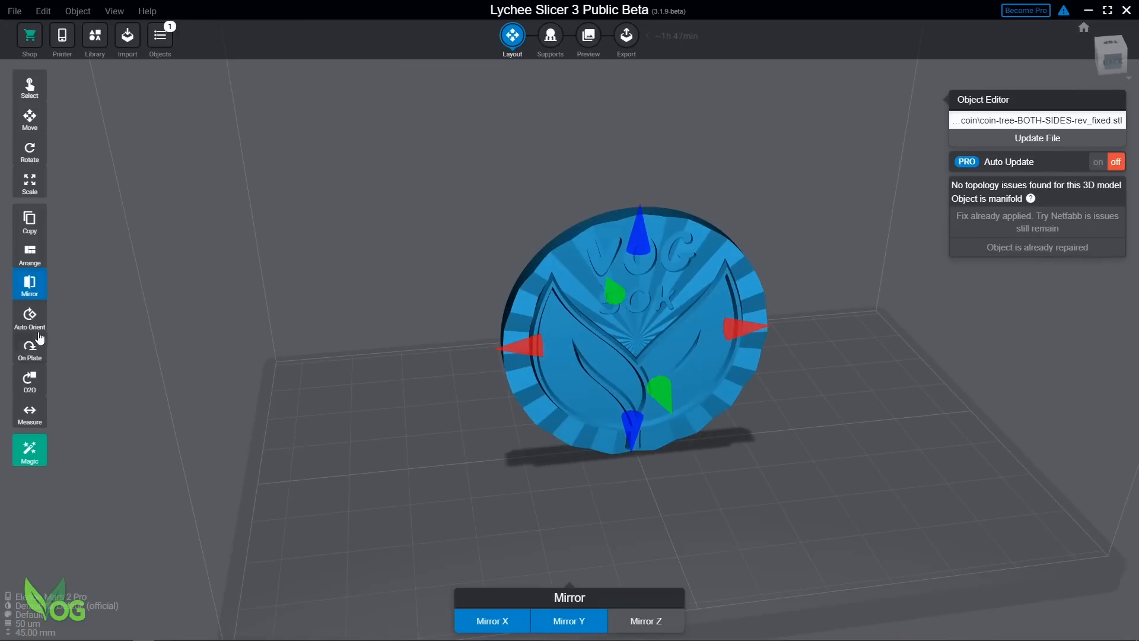
- Reselect the coin and auto-orient it to minimise overhangs and islands
click(283, 293)
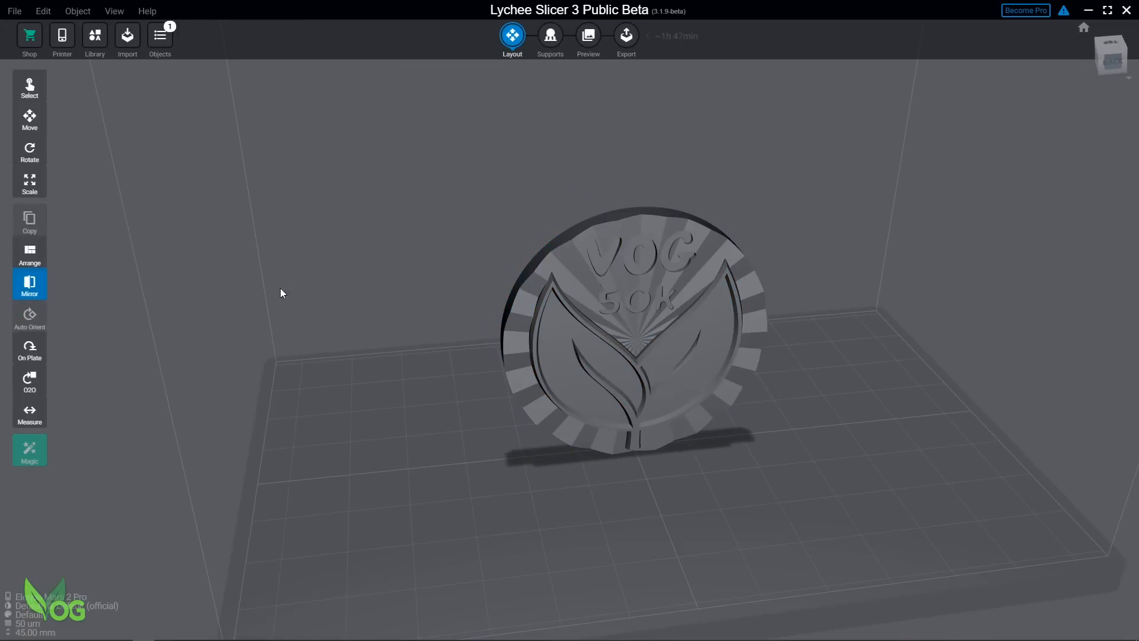
click(626, 328)
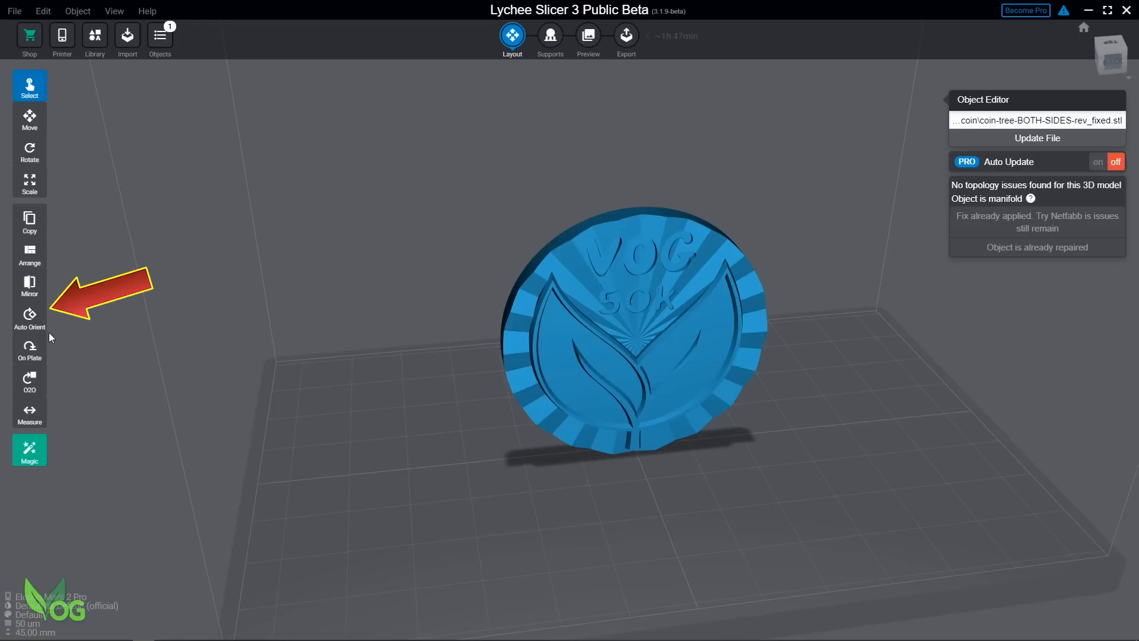
click(28, 318)
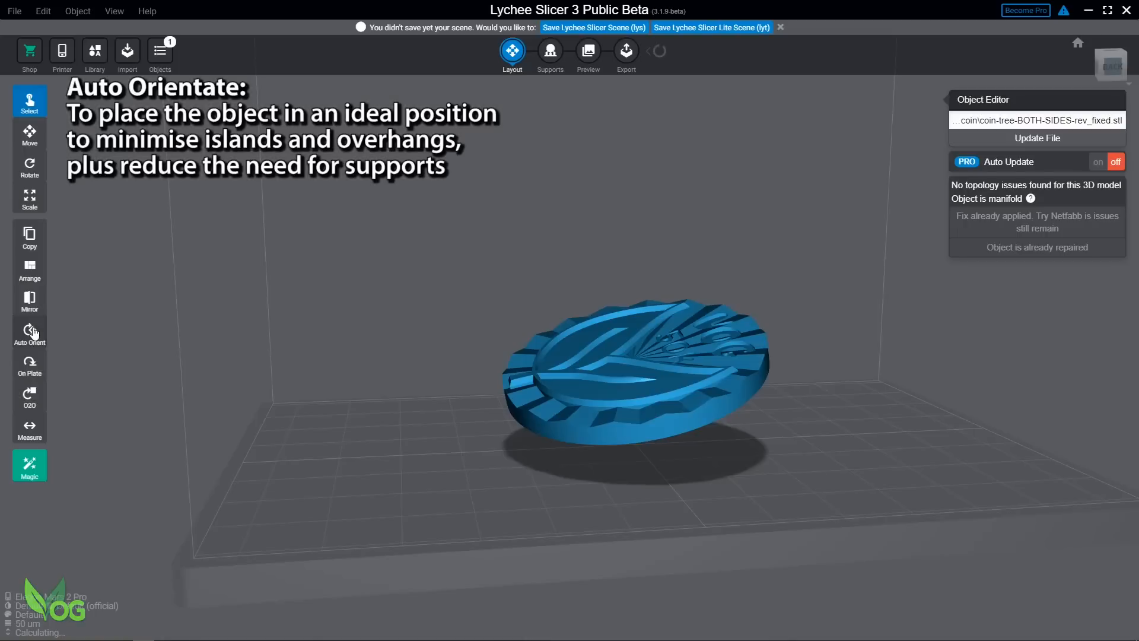
click(28, 332)
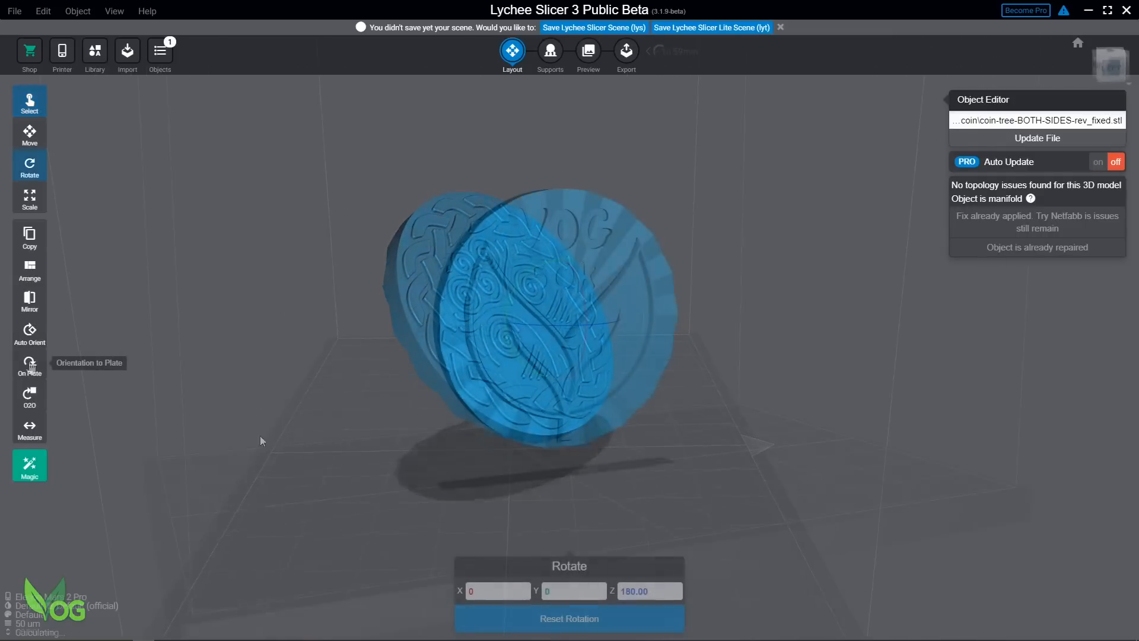
- Lay the coin flat on the plate by picking one of its faces with On Plate
click(29, 366)
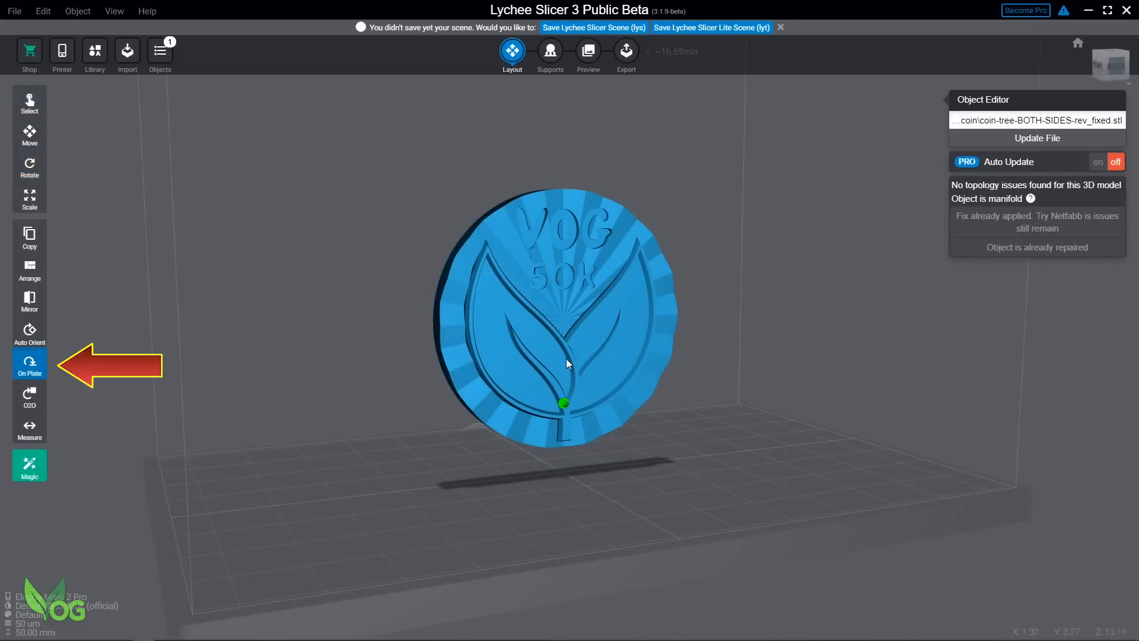
click(28, 367)
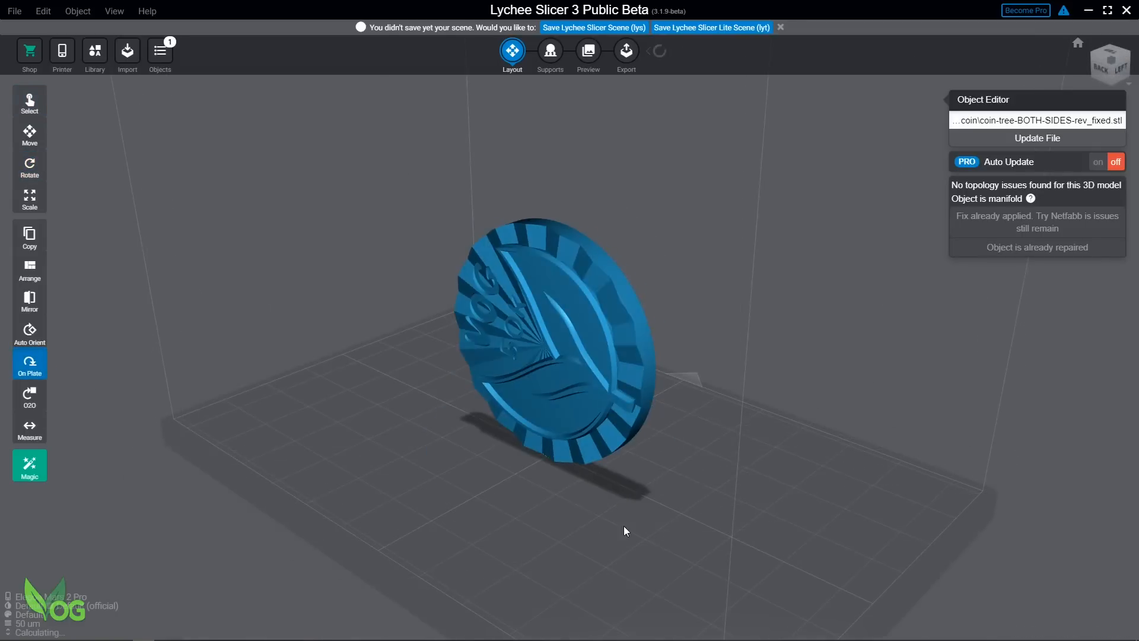
scroll(up, 3)
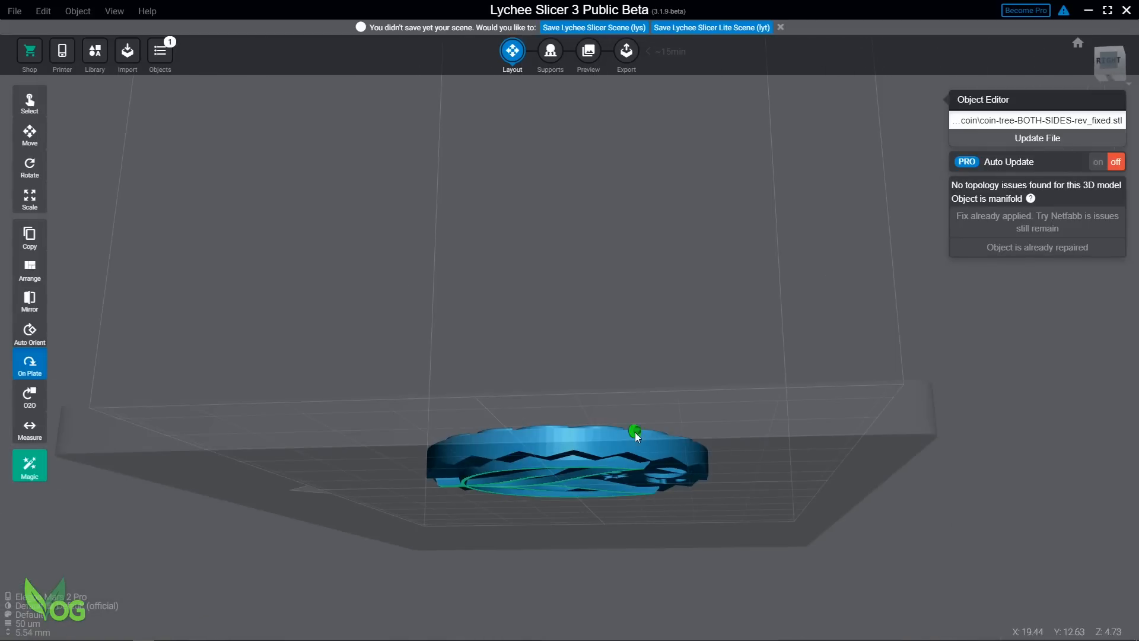
click(29, 395)
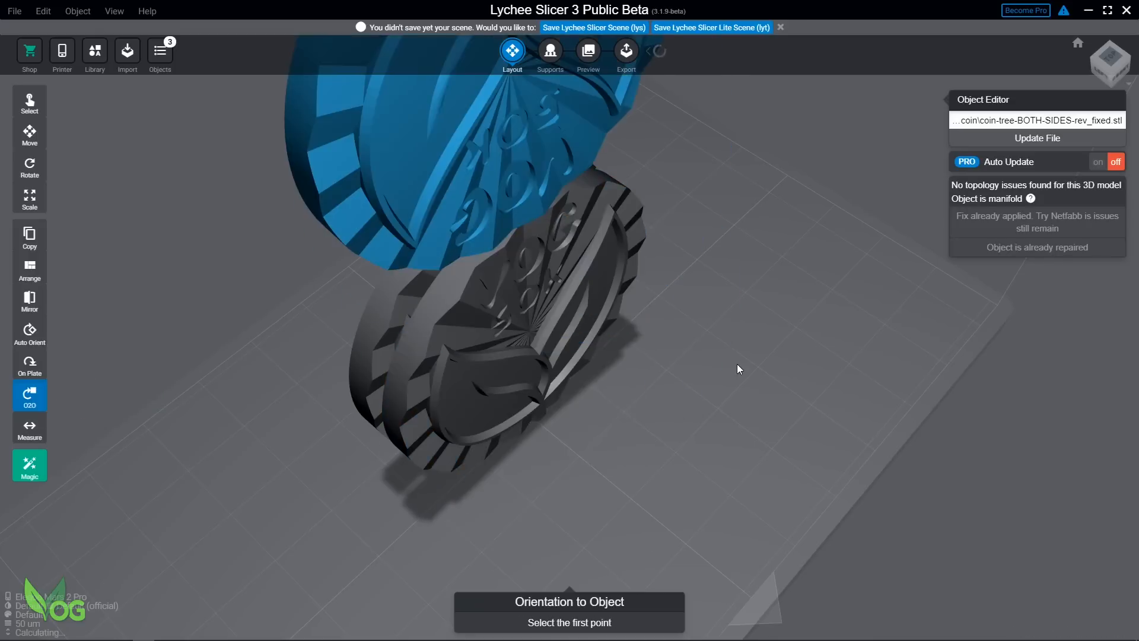
- Orient one coin to another with O2O by picking a point on each coin
click(411, 254)
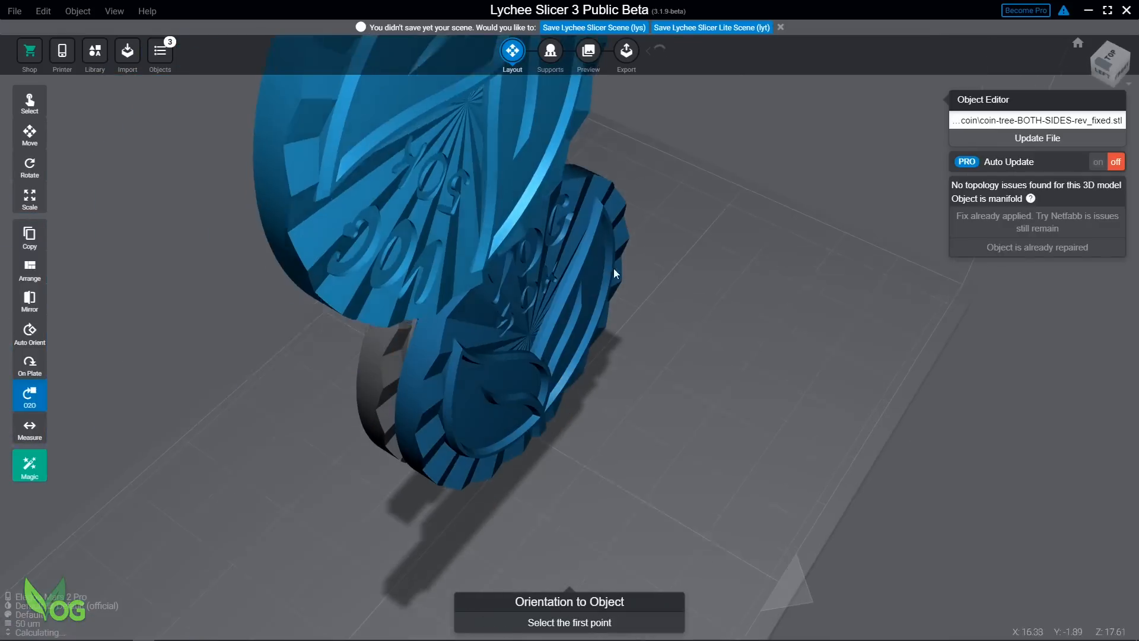
click(623, 109)
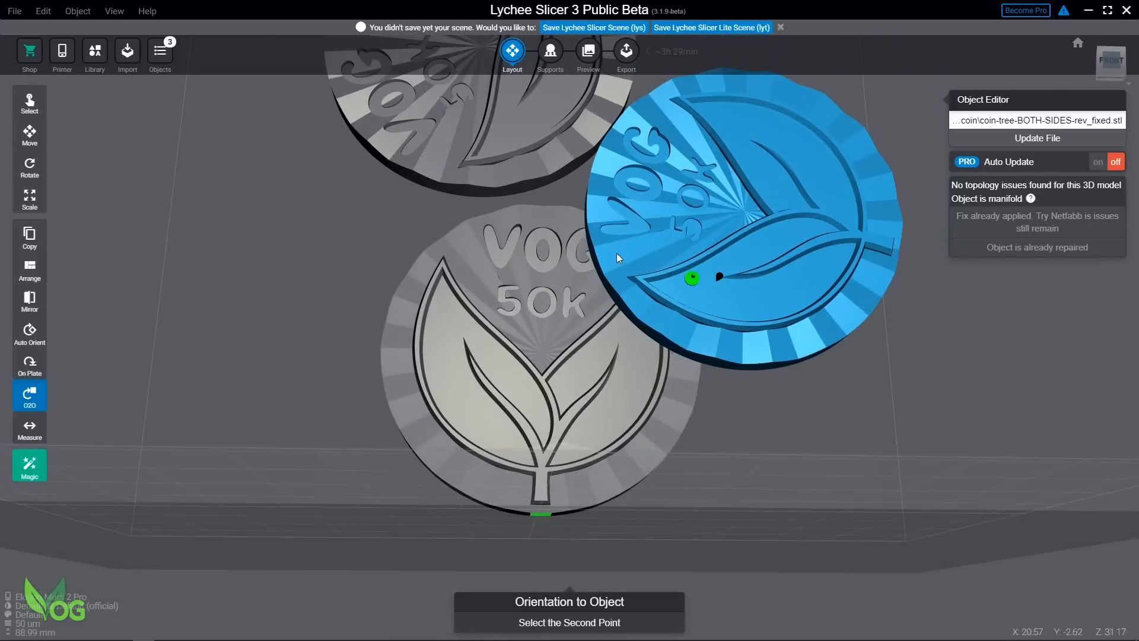
click(690, 278)
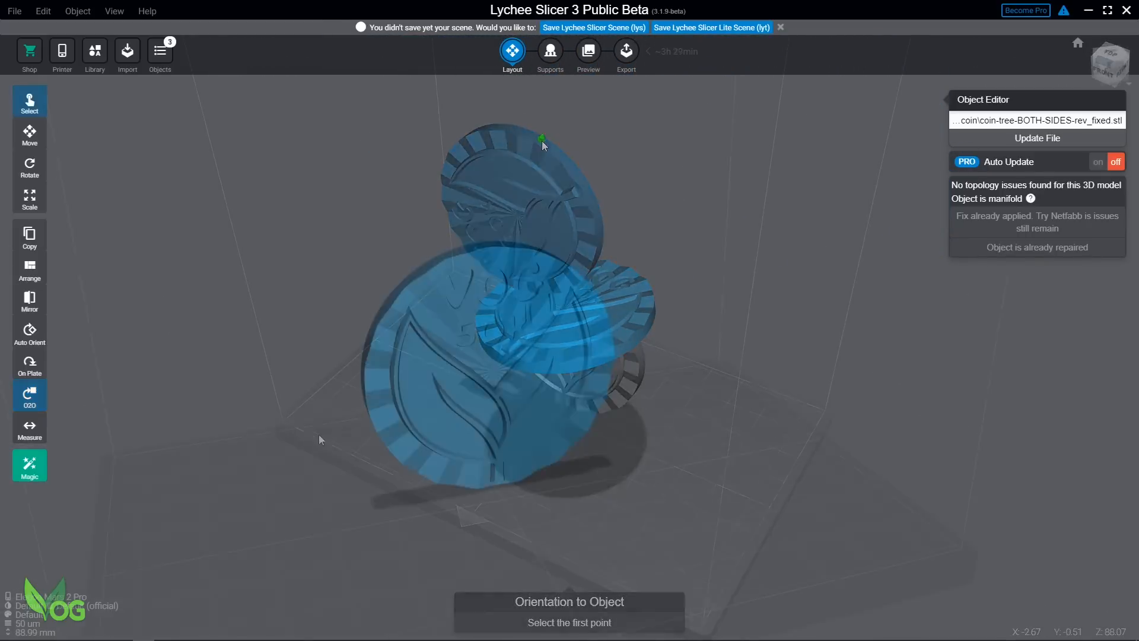
click(29, 465)
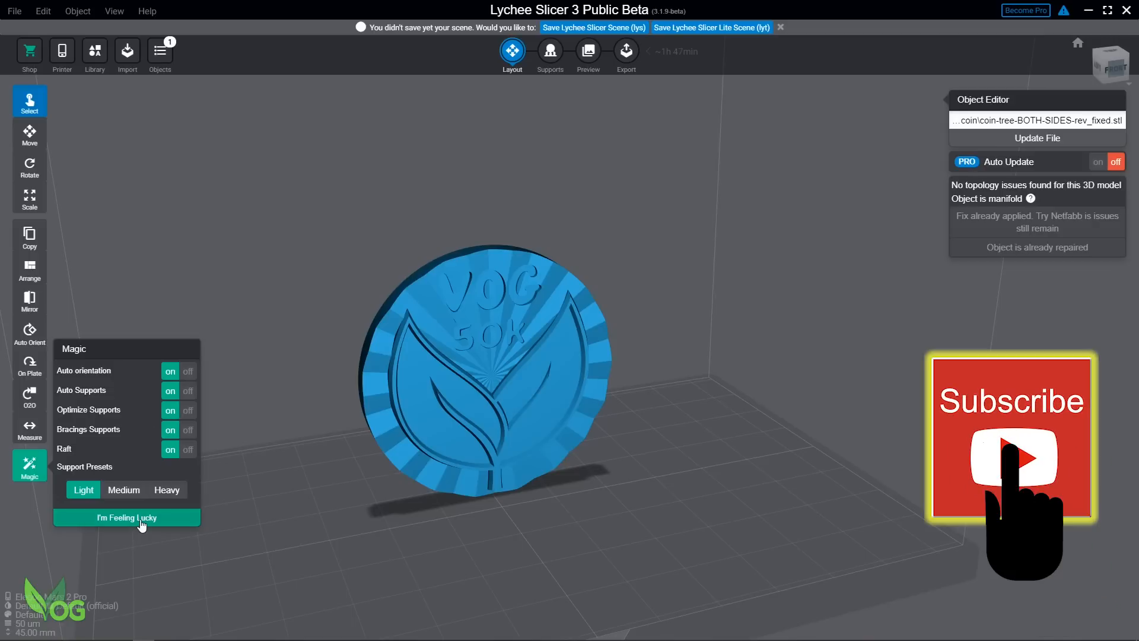
- Run the Magic one-click setup to auto-orient the coin with Light supports, bracing and raft
click(127, 517)
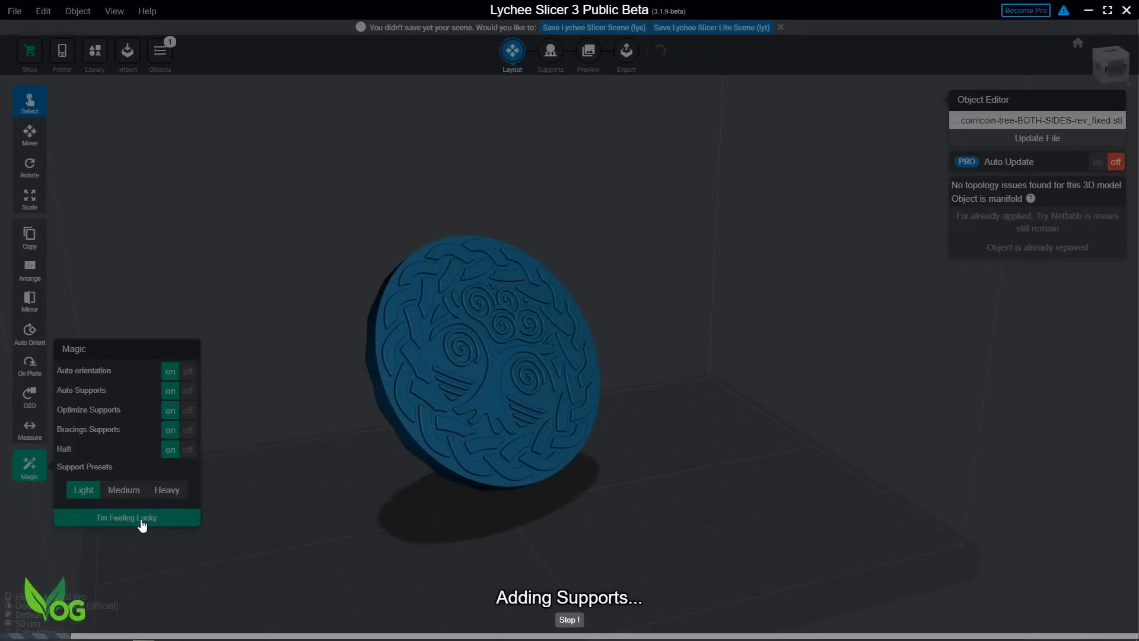
click(127, 518)
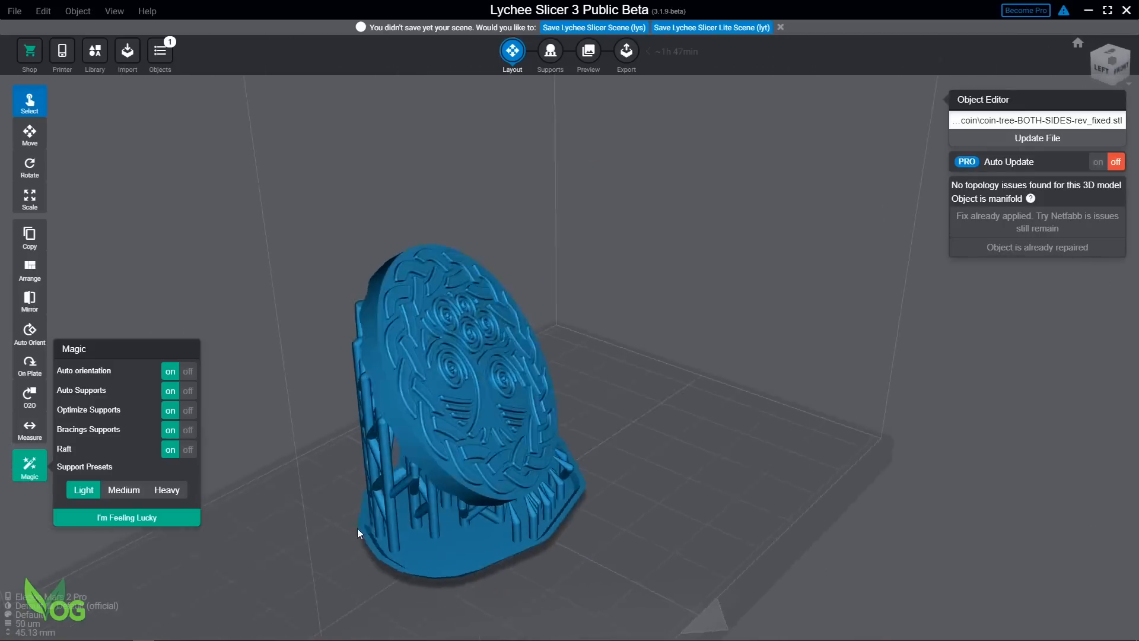
click(126, 518)
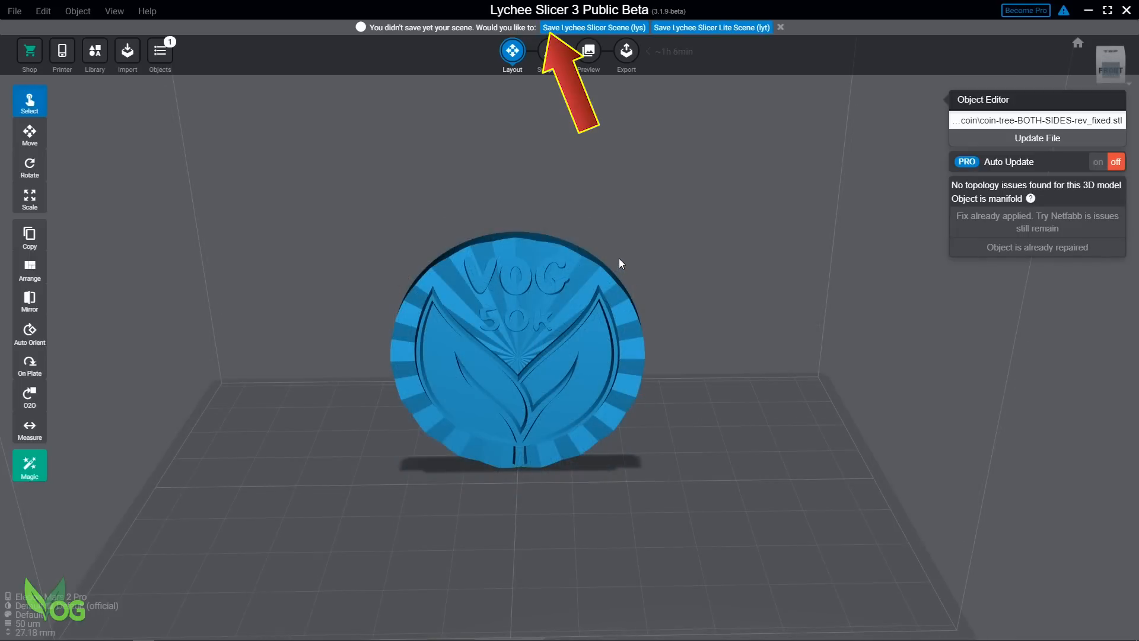
mouse_move(745, 28)
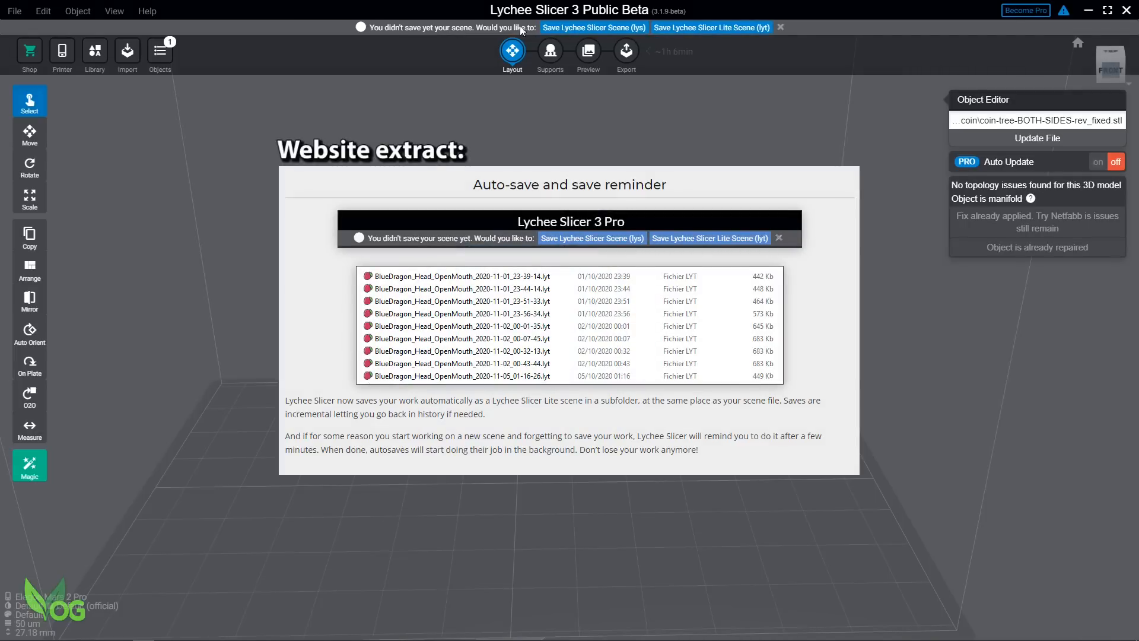
mouse_move(486, 38)
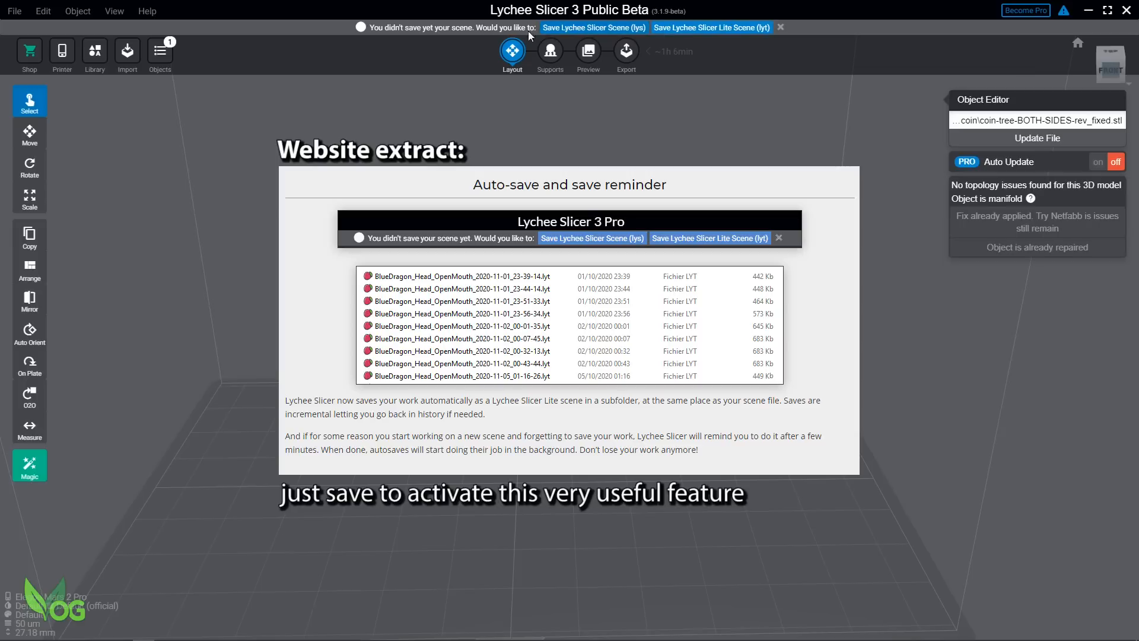
mouse_move(468, 37)
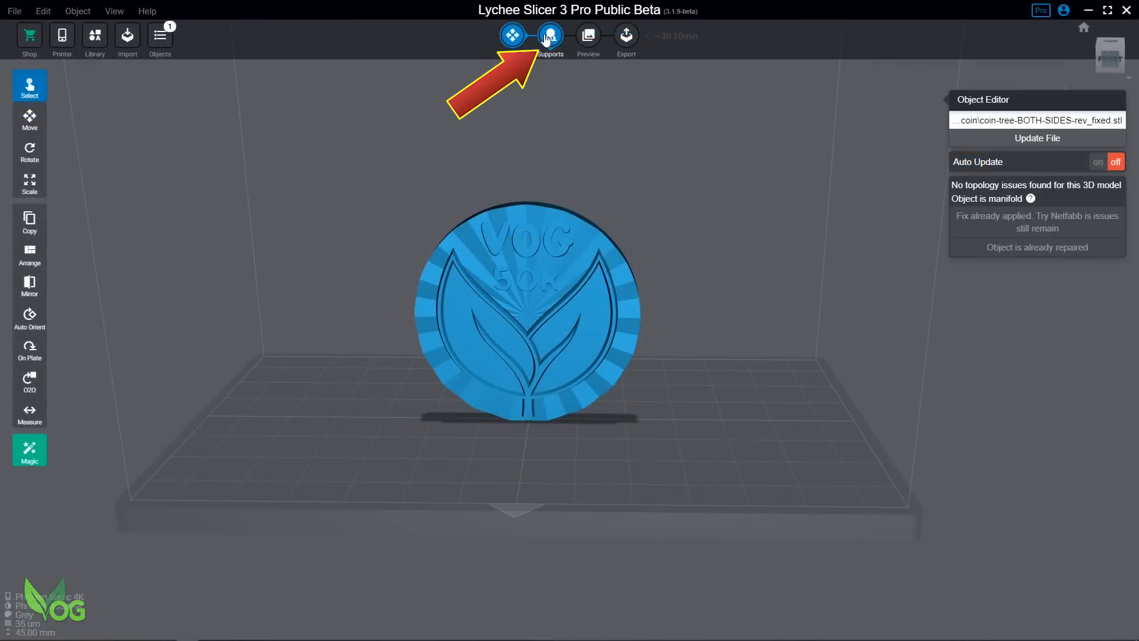
- In the Supports stage, cycle the Show filter through Tips, Contact and back to All for the coin's cone supports
click(550, 34)
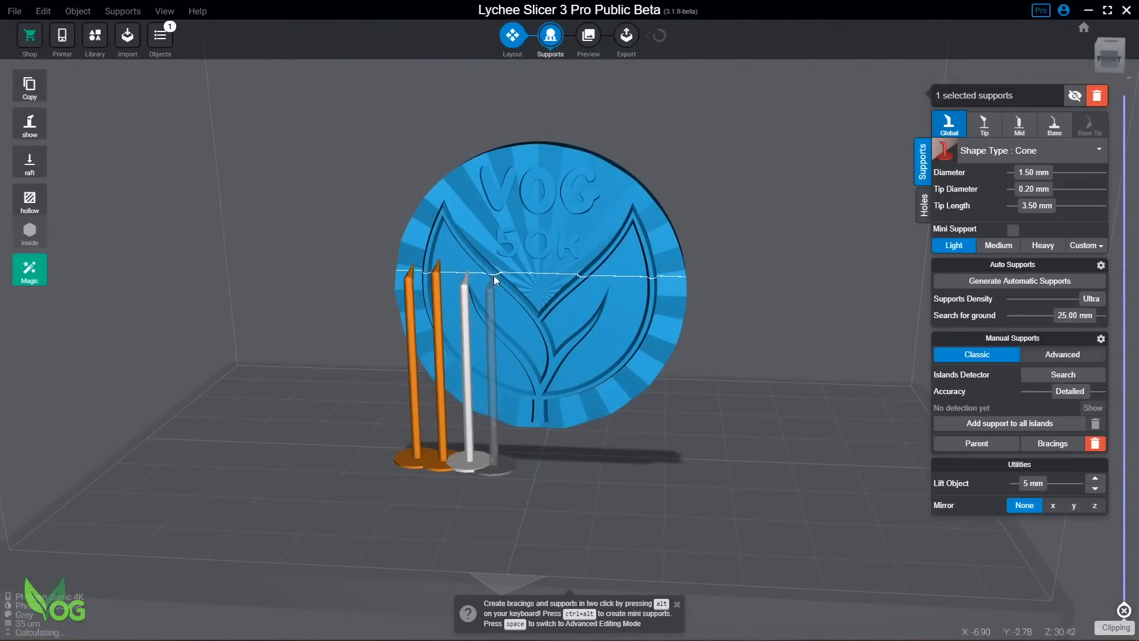
click(30, 123)
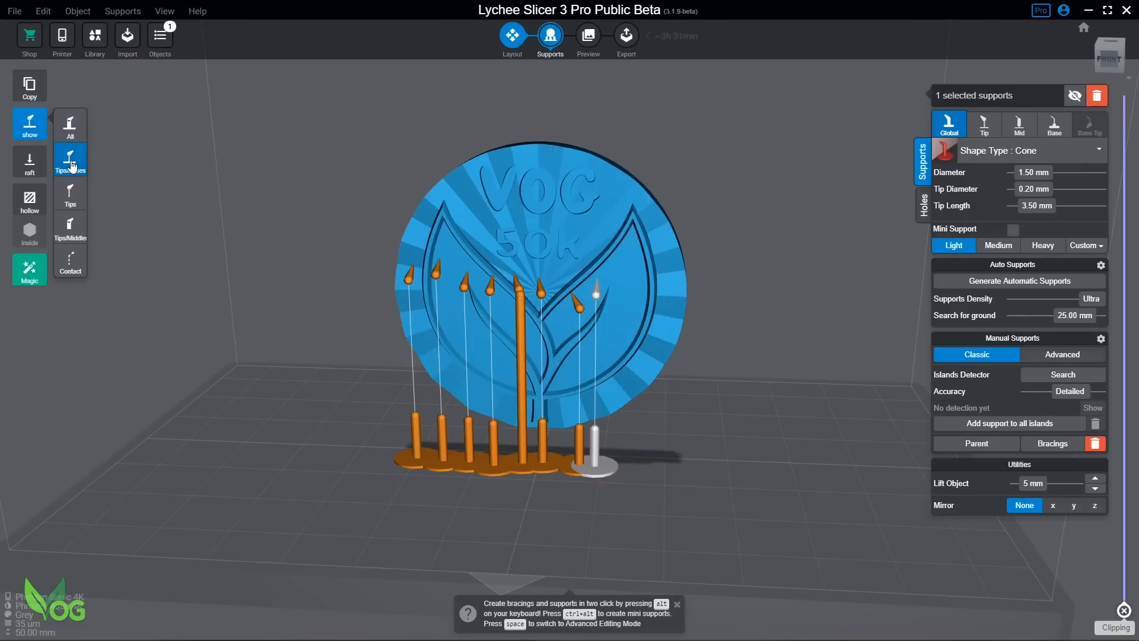
click(70, 194)
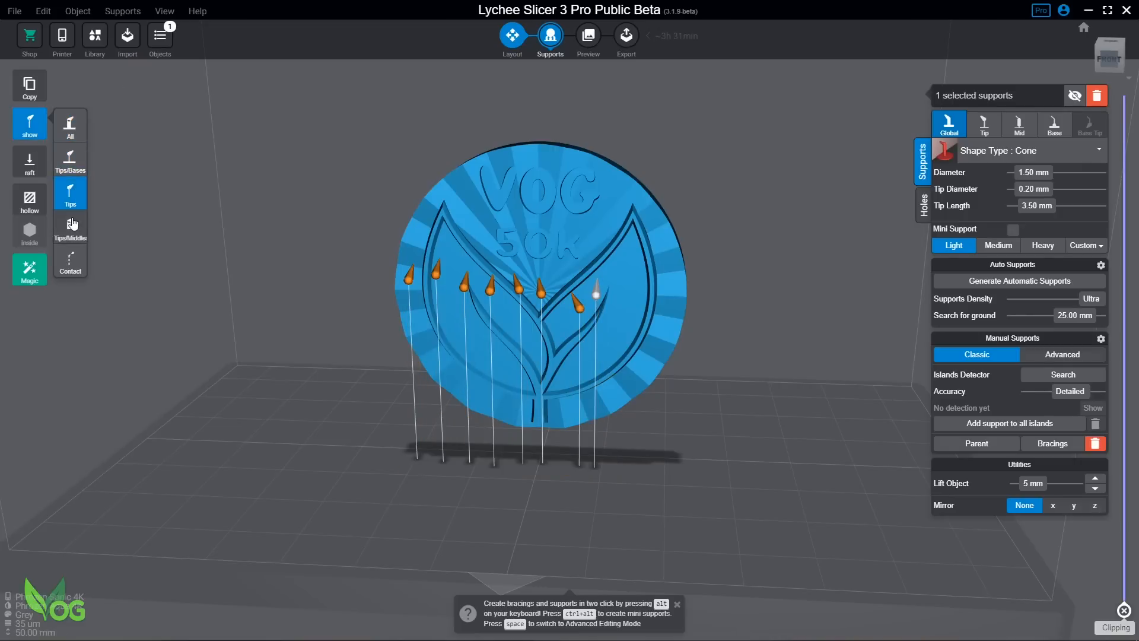
click(70, 261)
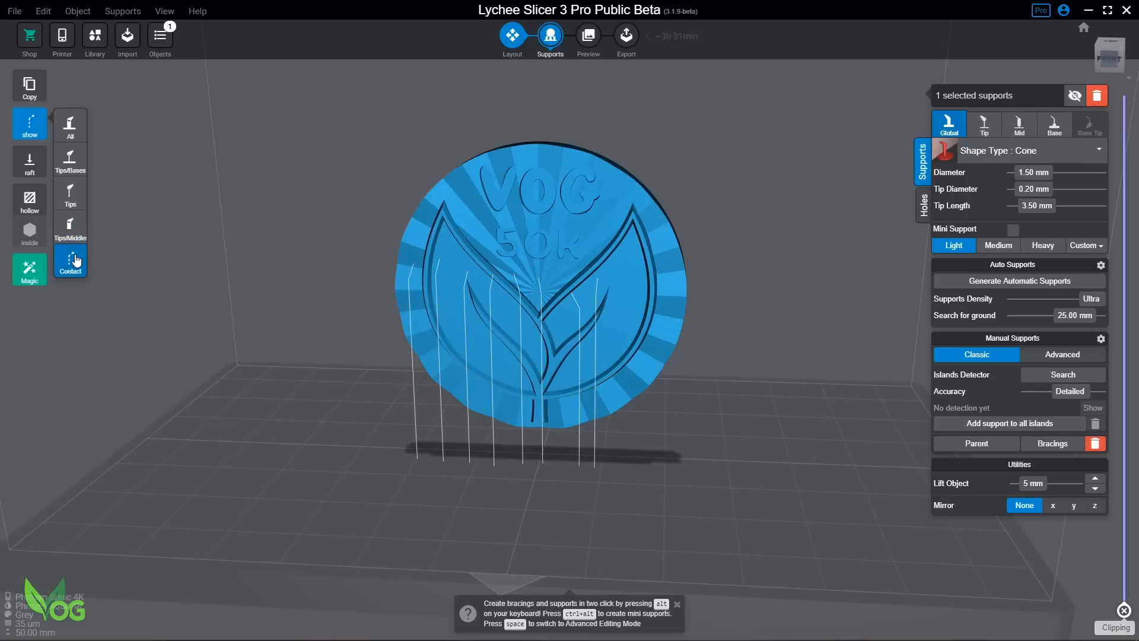
click(70, 124)
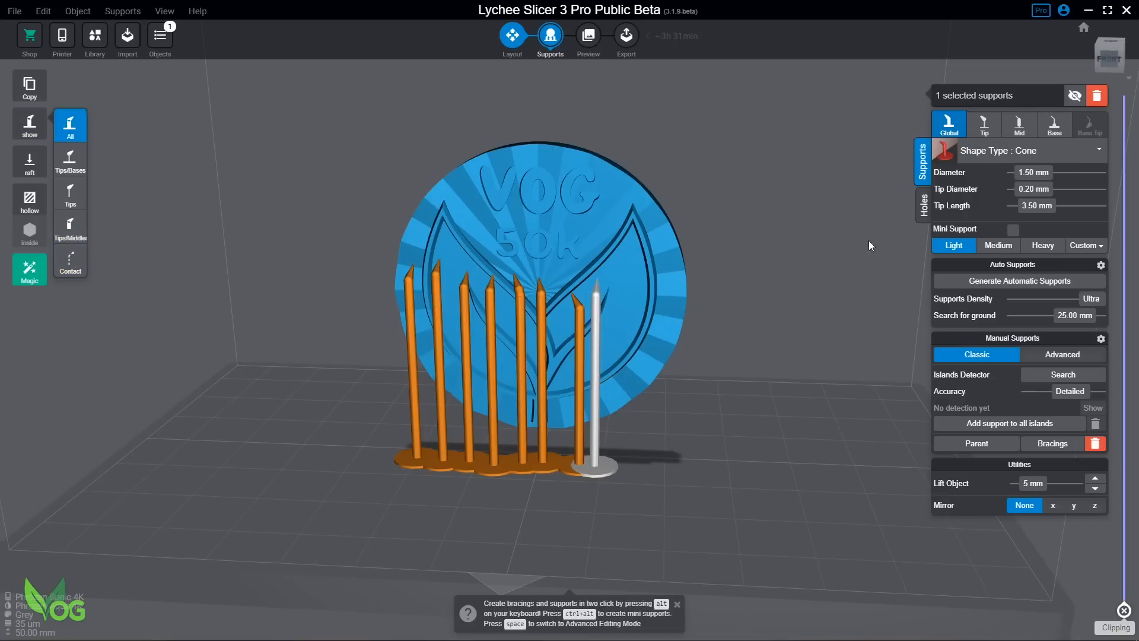
- Give the coin's supports a Rectangle raft and confirm its 80% scale and 0.1 mm thickness
click(29, 174)
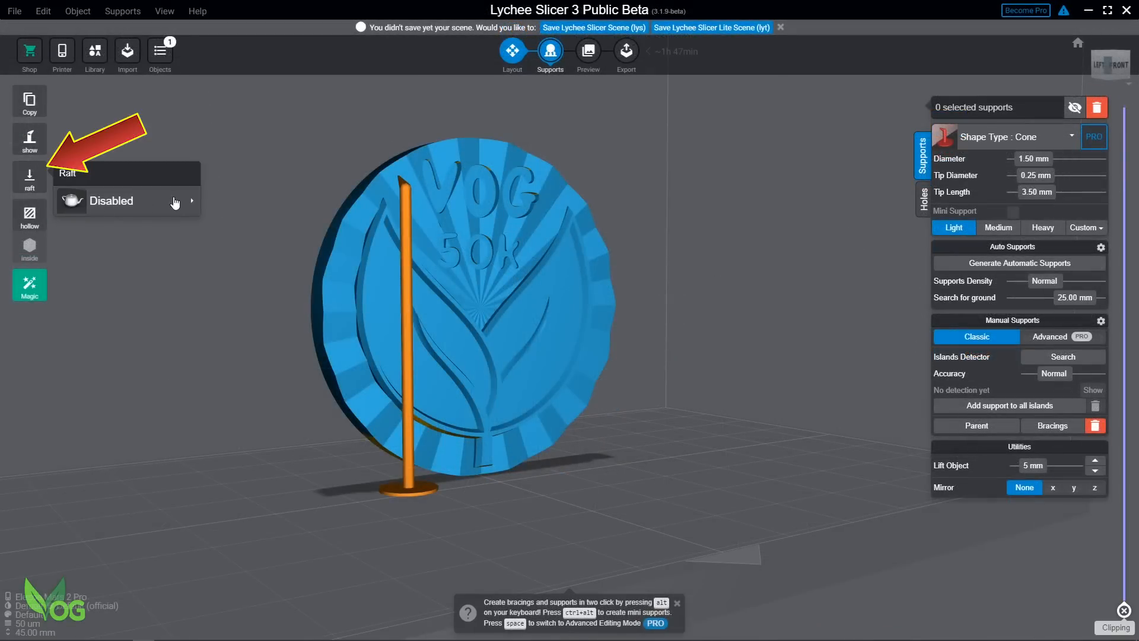
click(174, 200)
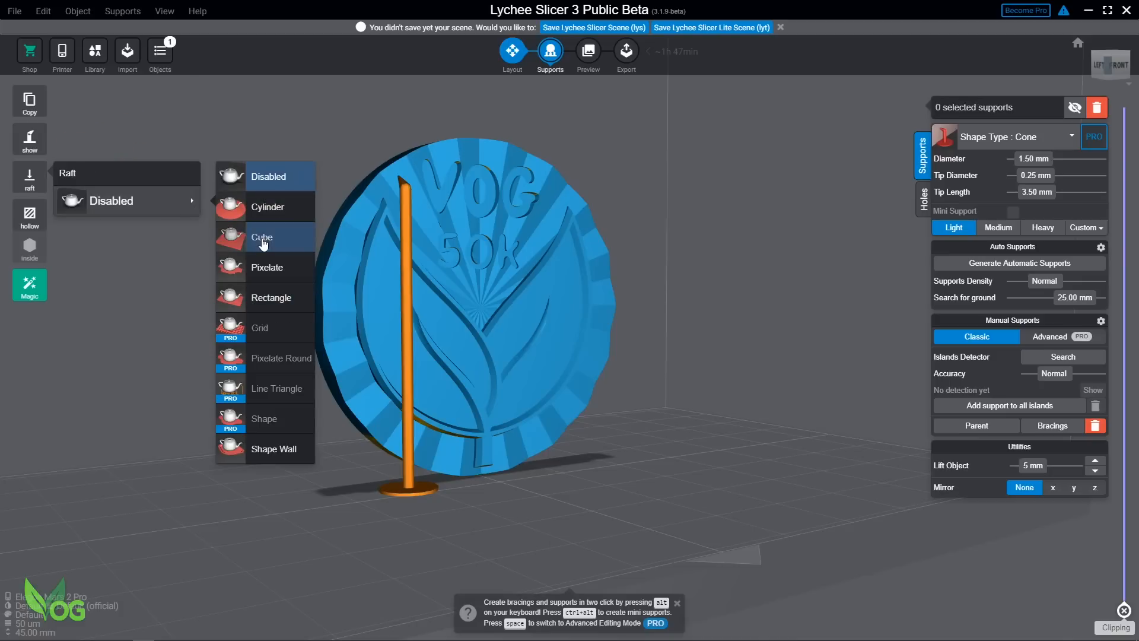
mouse_move(267, 267)
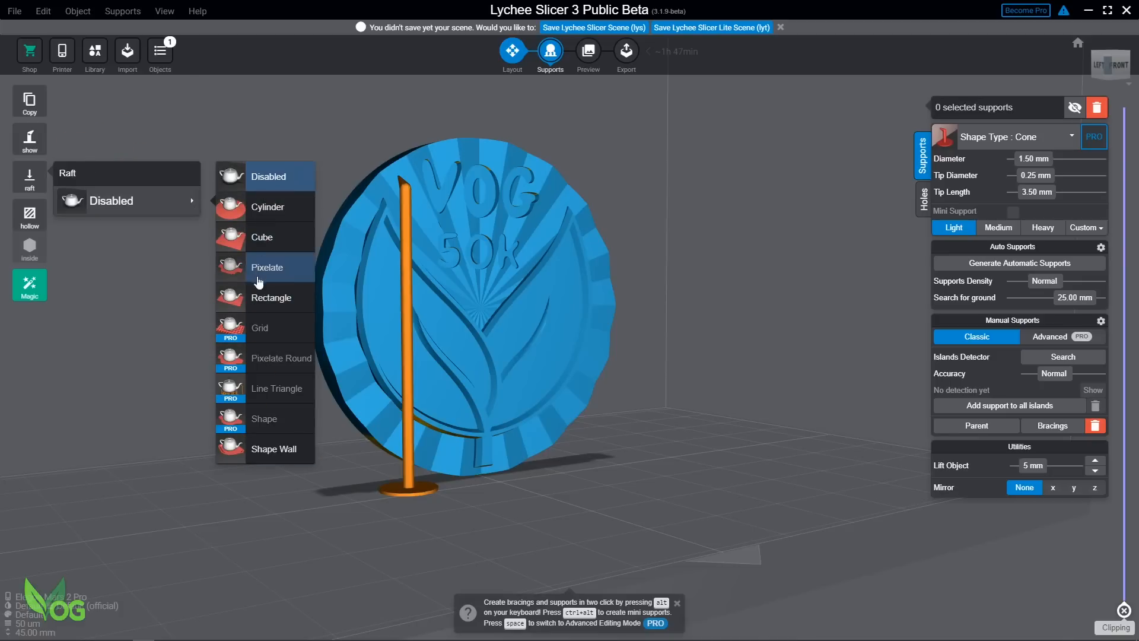
click(29, 177)
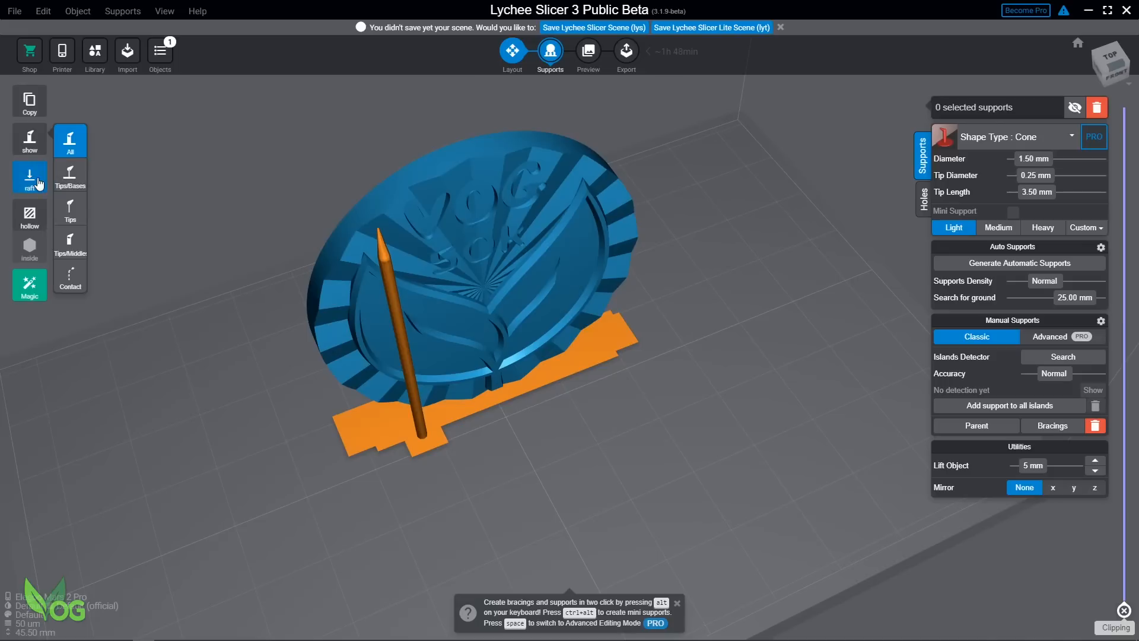
click(29, 177)
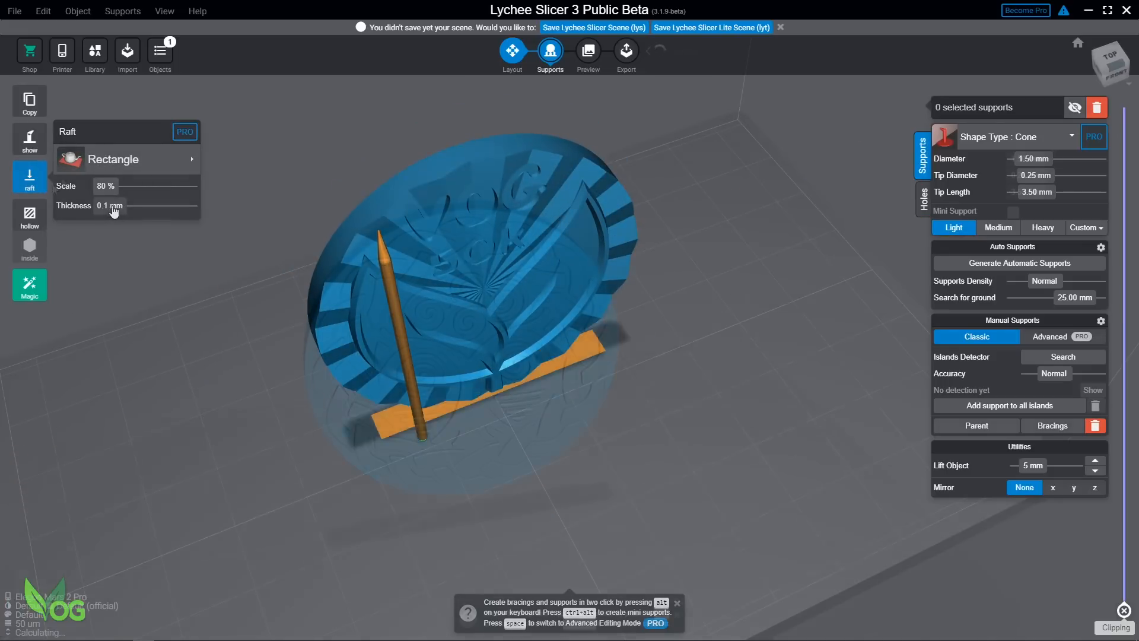
- Review the Hollow 2D/3D and drain-hole options, then return to the upright coin's support settings
click(28, 214)
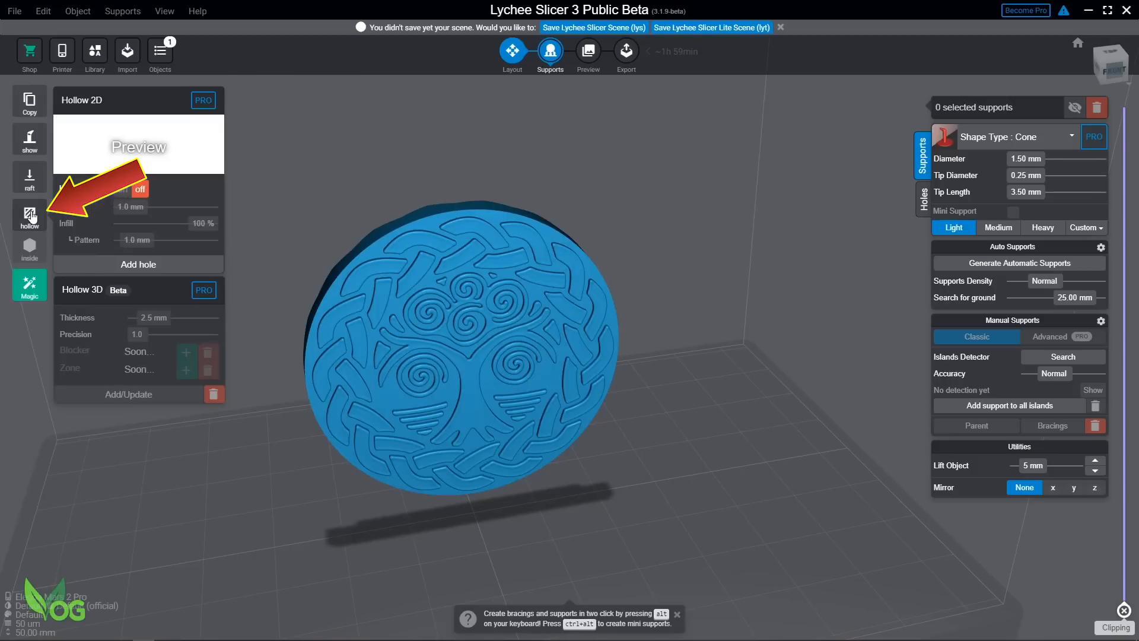
click(122, 189)
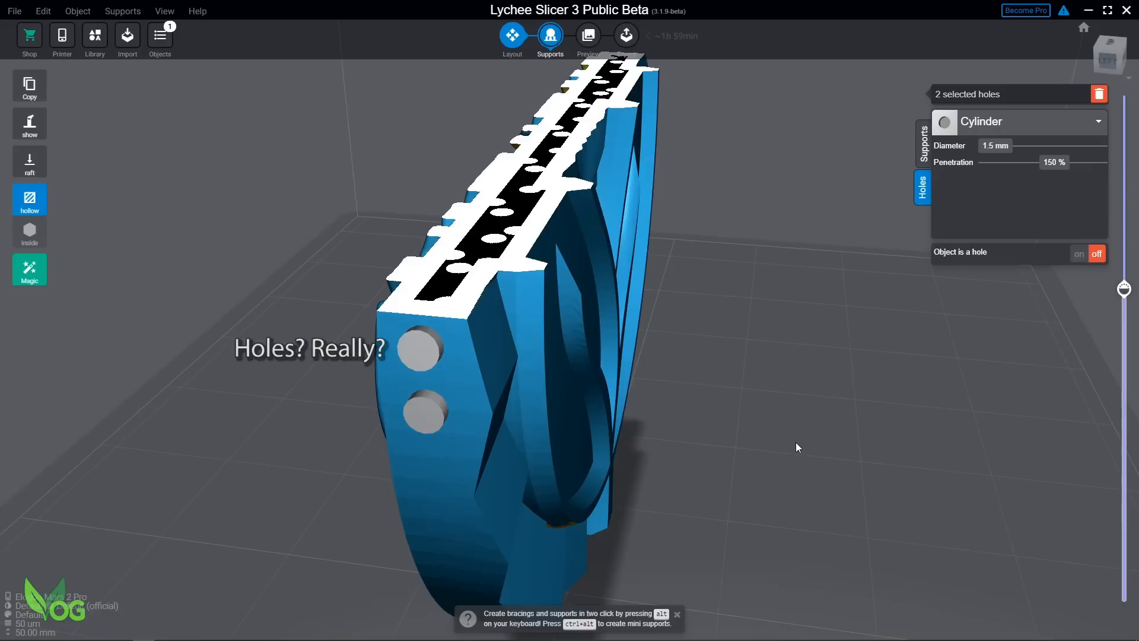
click(924, 142)
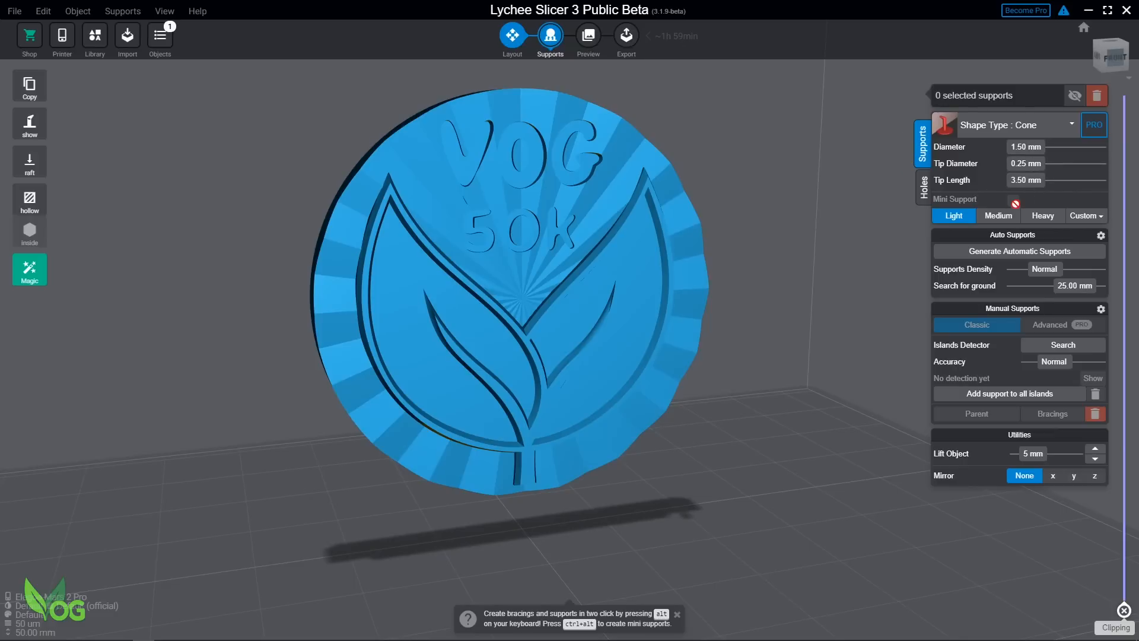
click(998, 216)
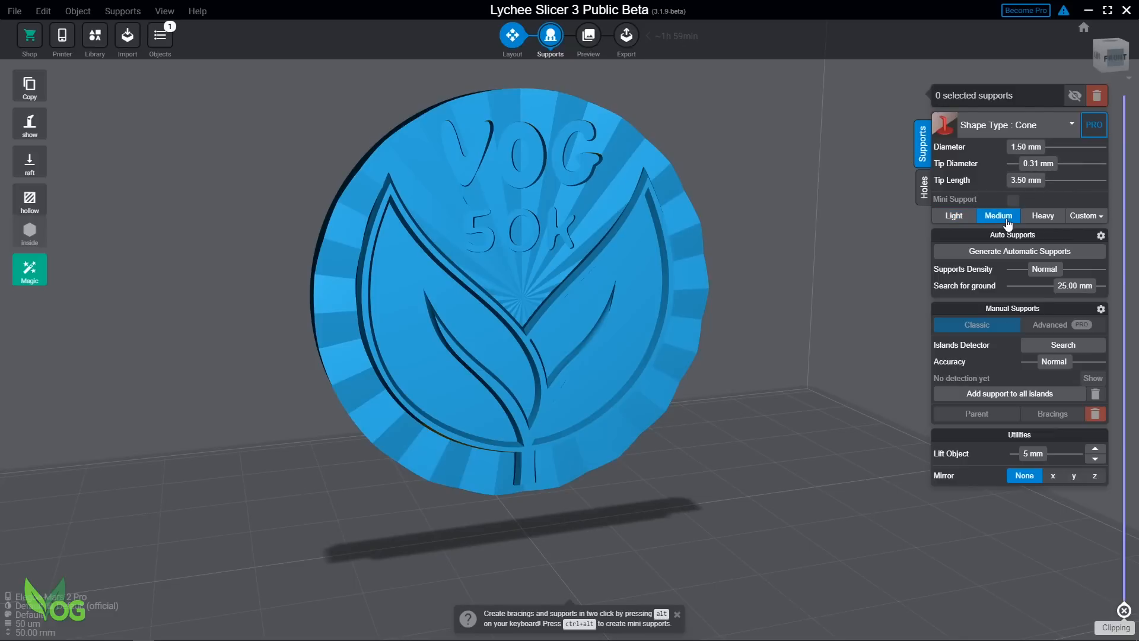
click(1042, 216)
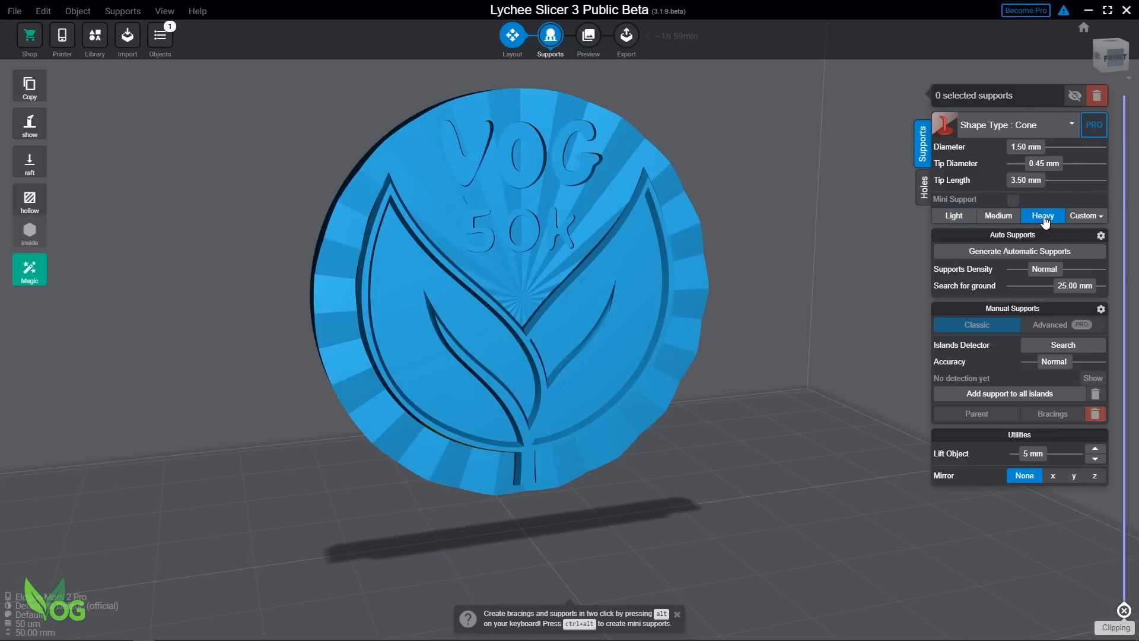
click(1086, 215)
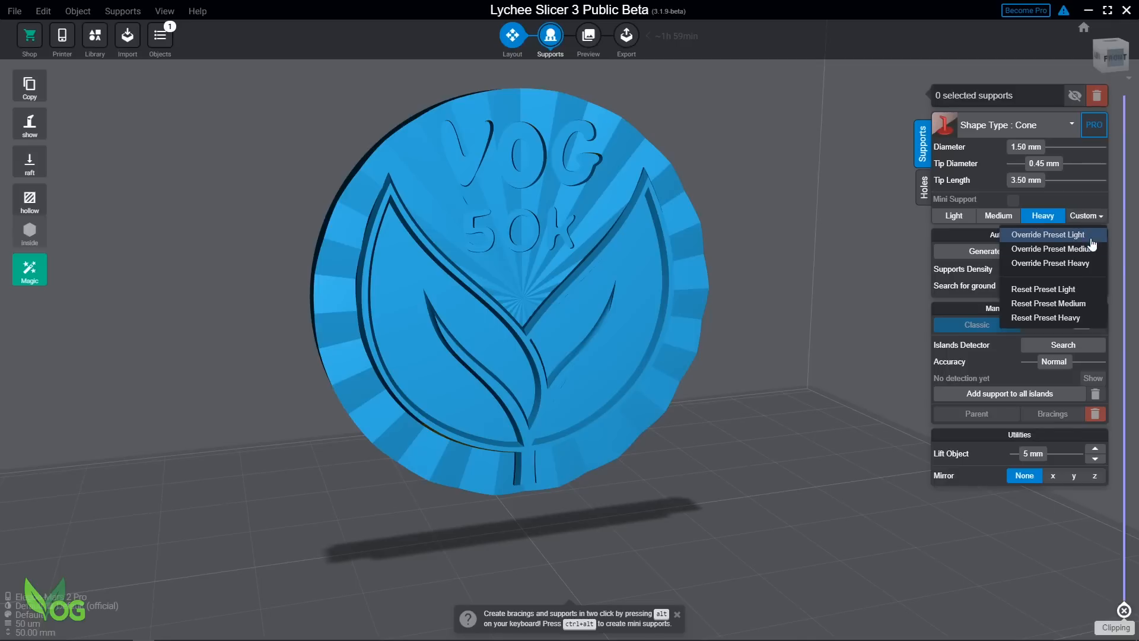
mouse_move(952, 216)
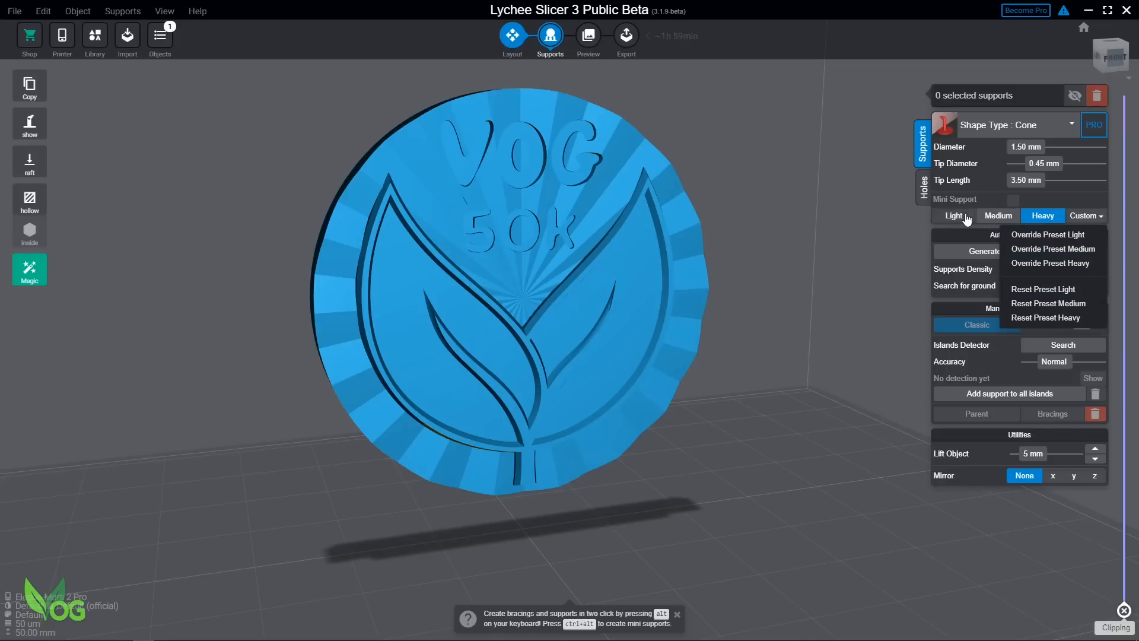
click(953, 216)
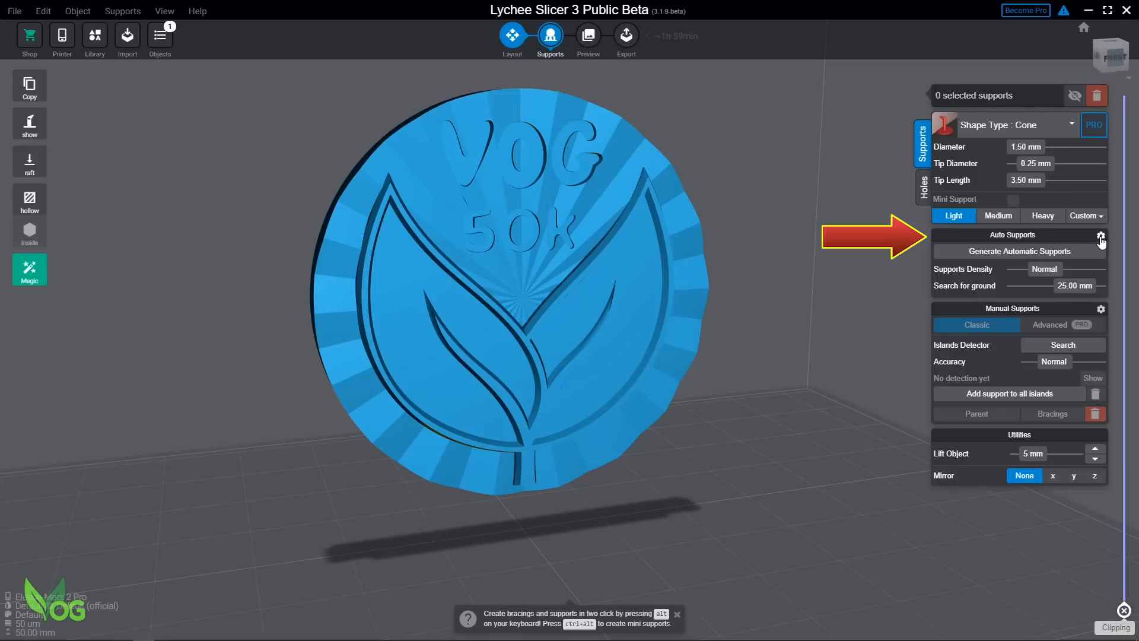
- Review the Auto Supports configuration and generate automatic supports with bracings on the coin
click(1100, 235)
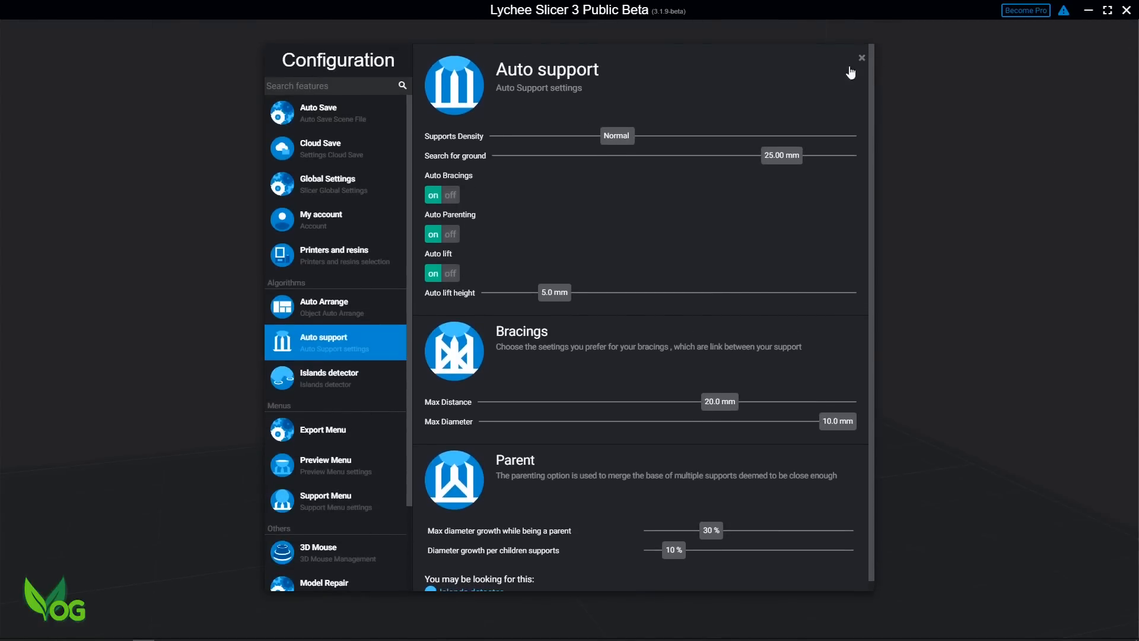
click(861, 57)
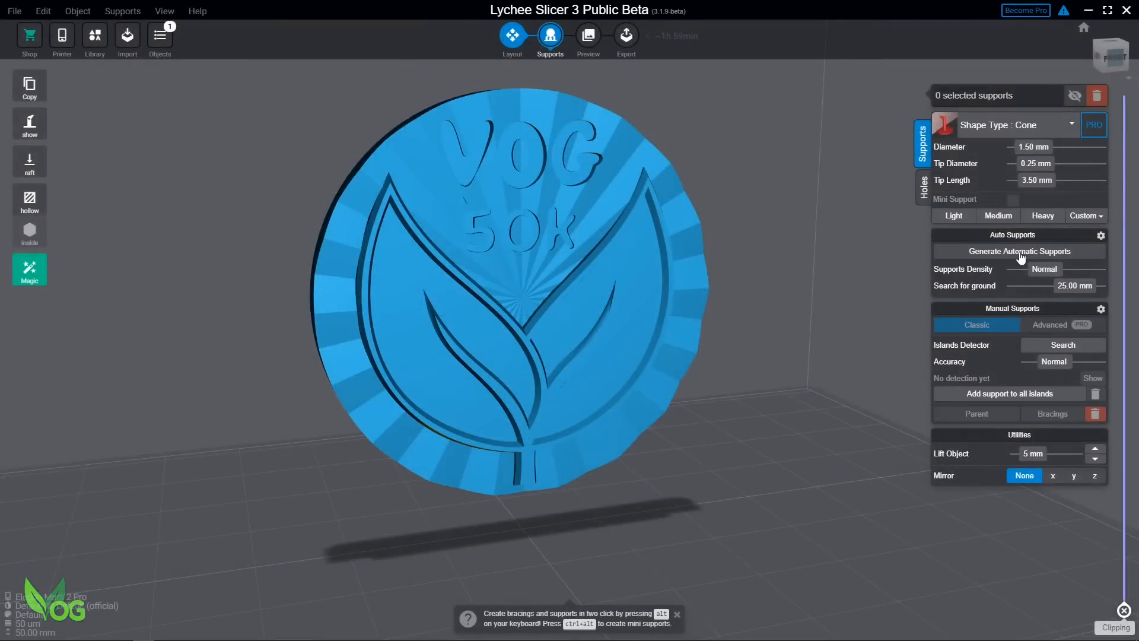
click(1018, 250)
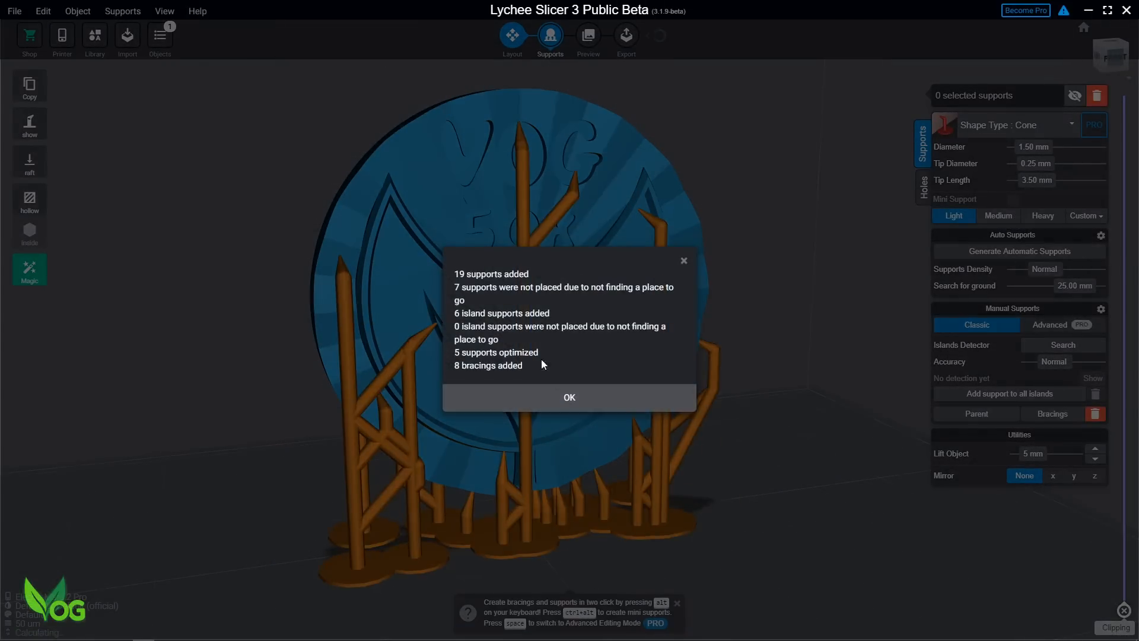
click(569, 398)
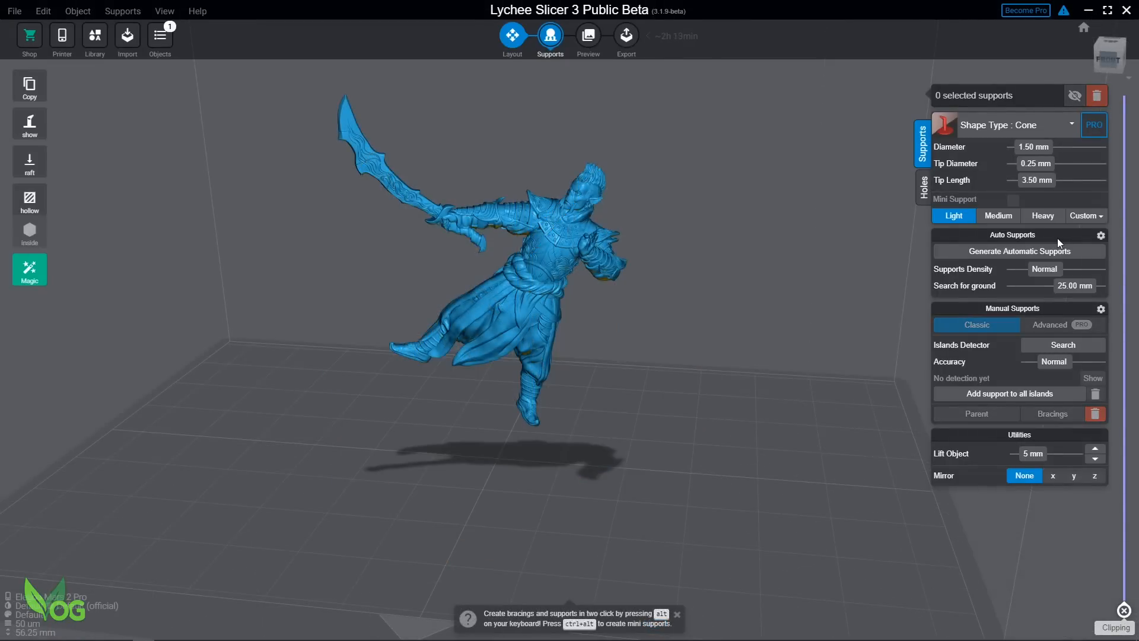
- Load the fantasy warrior miniature onto the plate in the supports workspace
click(1018, 251)
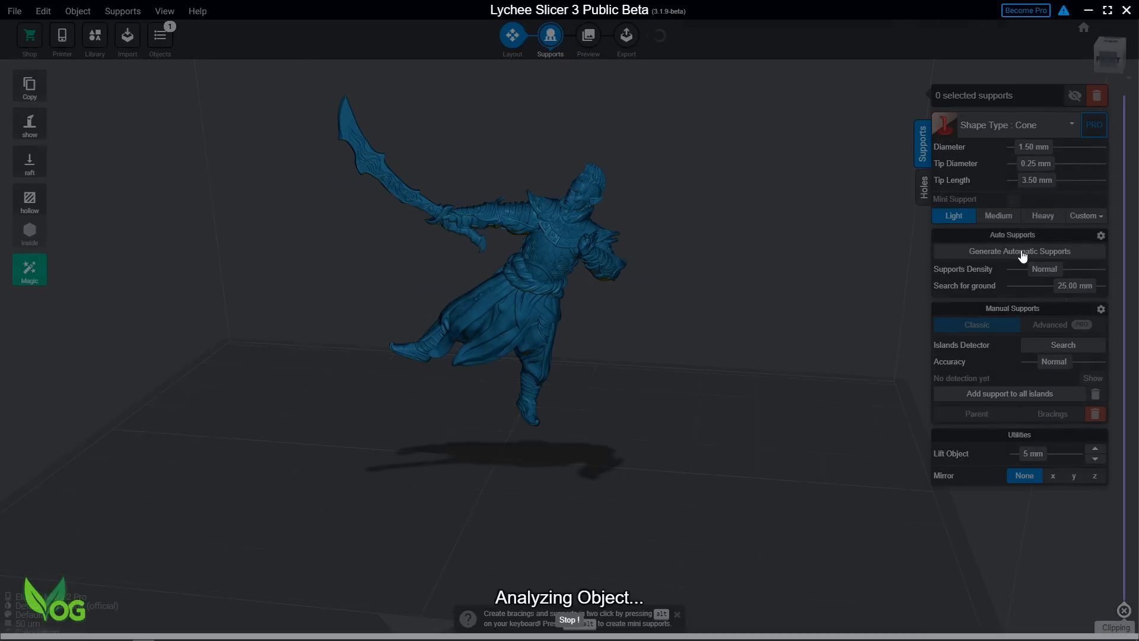
click(1018, 251)
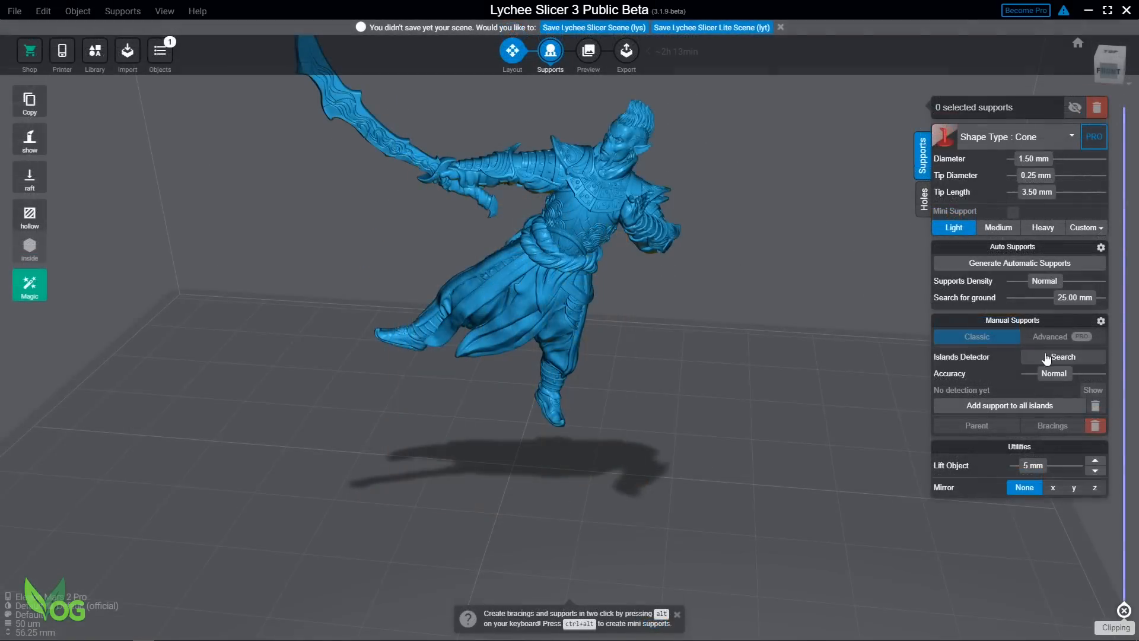
- Detect and show the warrior's 21 islands, then auto-support them so 0 islands remain
click(1062, 357)
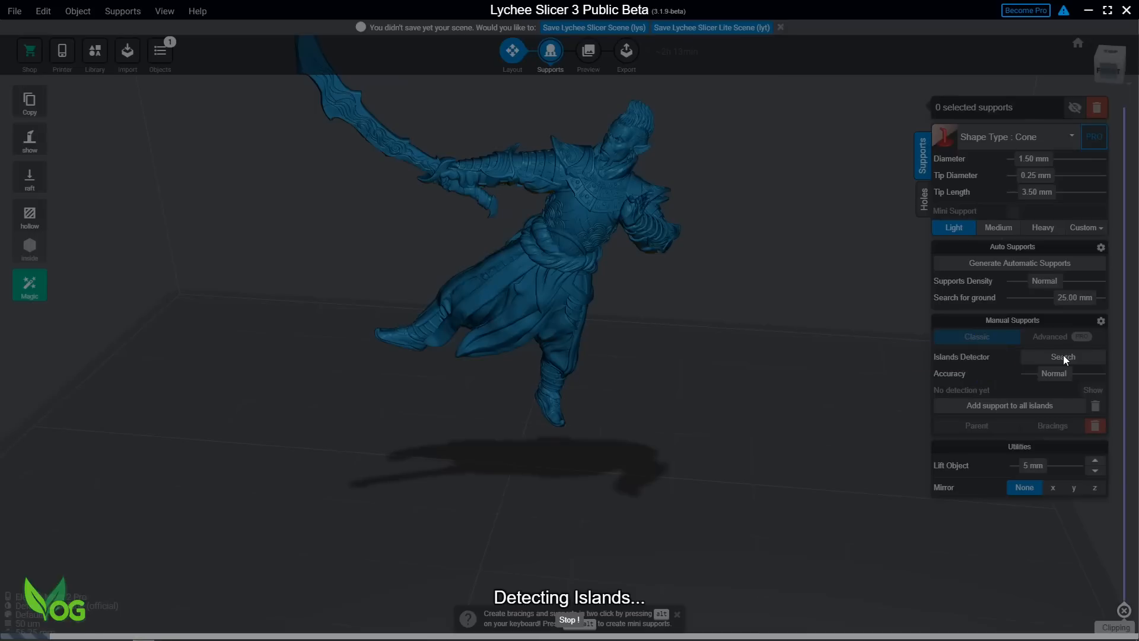
click(1062, 356)
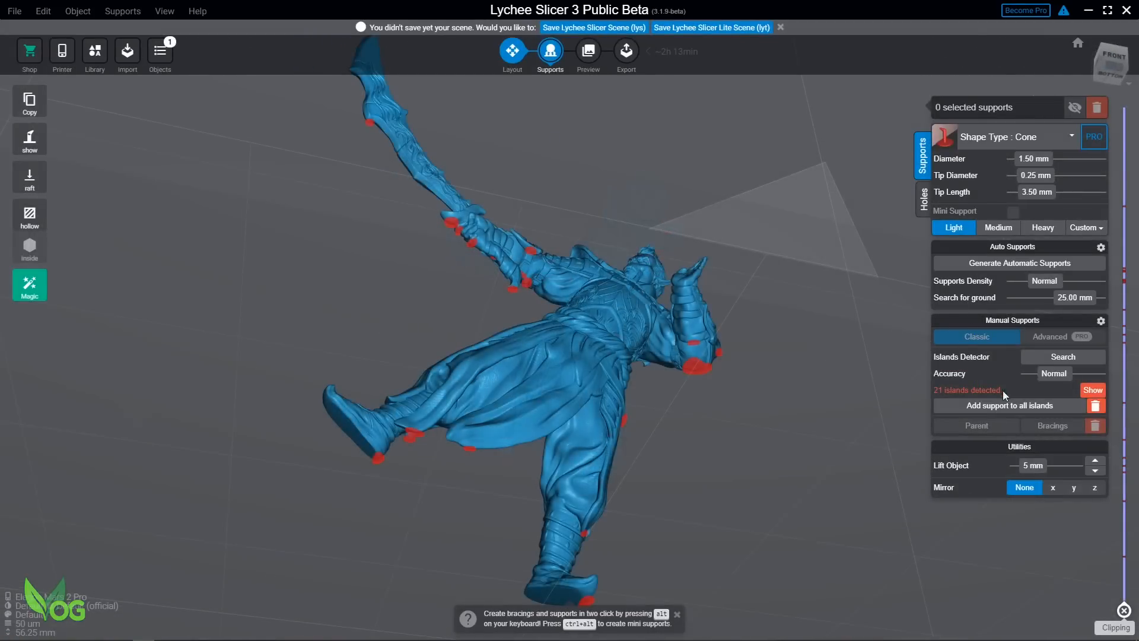
mouse_move(1009, 406)
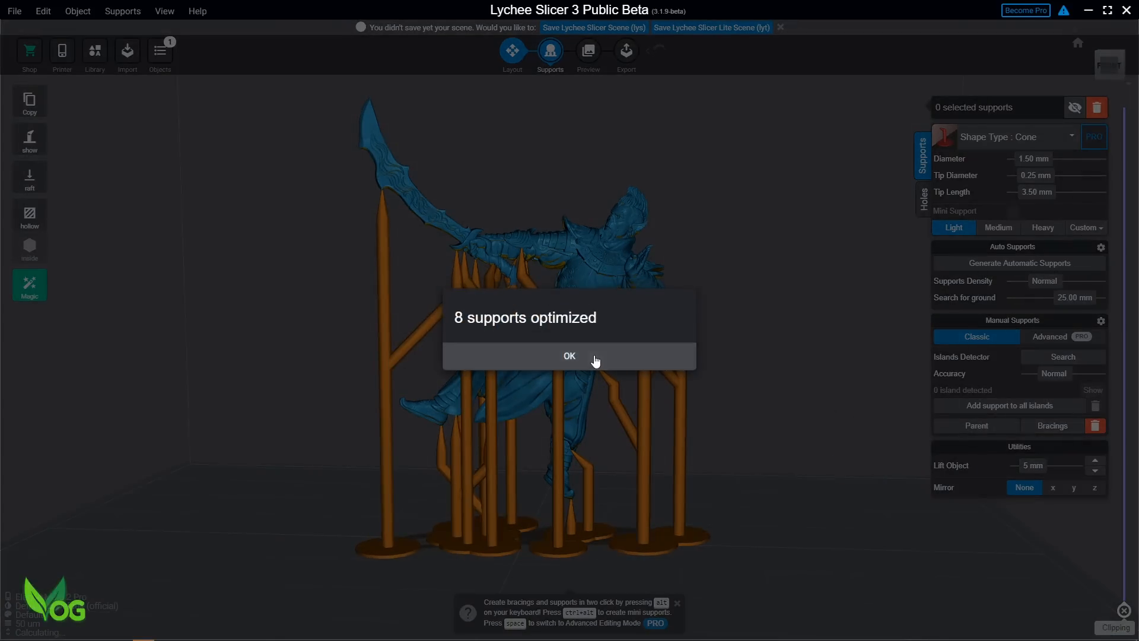
click(568, 356)
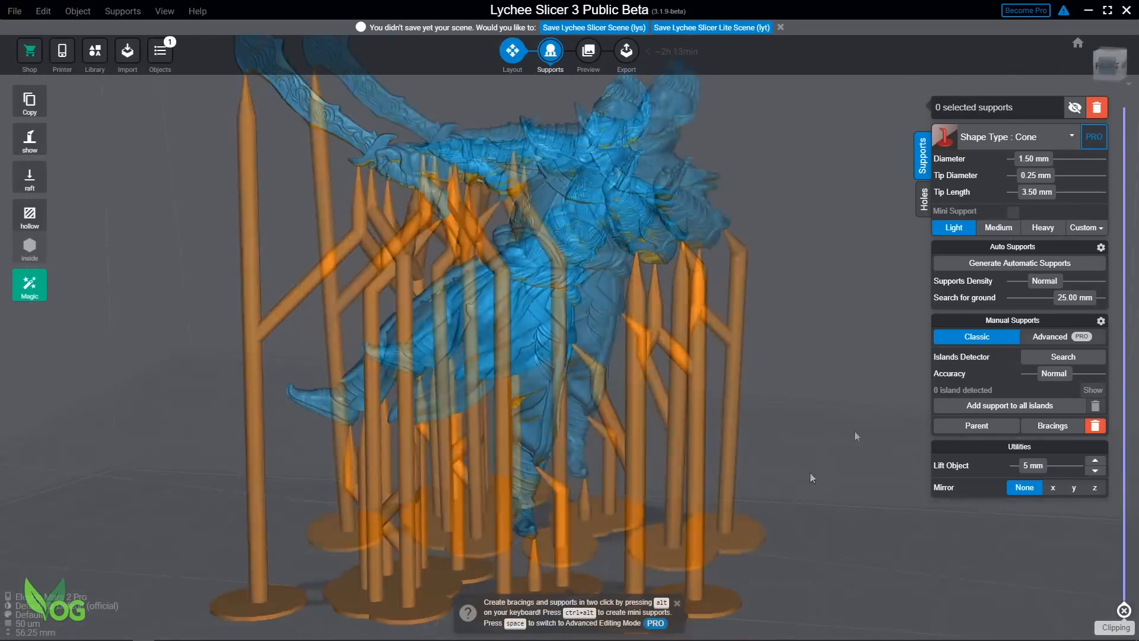
- Add 22 bracings linking the warrior's supports and dismiss the results summary
click(1052, 424)
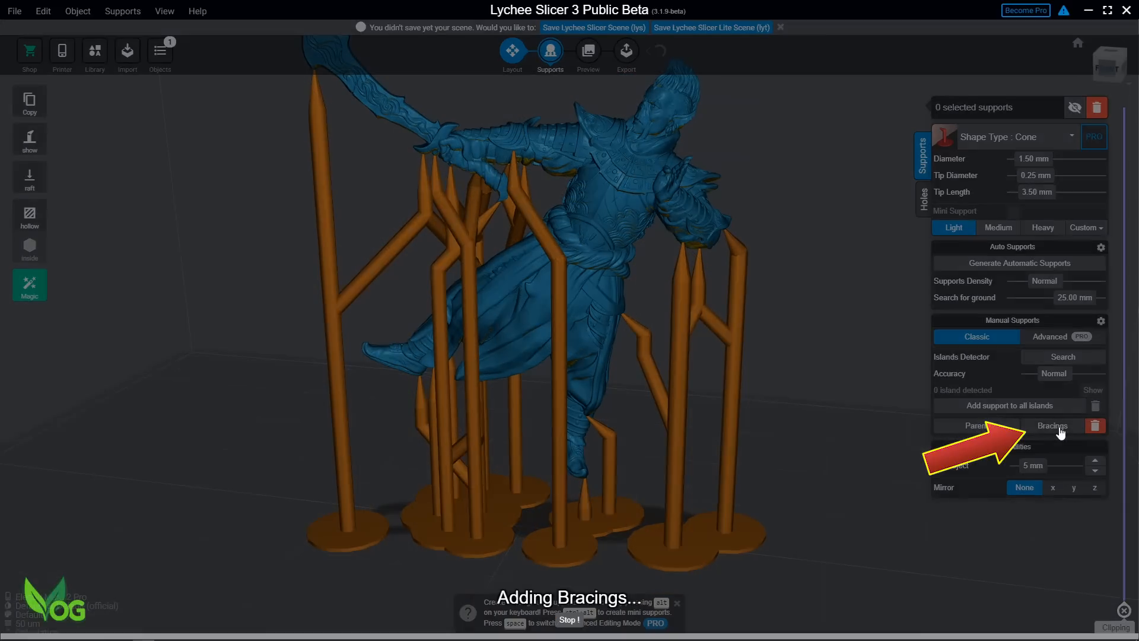
click(1052, 425)
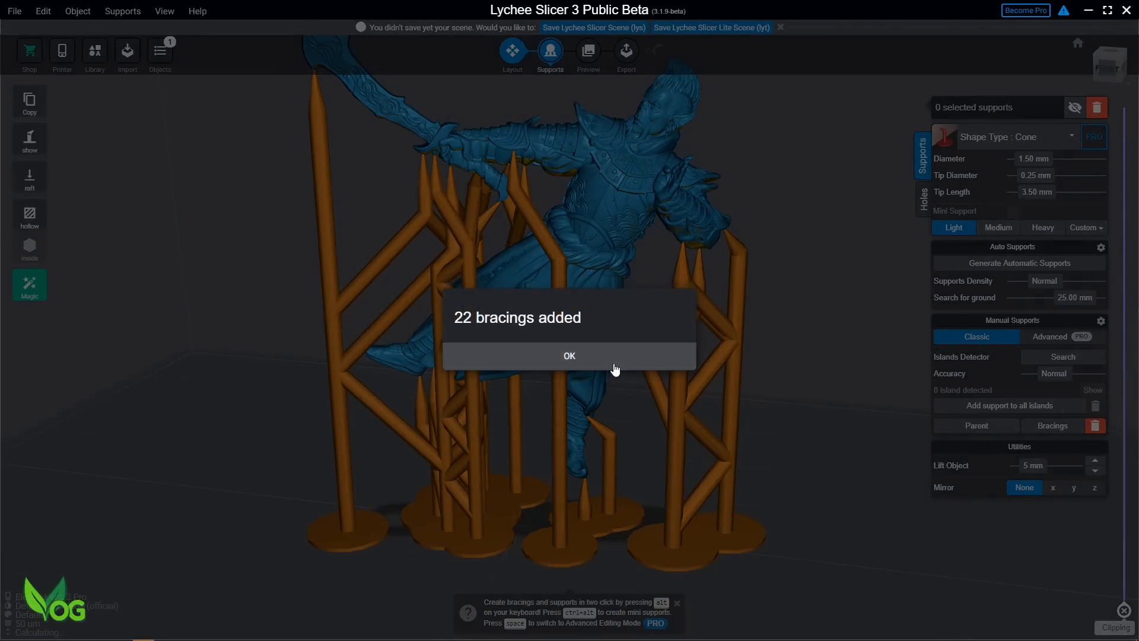
click(568, 356)
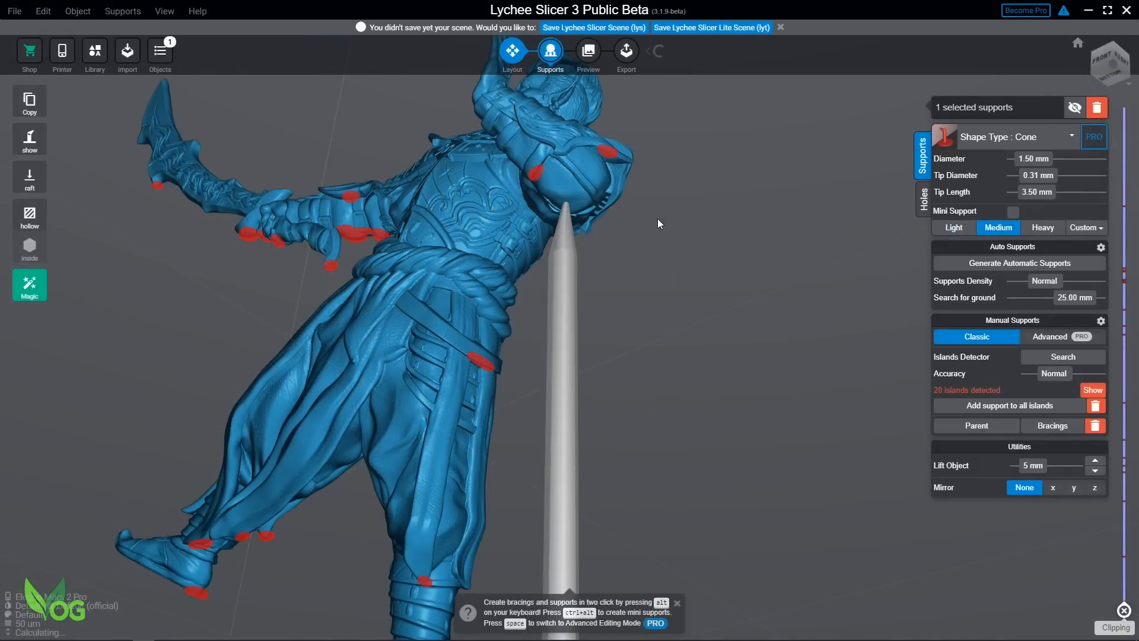
- Switch the selected support under the warrior's arm to the Heavy preset with a 0.45 mm tip
click(1042, 228)
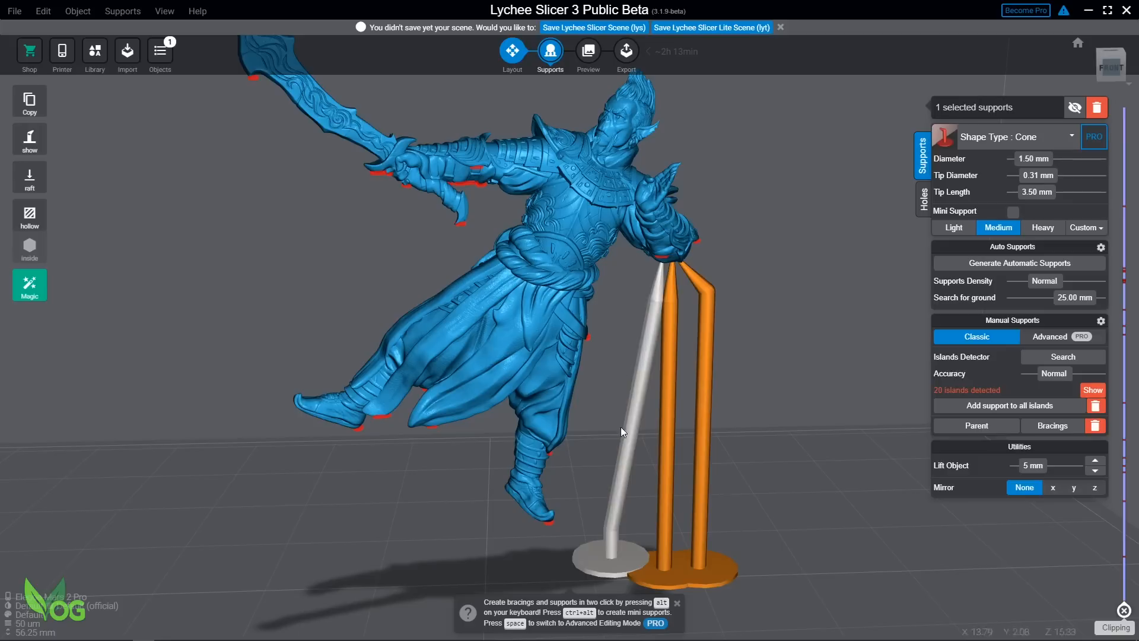
click(1043, 228)
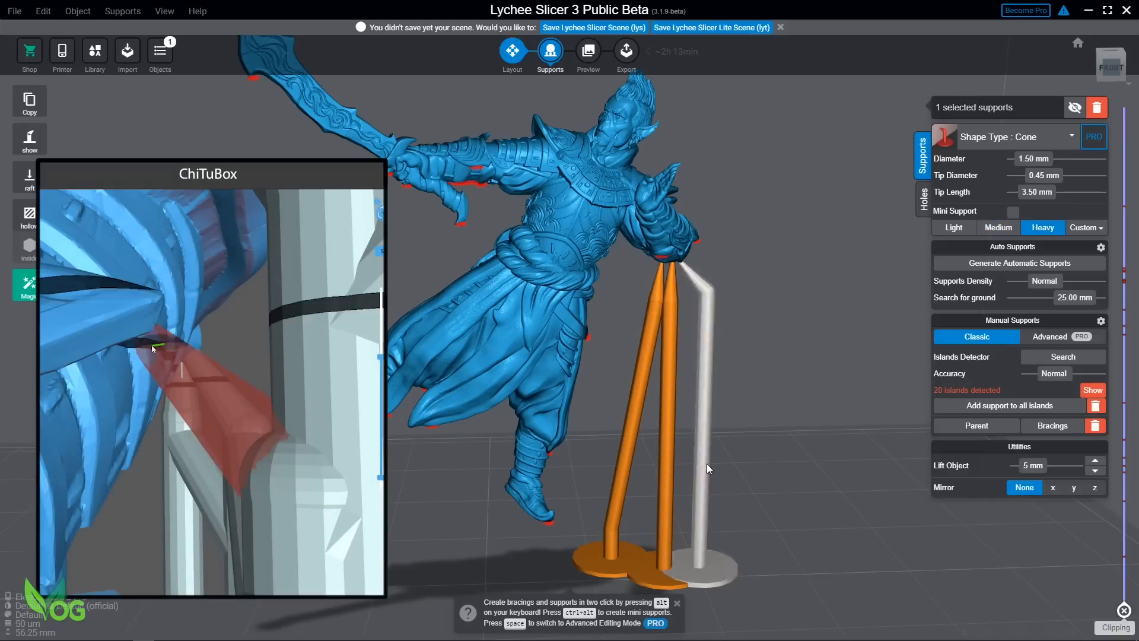
click(998, 228)
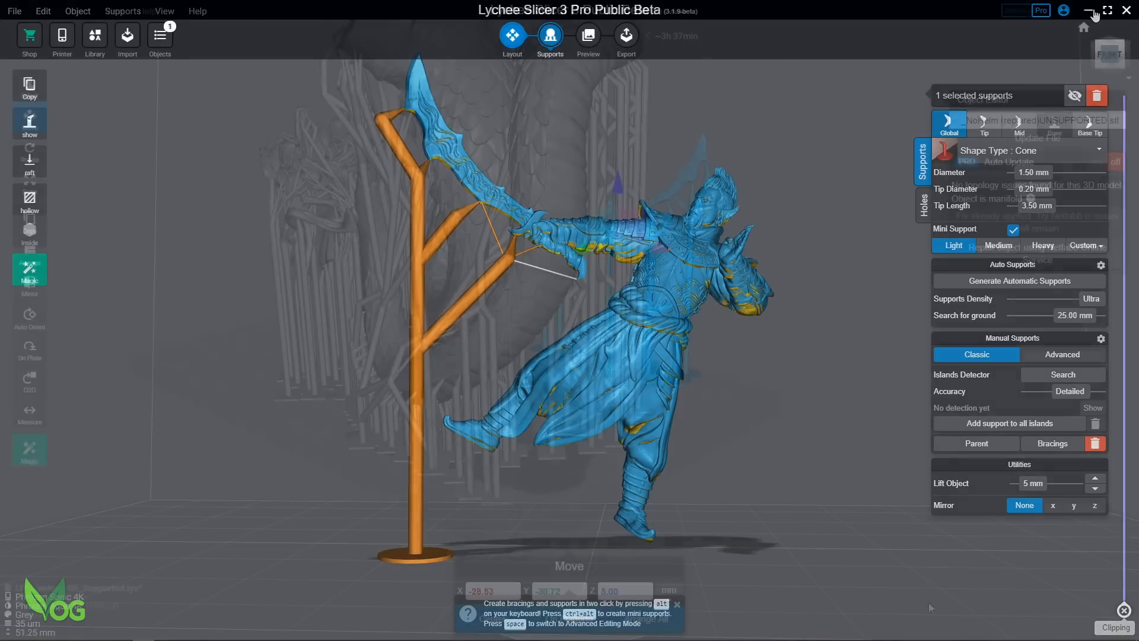
- Hide the other models so only the branch-supported warrior remains, then return to support editing
click(511, 34)
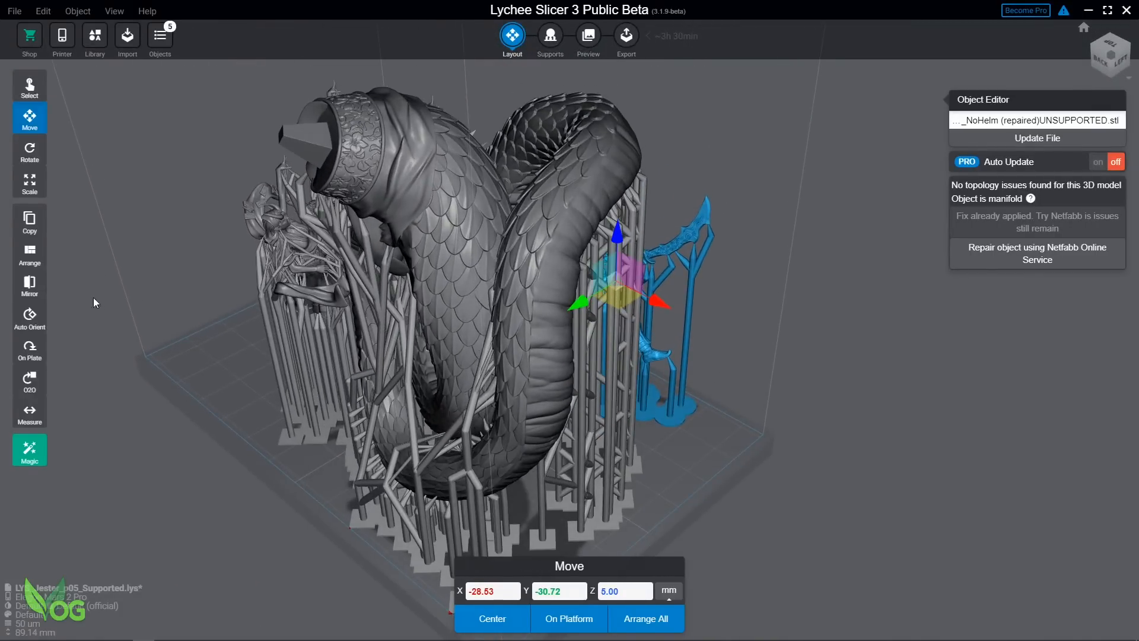
click(159, 37)
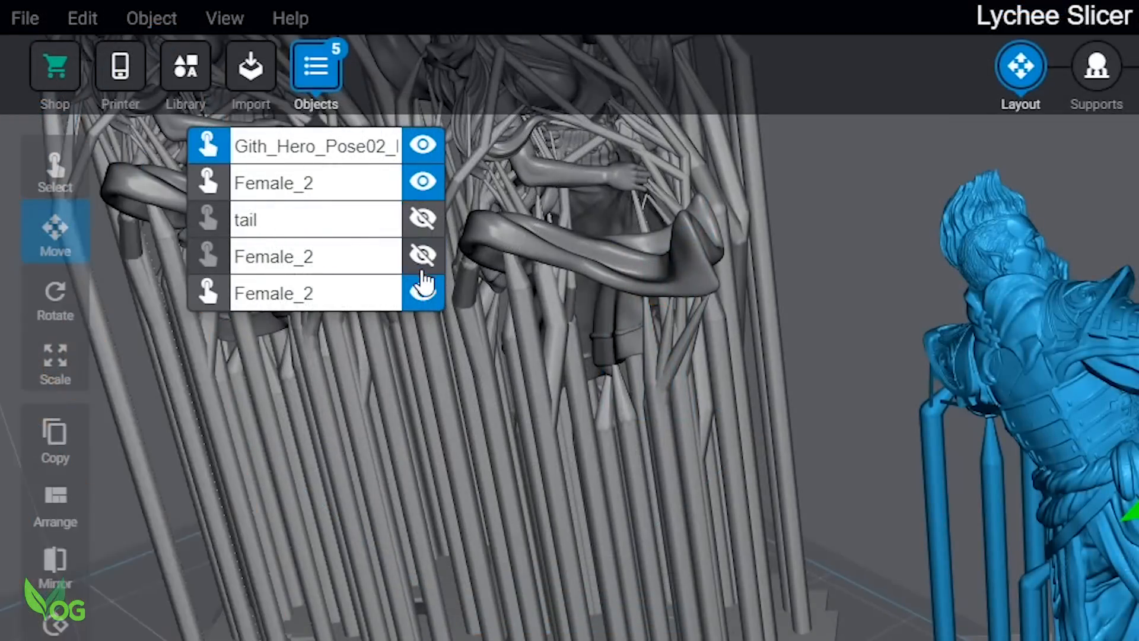
click(423, 290)
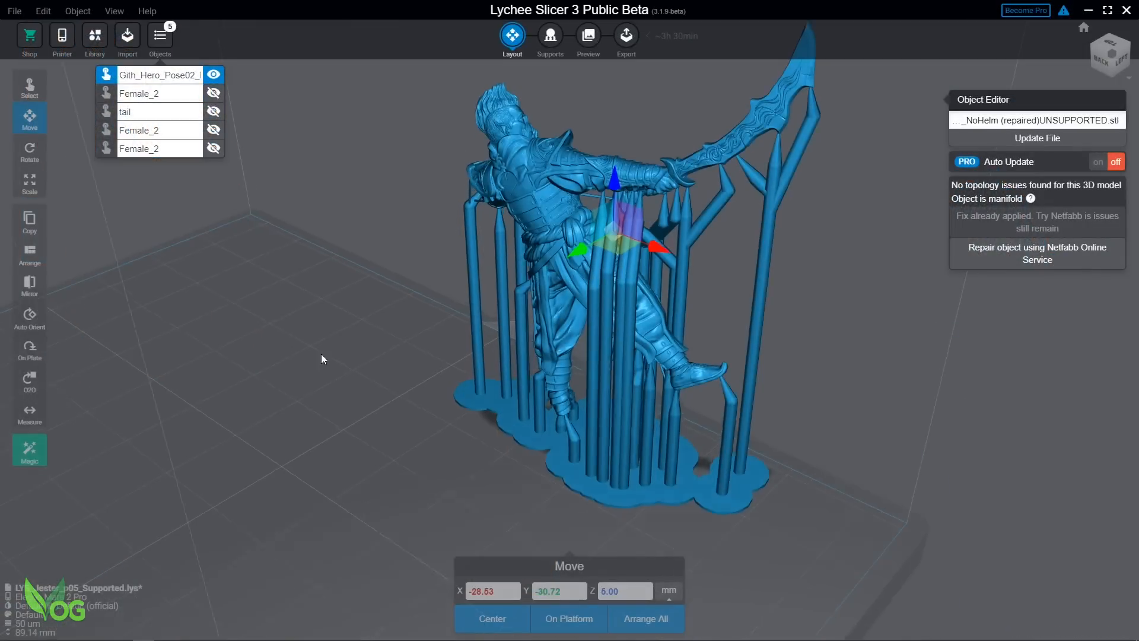
scroll(down, 3)
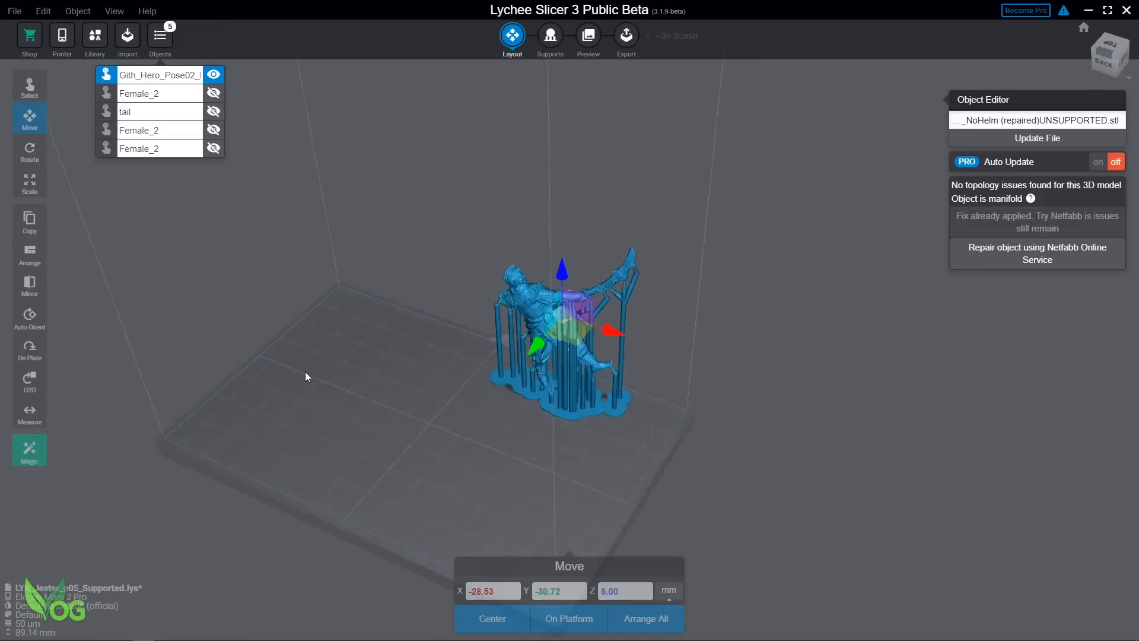
click(550, 34)
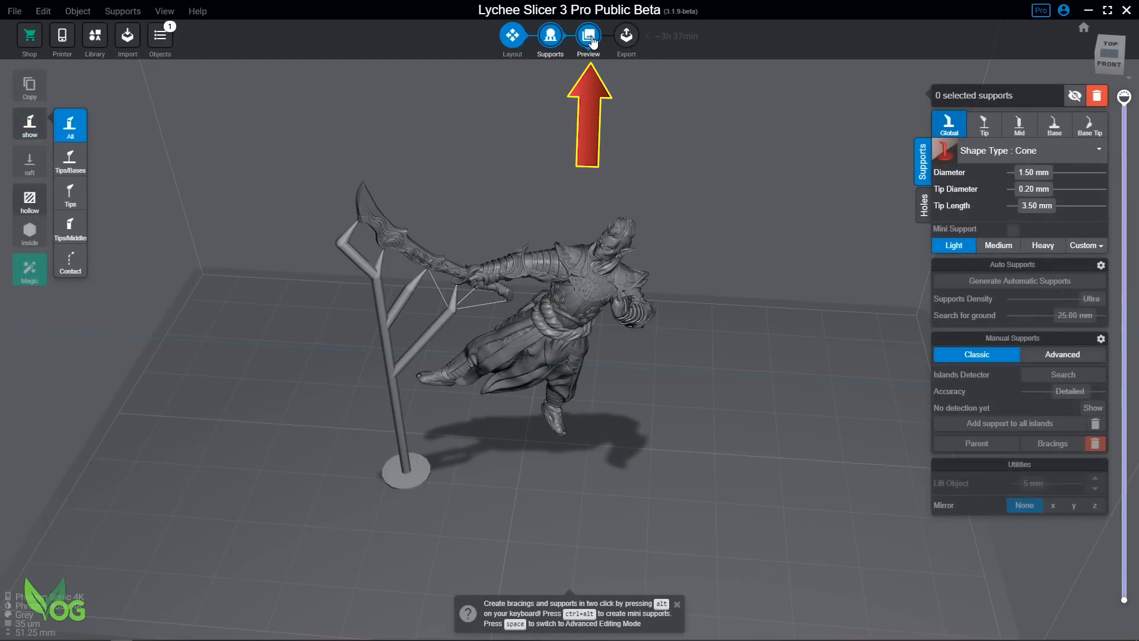
- Preview the sliced warrior through slice layers, picture, printer simulator and At Scale beside a cola can and banana
click(588, 37)
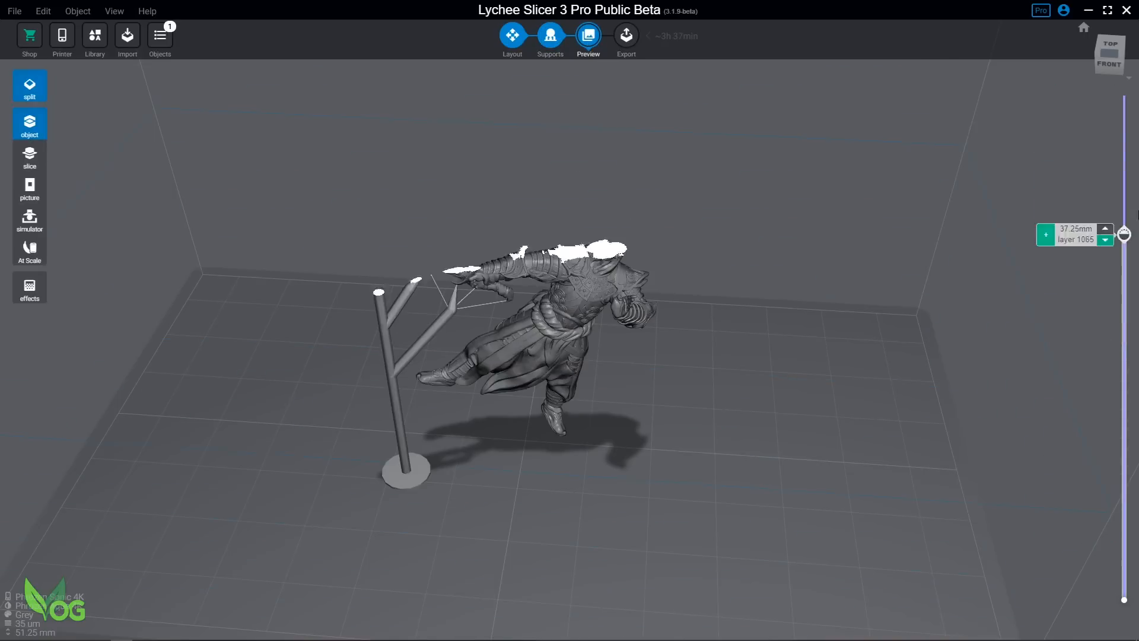
click(28, 155)
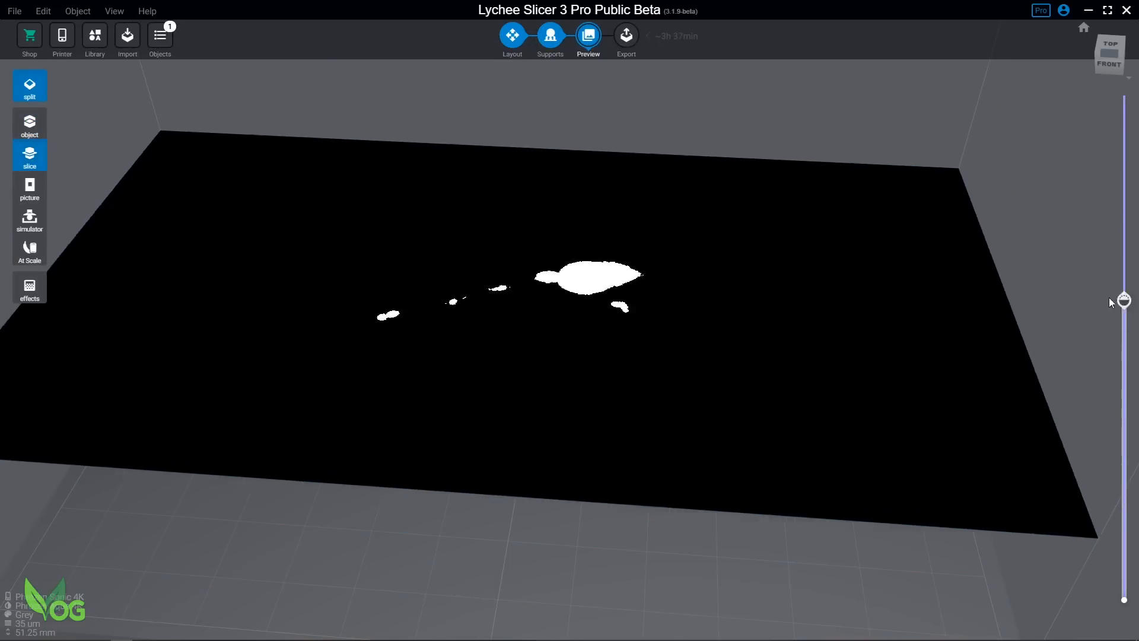
click(28, 187)
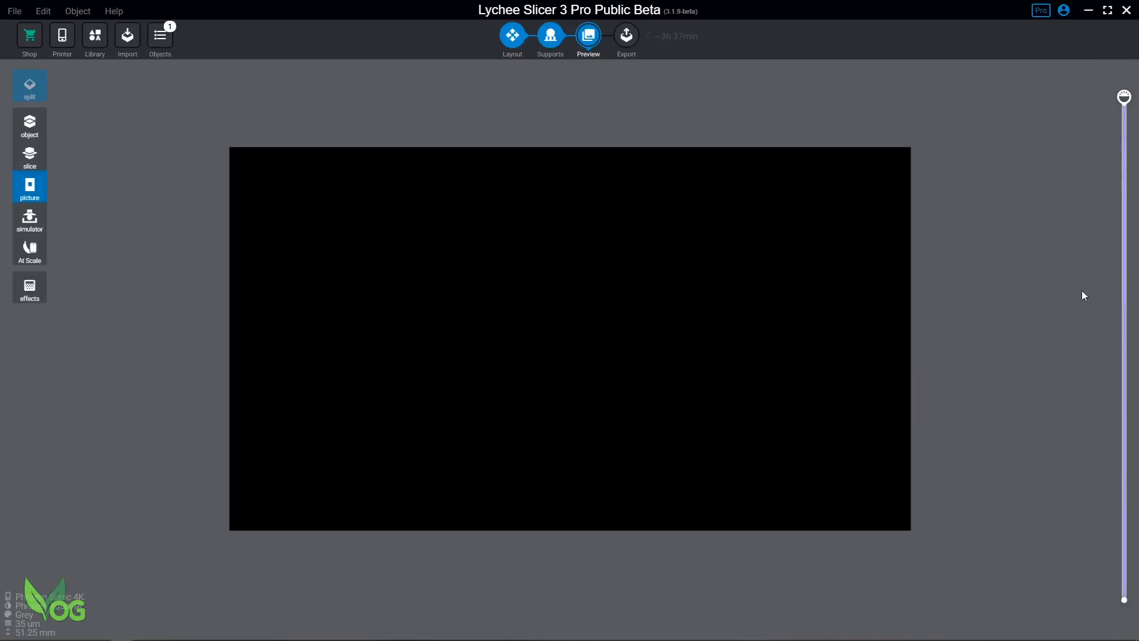
click(28, 219)
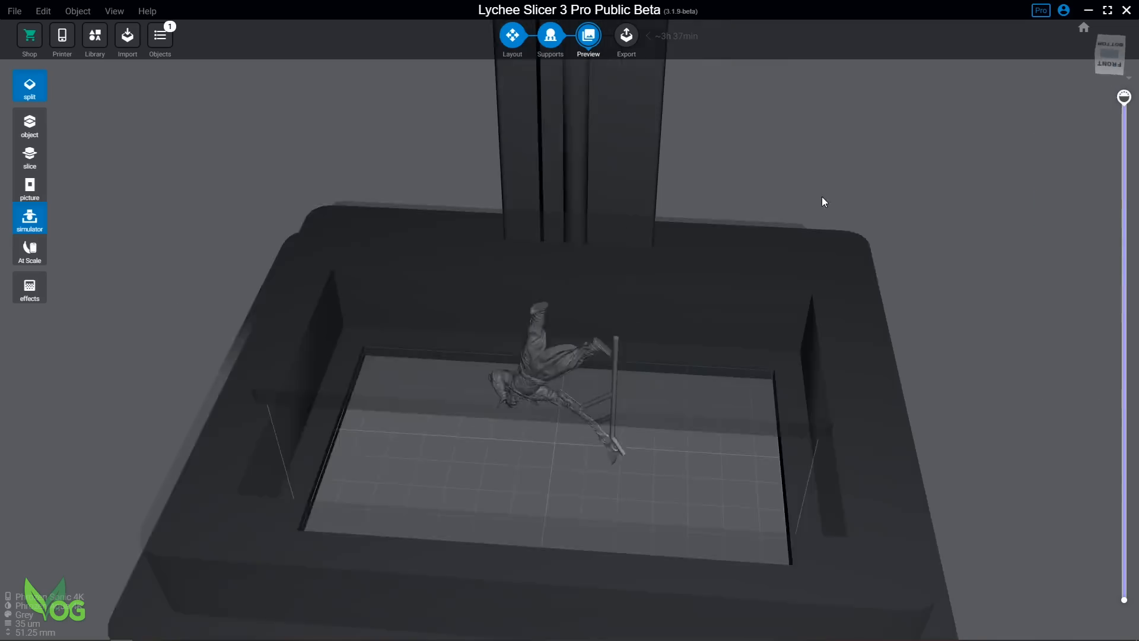
click(28, 250)
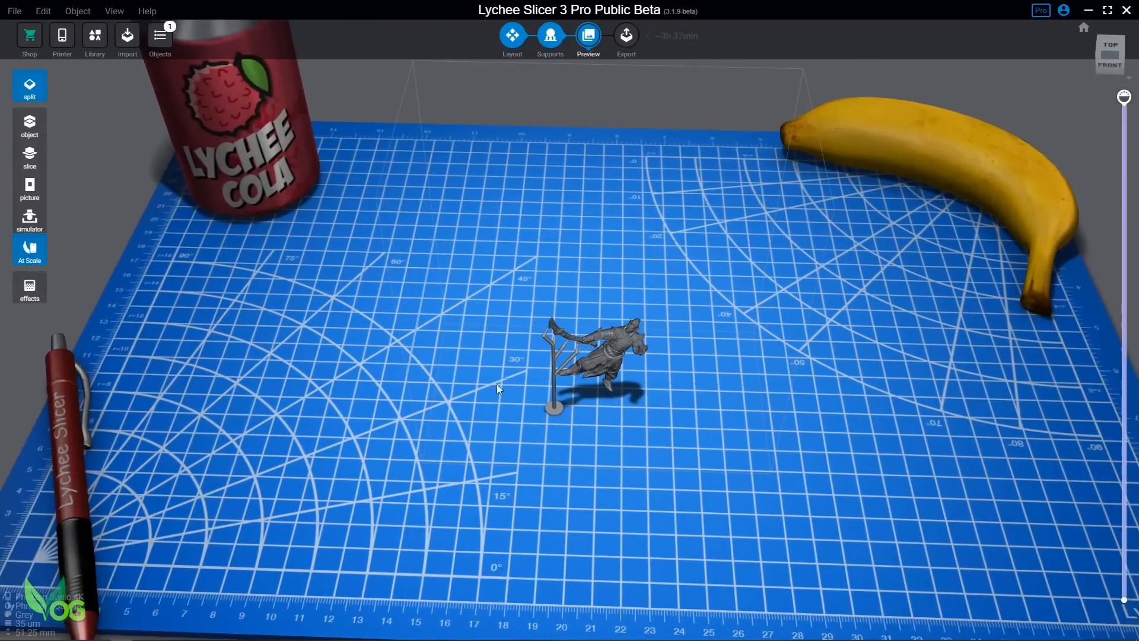
click(596, 356)
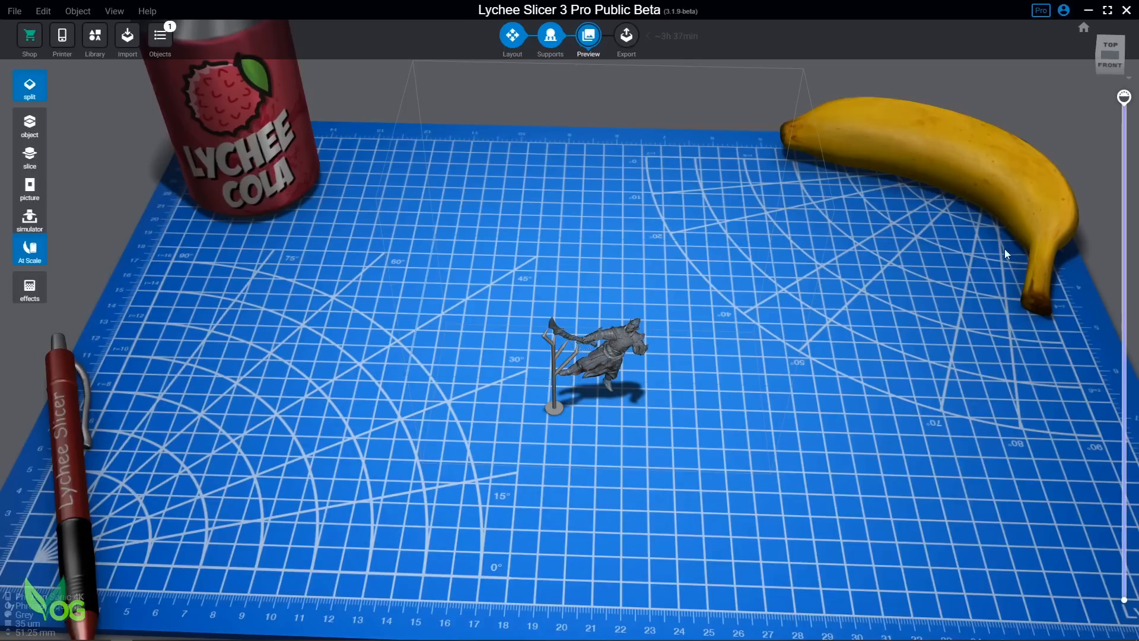
mouse_move(29, 290)
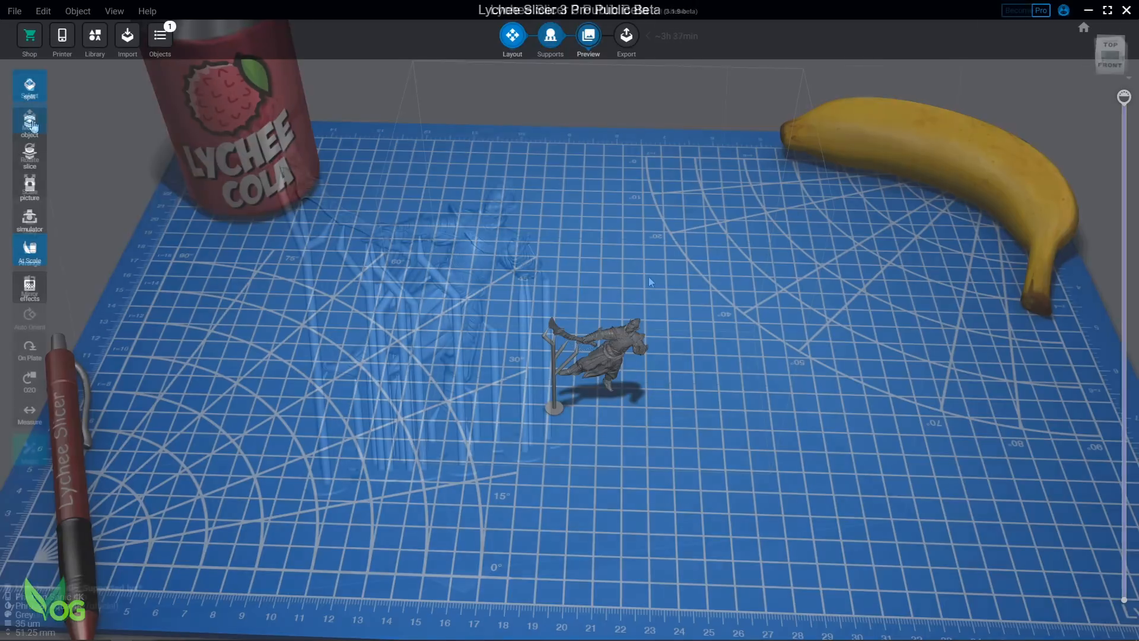
- Bring up the Export slices dialog from the Export step in the free version
click(625, 34)
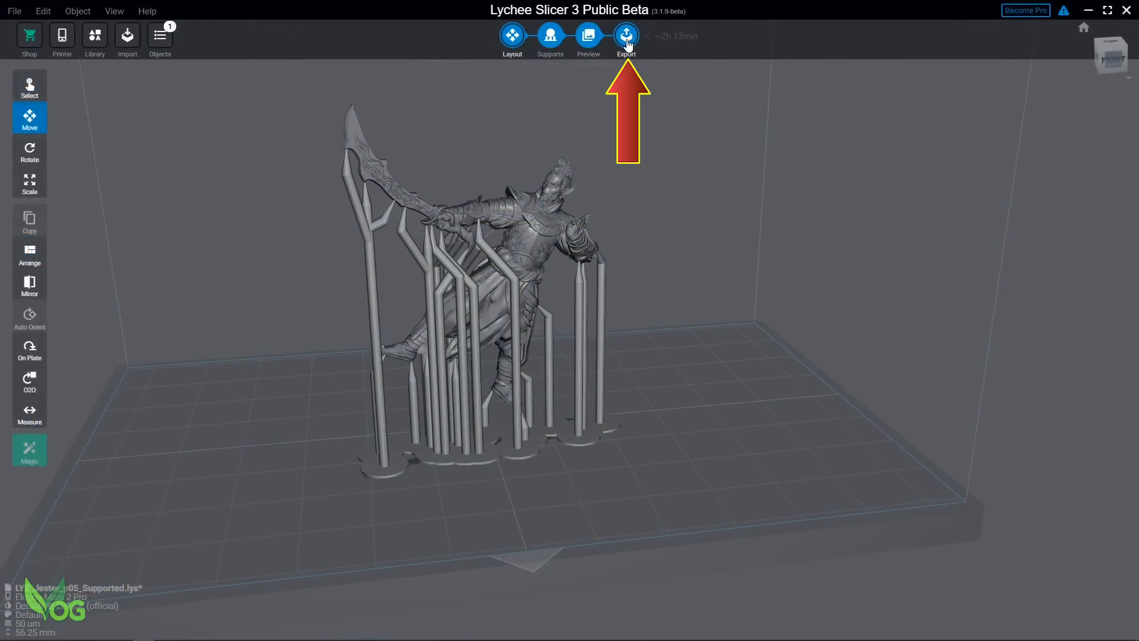
click(625, 36)
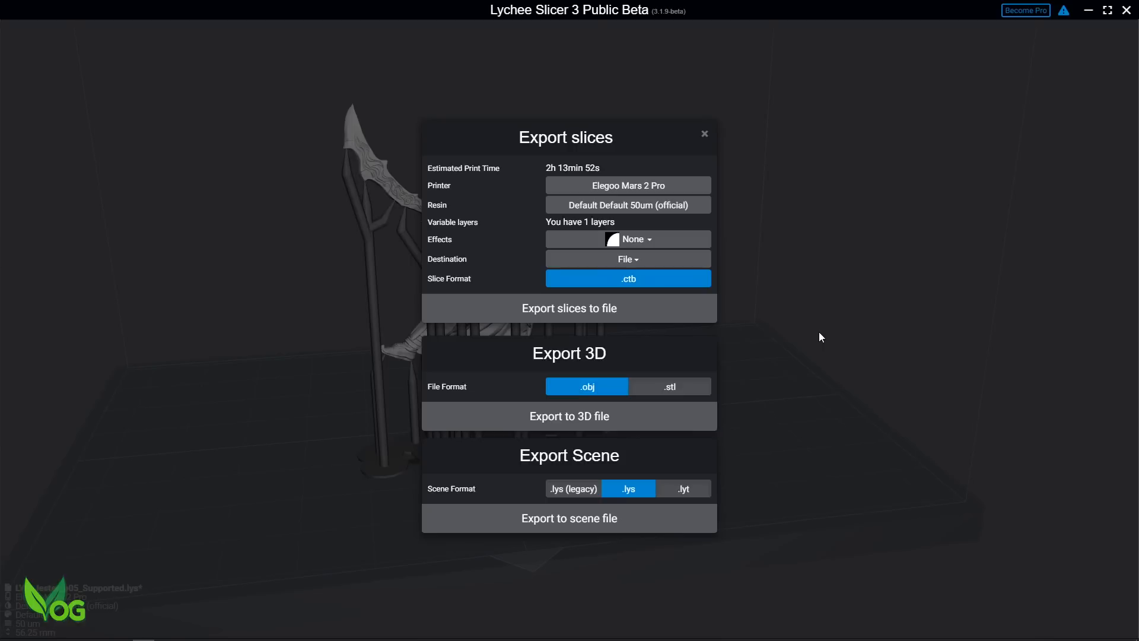
mouse_move(697, 196)
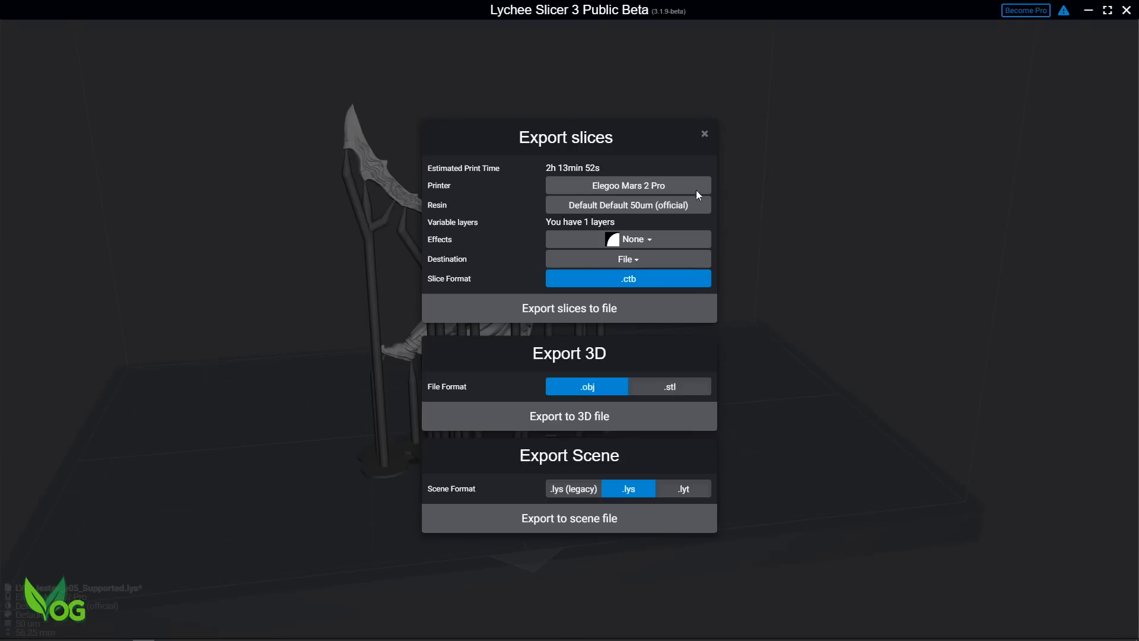
mouse_move(607, 206)
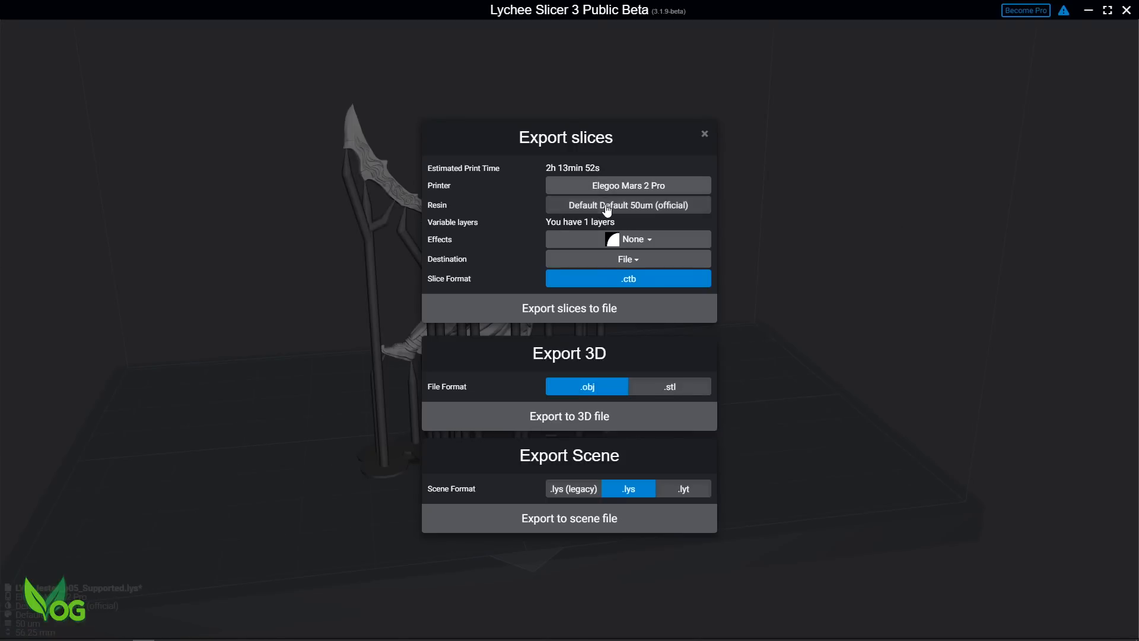
- Add an Elegoo Water Washable Ceramic Grey resin profile and reveal its advanced settings
click(627, 205)
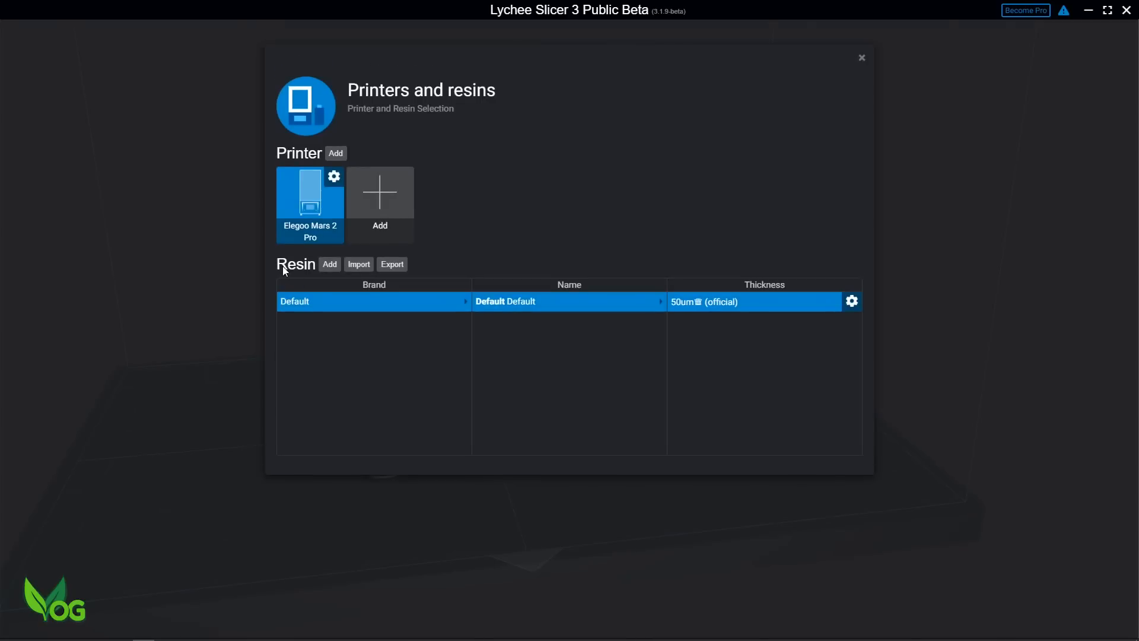
click(852, 301)
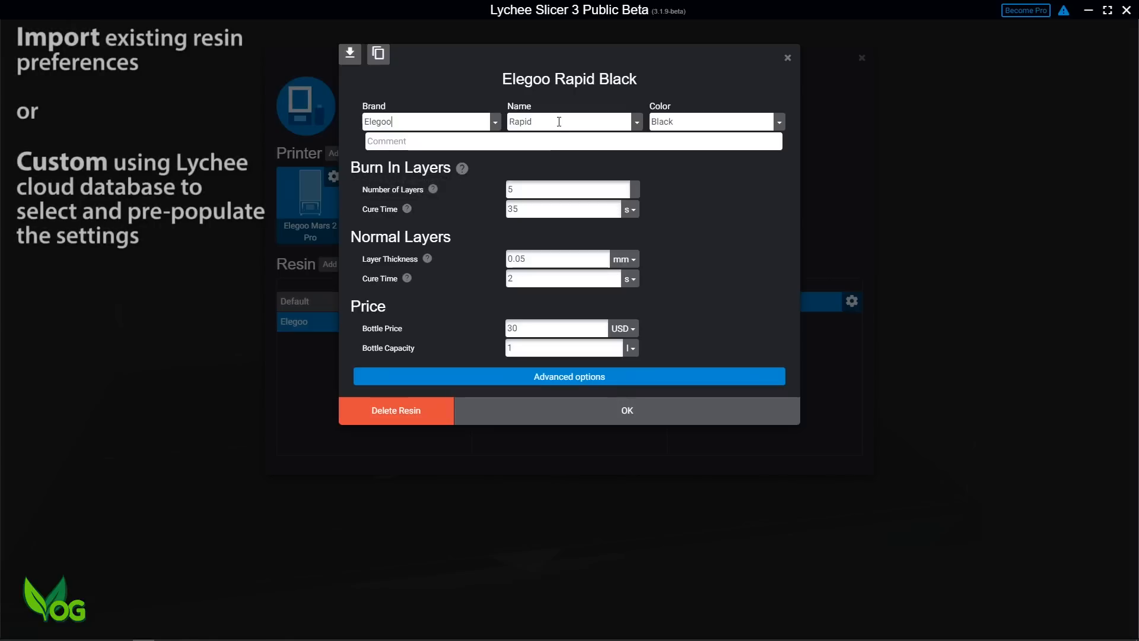
click(777, 121)
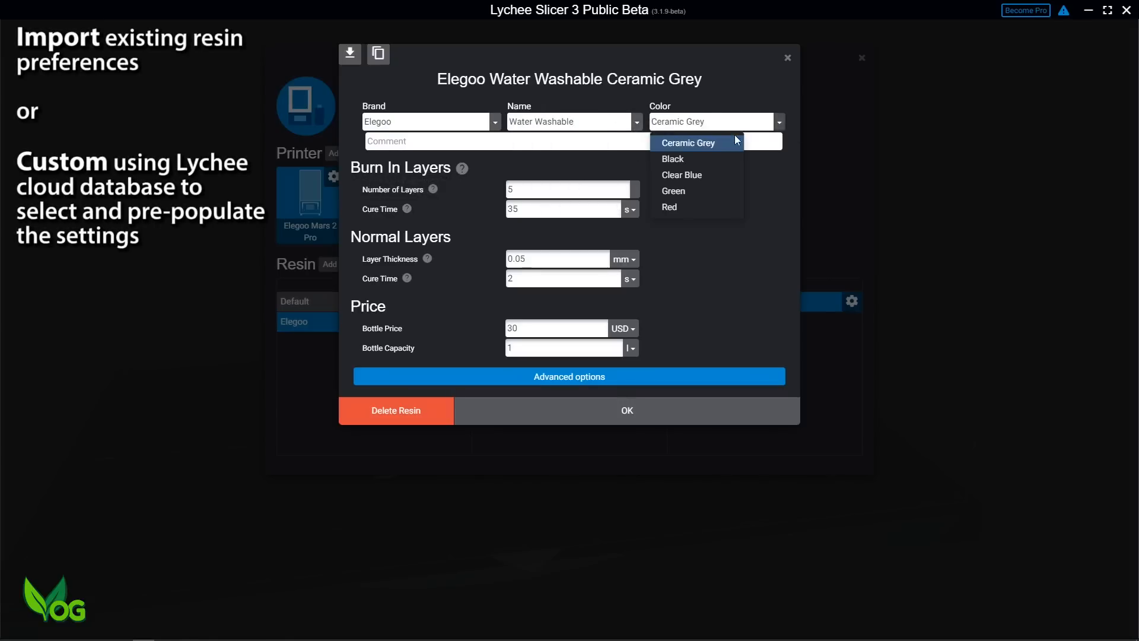
click(687, 142)
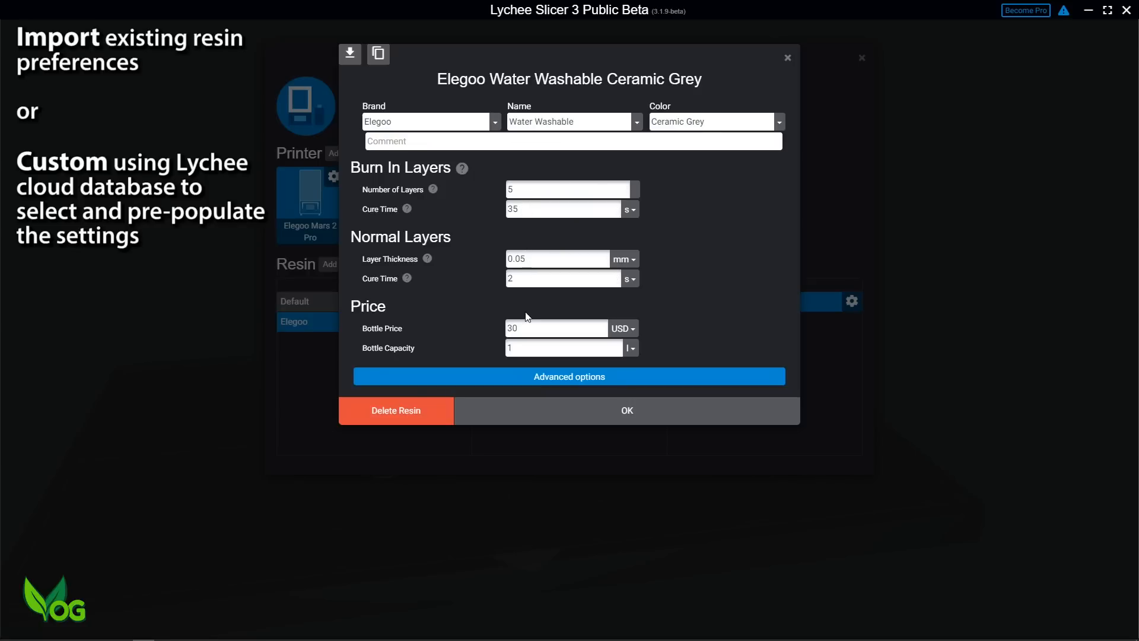
click(569, 376)
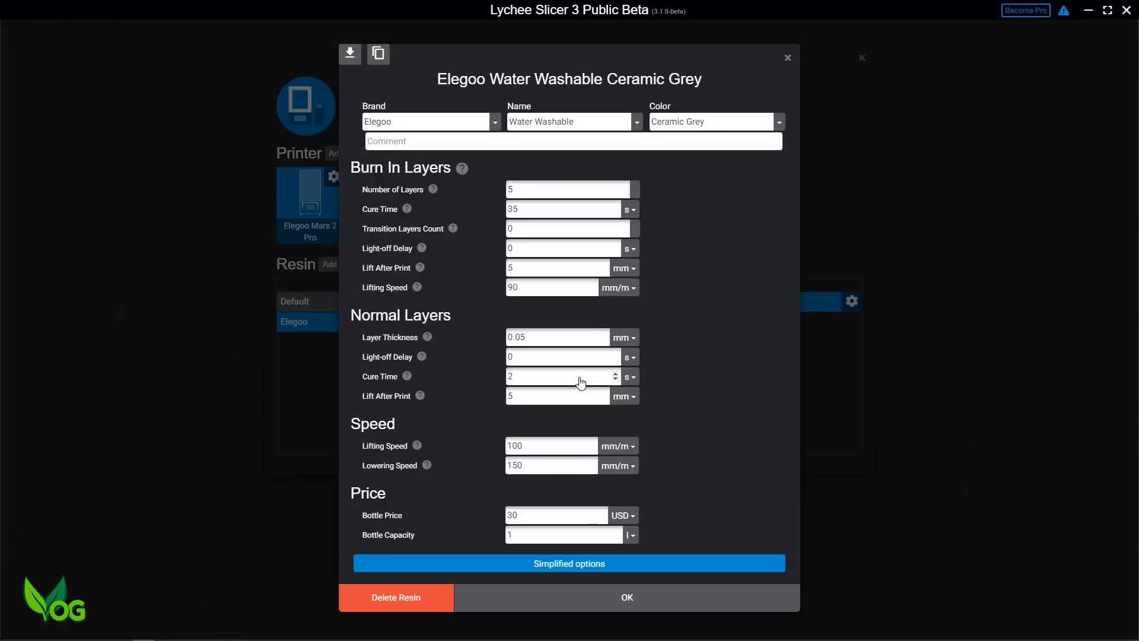
mouse_move(418, 416)
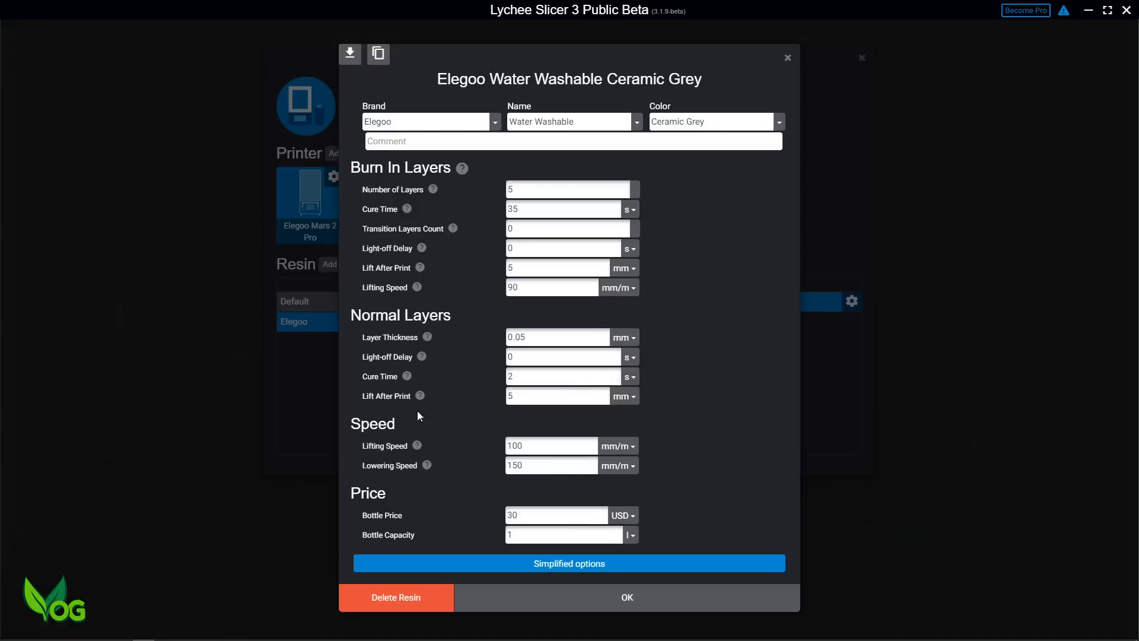
- Confirm the resin, enable antialiasing, and export the .ctb slices to the KINGSTON drive
click(626, 597)
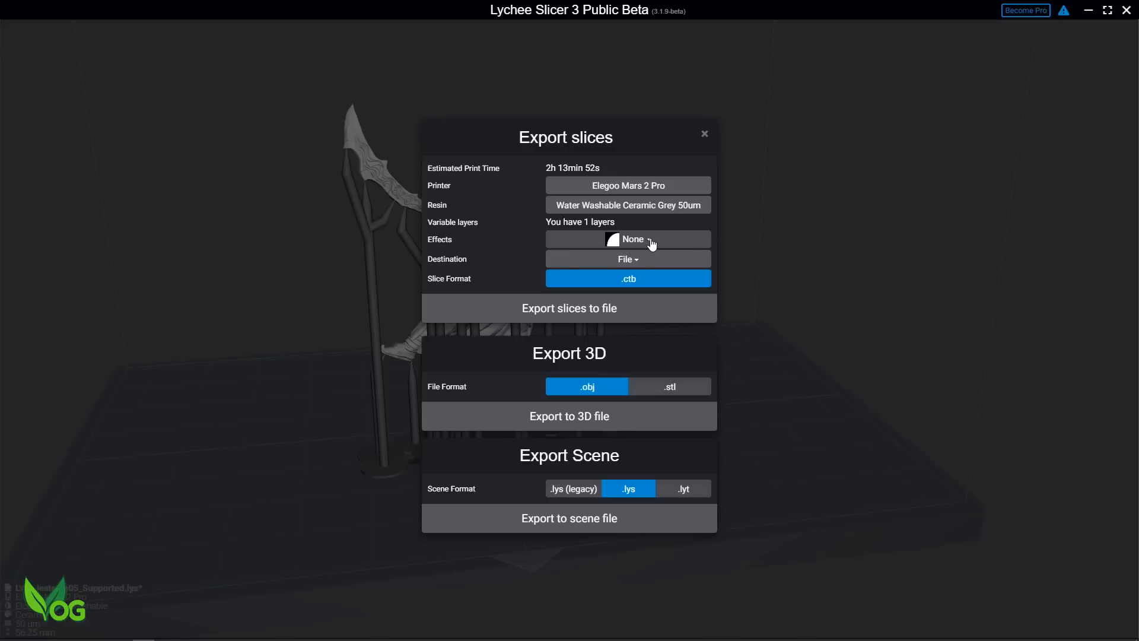
click(627, 239)
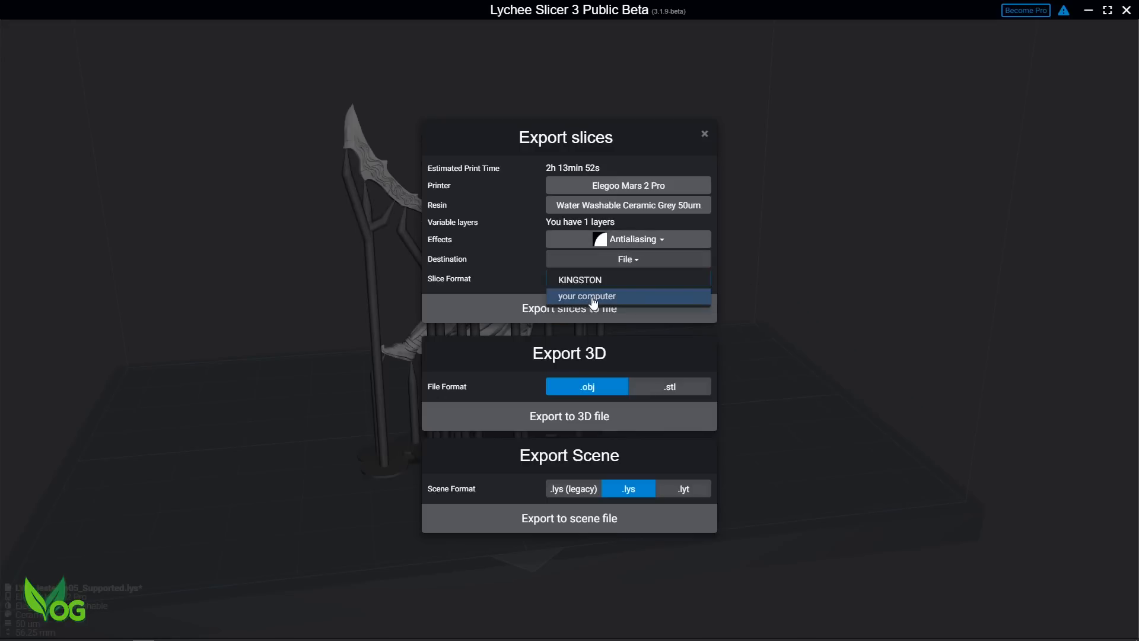
click(580, 280)
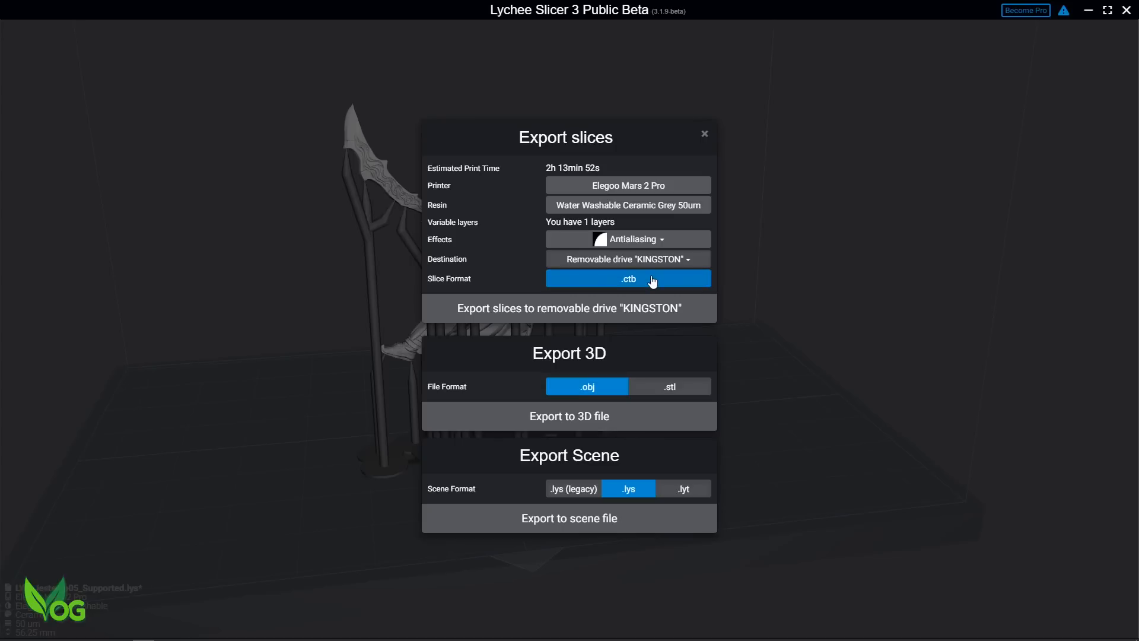
mouse_move(612, 315)
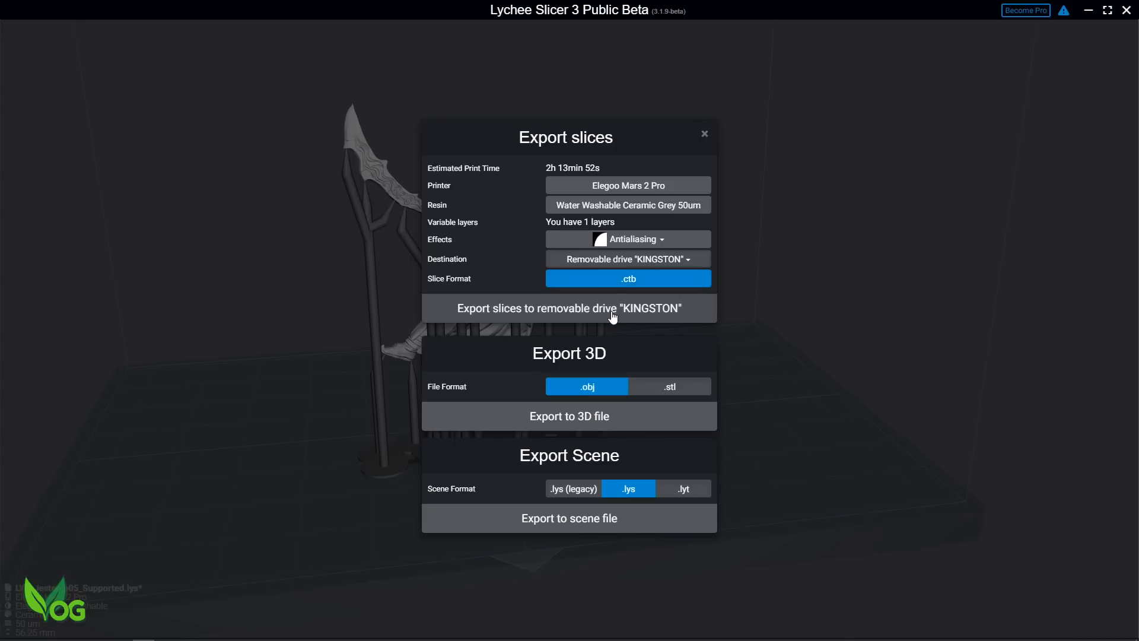
click(568, 308)
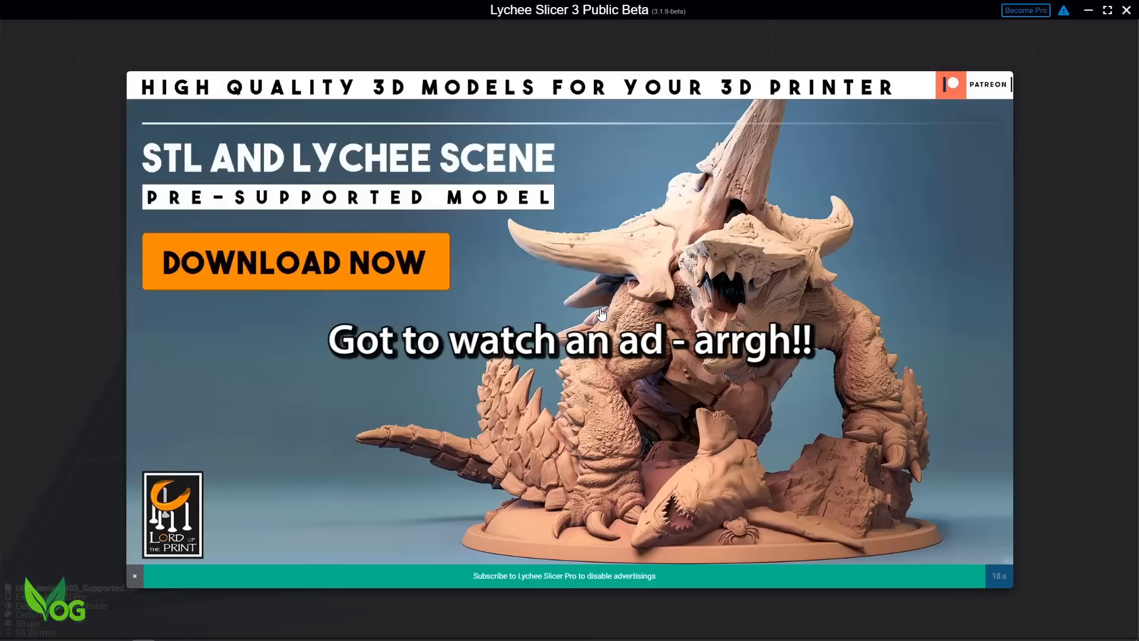
click(296, 261)
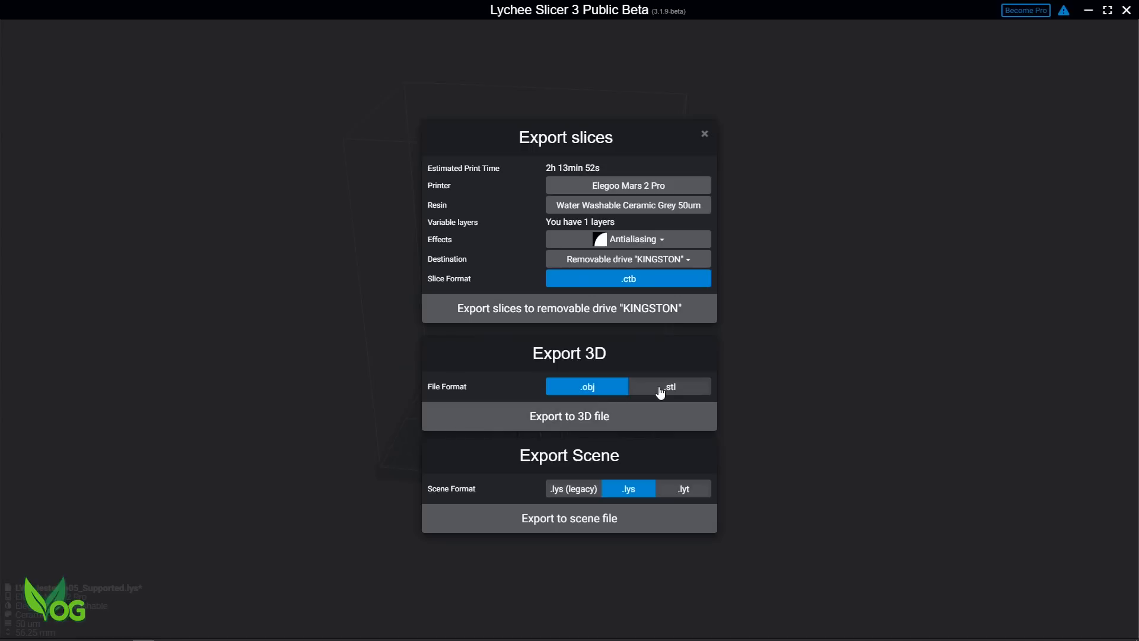
- Toggle the 3D export format between .stl and .obj, ending on .stl, and return to supports
click(668, 386)
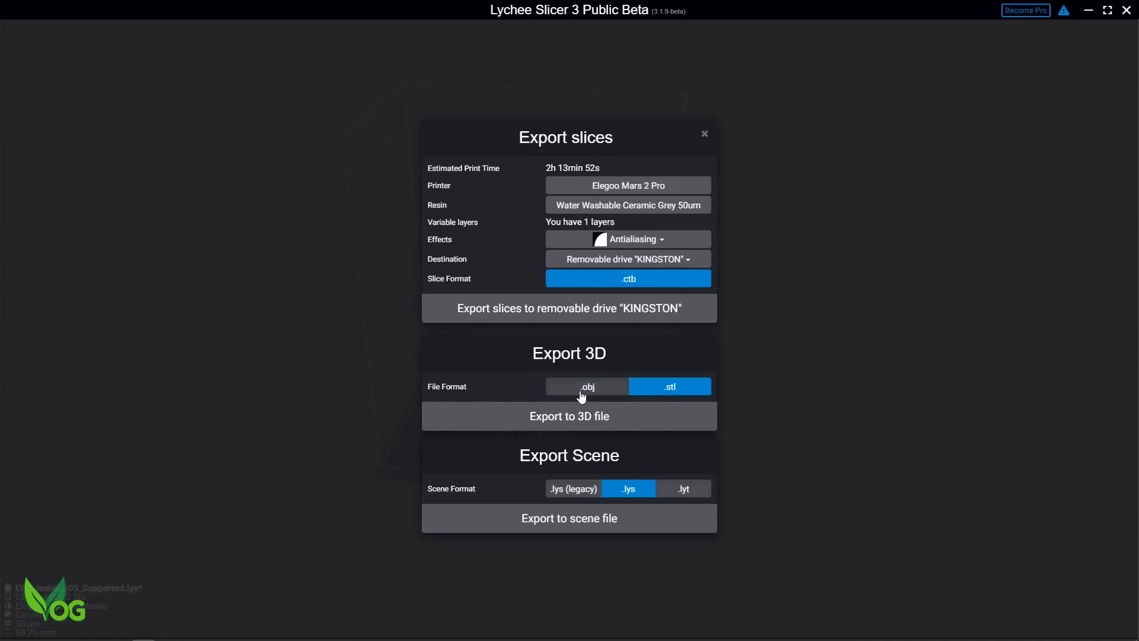
click(586, 385)
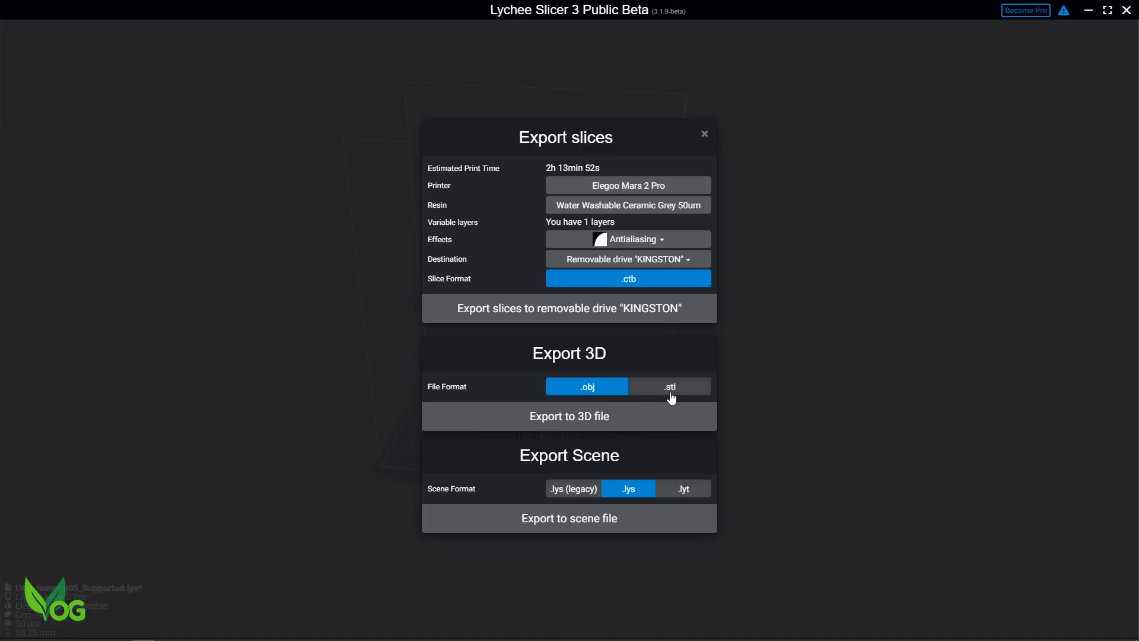
click(668, 385)
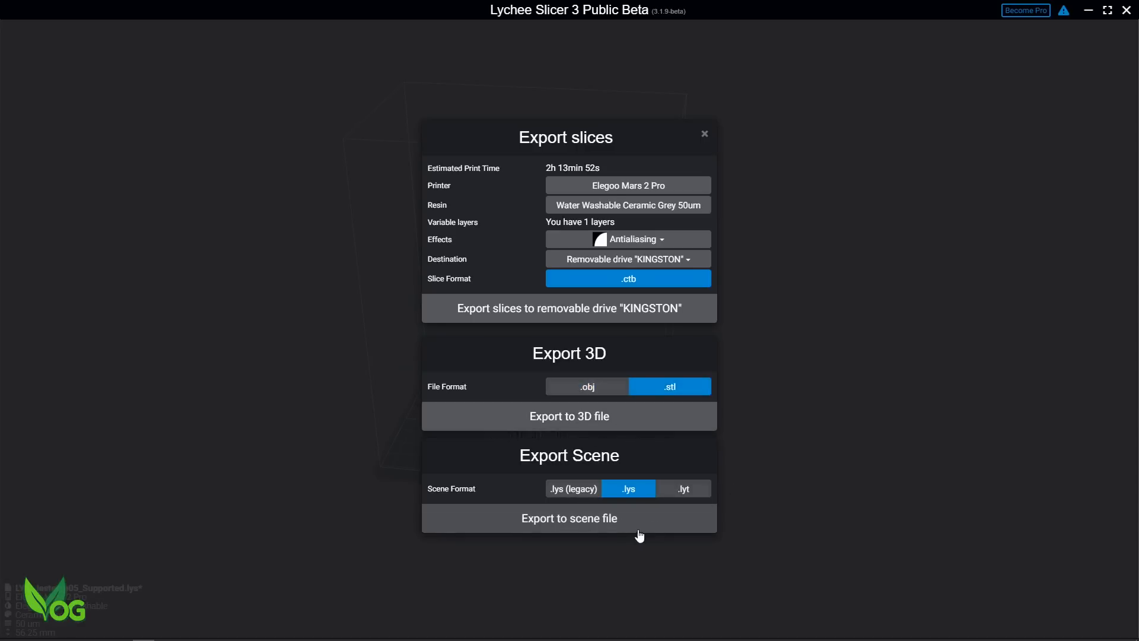
mouse_move(578, 464)
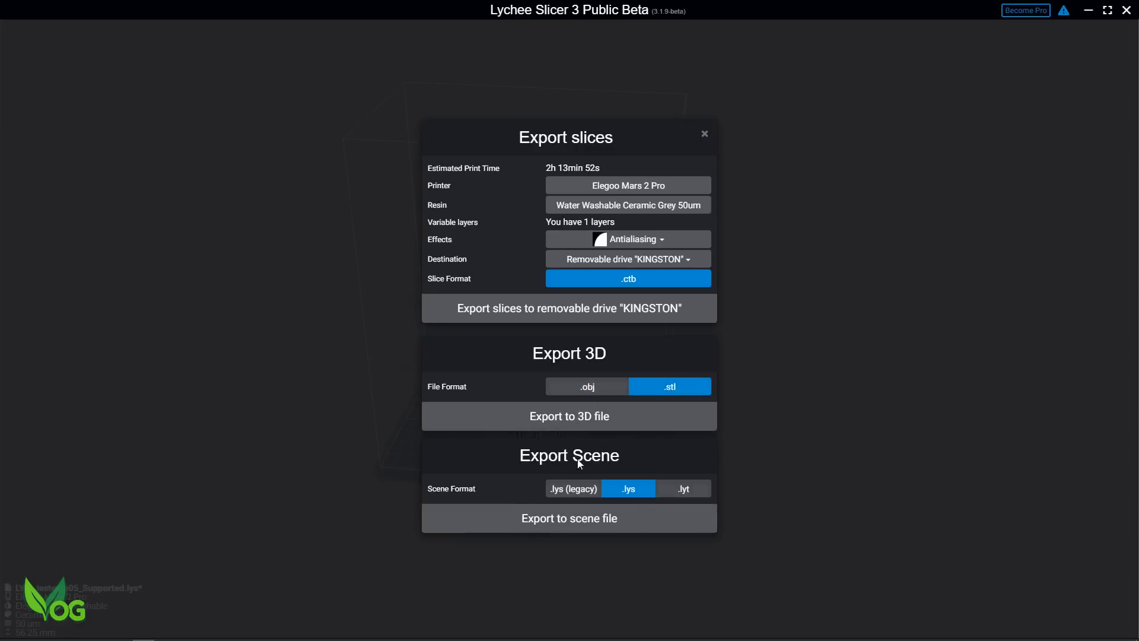
click(702, 134)
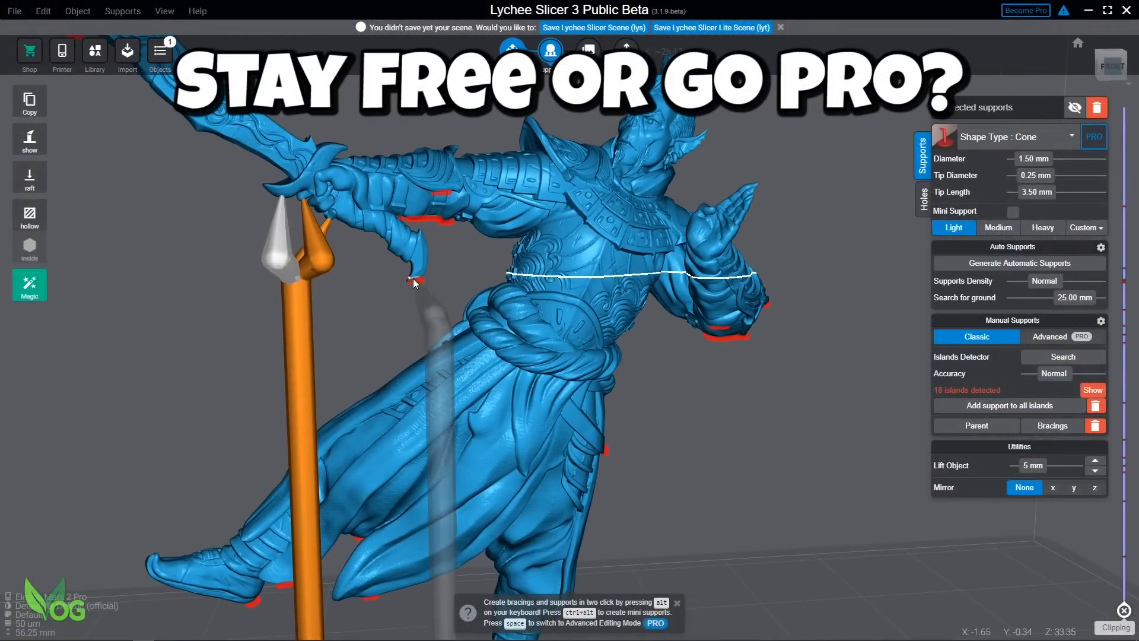
- Browse the raft shapes, then bring up Hollow 2D/3D settings with lattice infill and 1.0 mm walls
click(1012, 211)
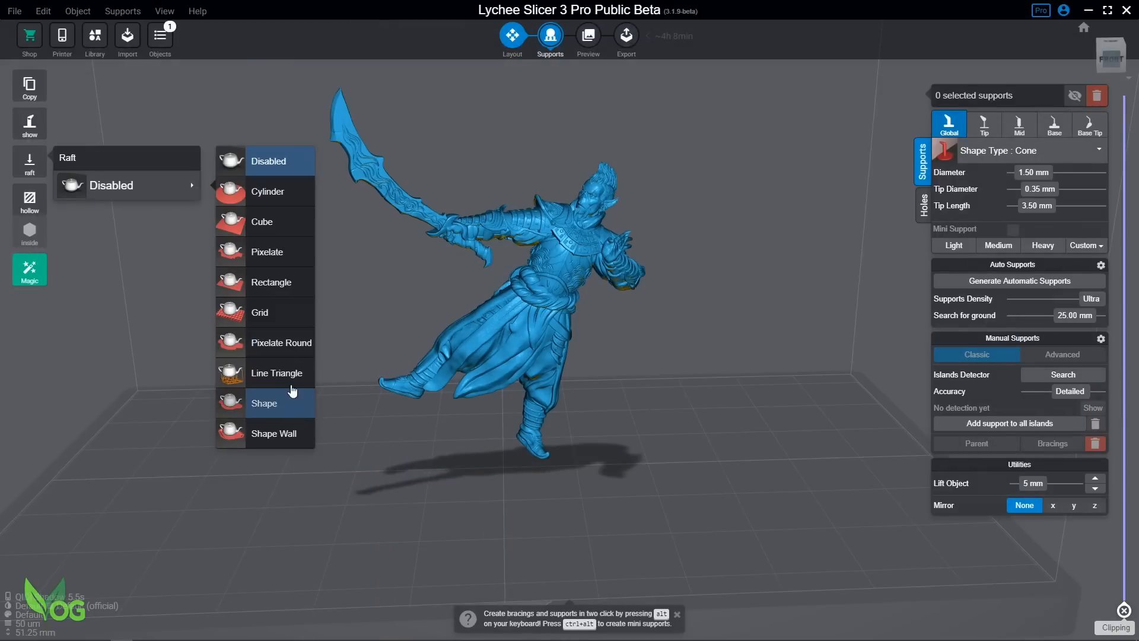
click(29, 215)
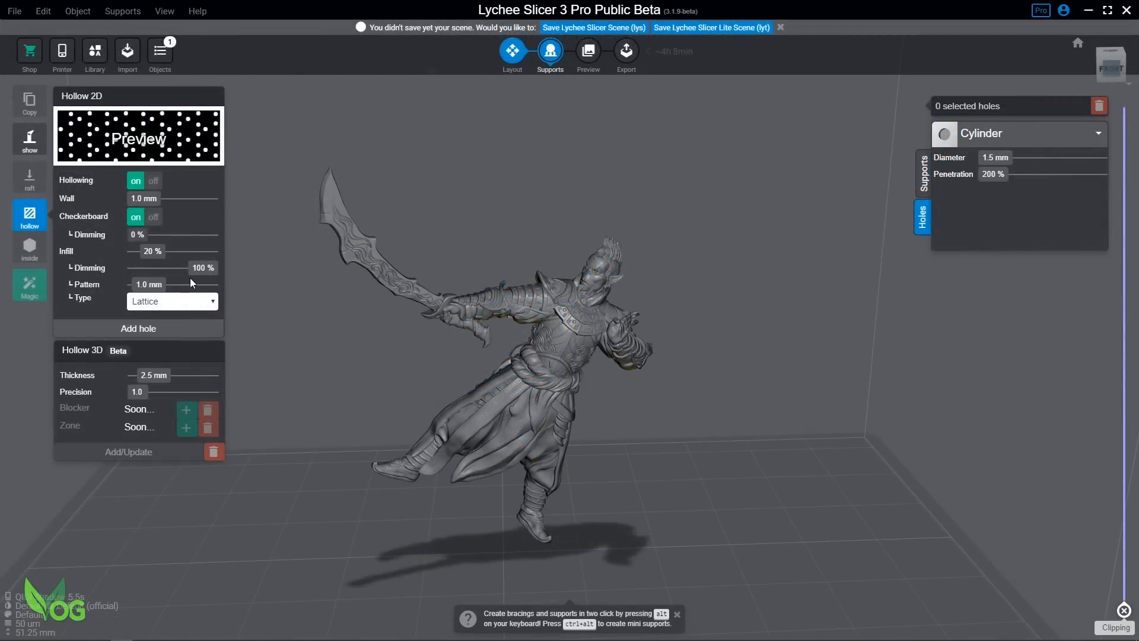
click(171, 301)
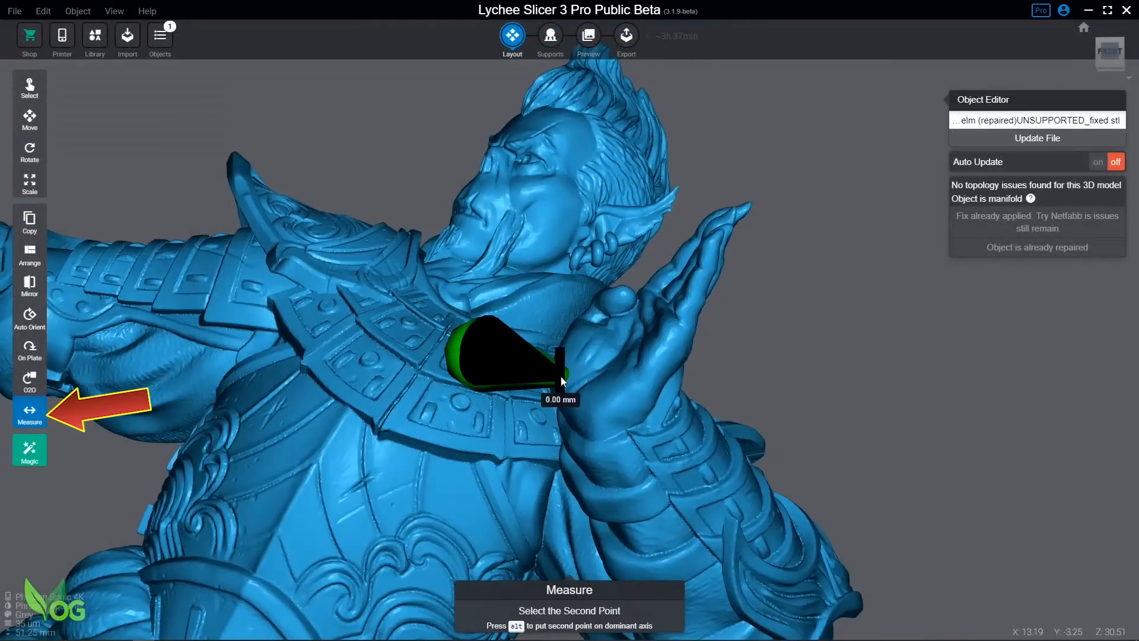
- Measure the warrior's face and 7.38 mm from shoulder guard to head, then return to Supports
click(538, 297)
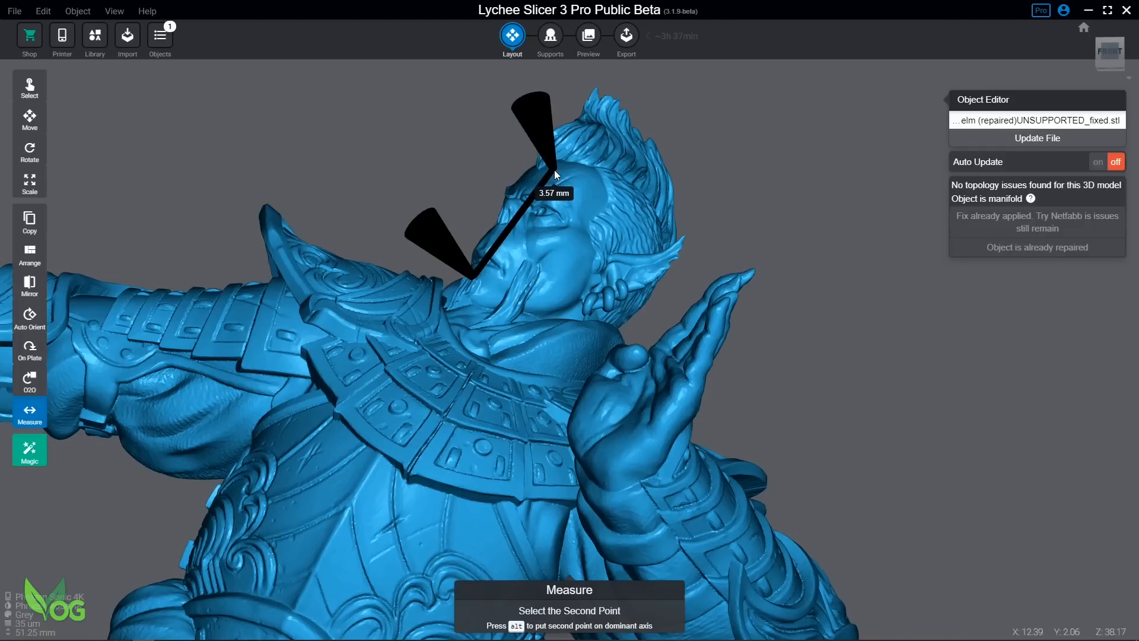
mouse_move(546, 216)
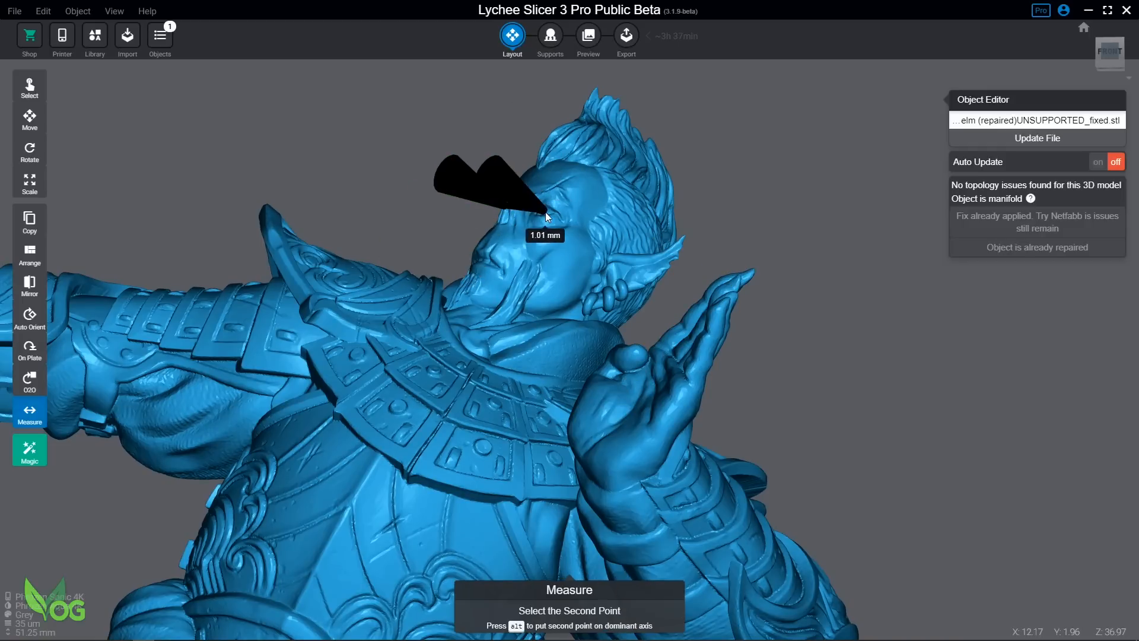
mouse_move(263, 235)
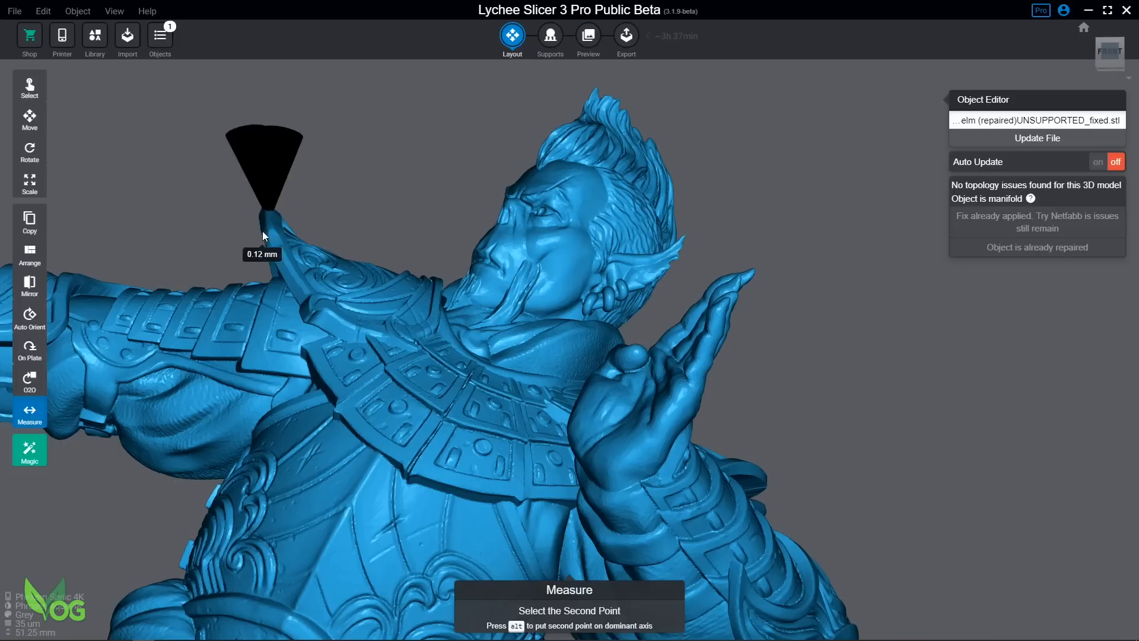
click(602, 215)
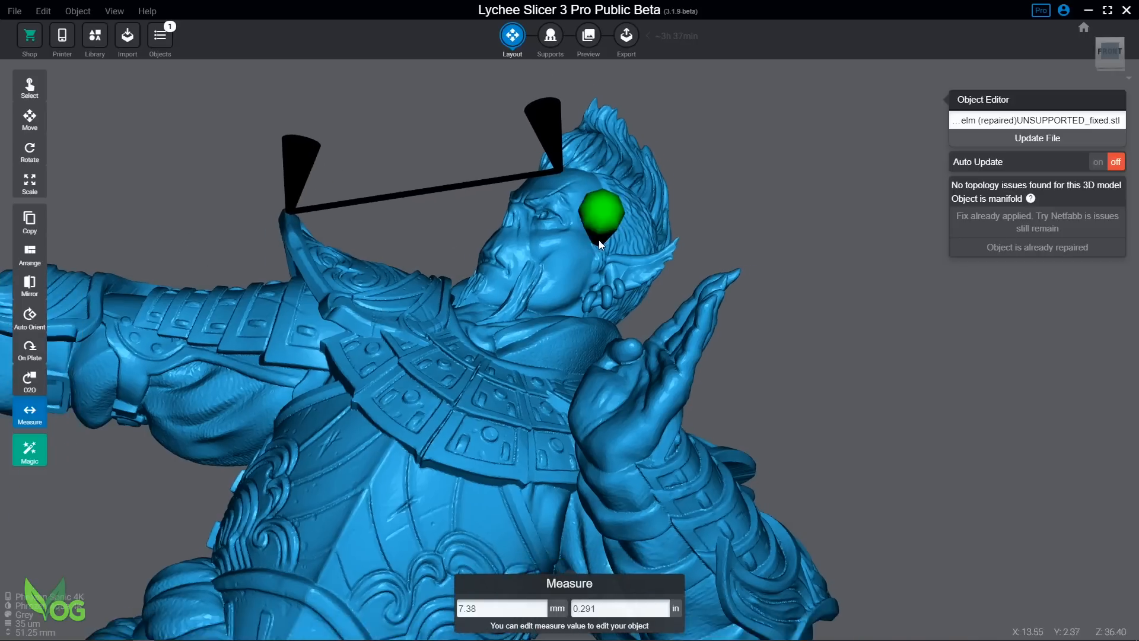
click(550, 40)
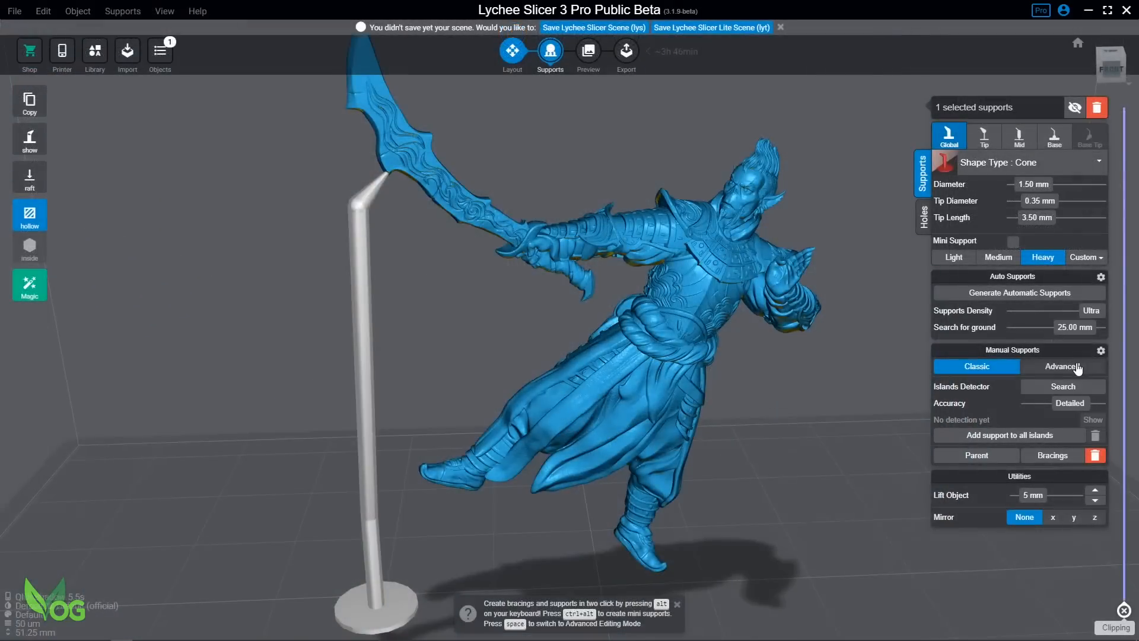
- In advanced editing, stretch and bend the sword support's tip to 11.38 mm
click(1060, 366)
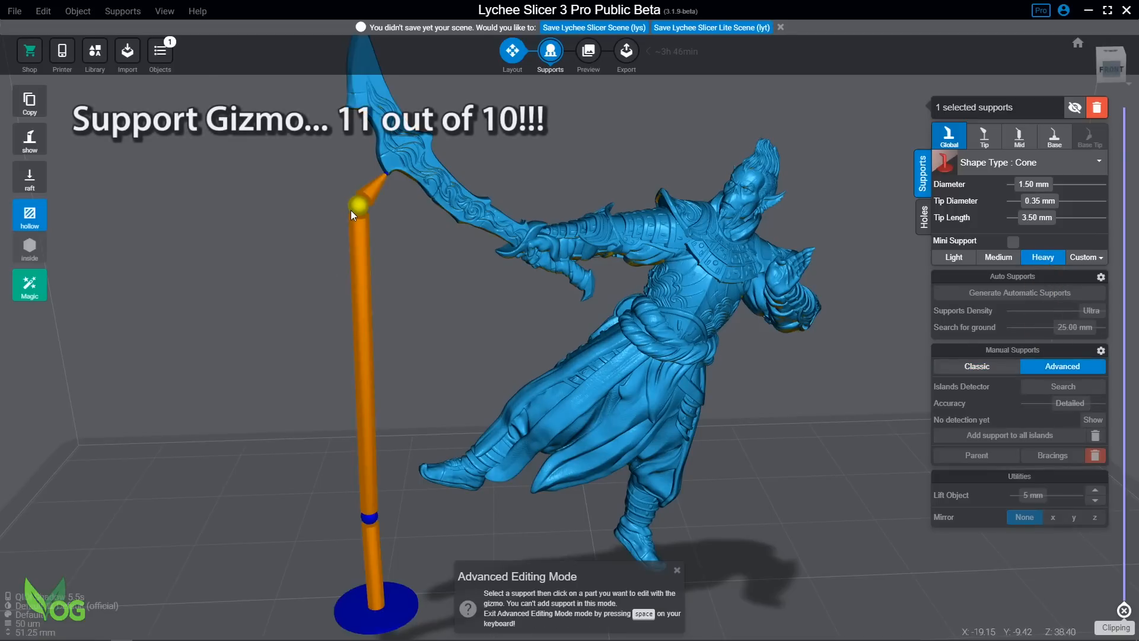
click(357, 205)
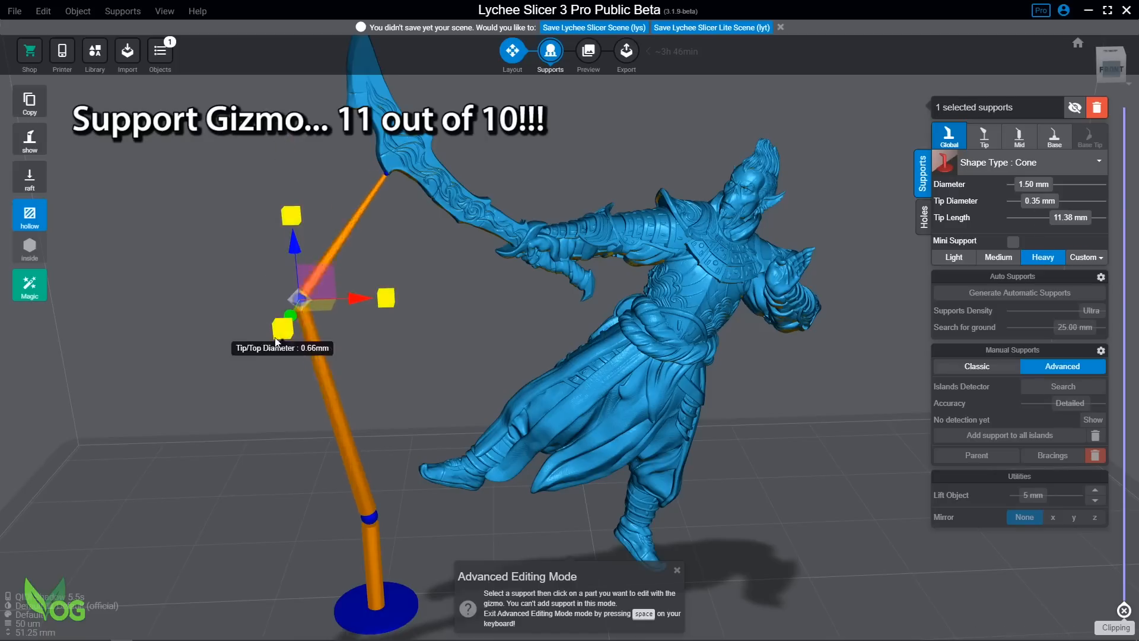
drag(291, 218, 295, 247)
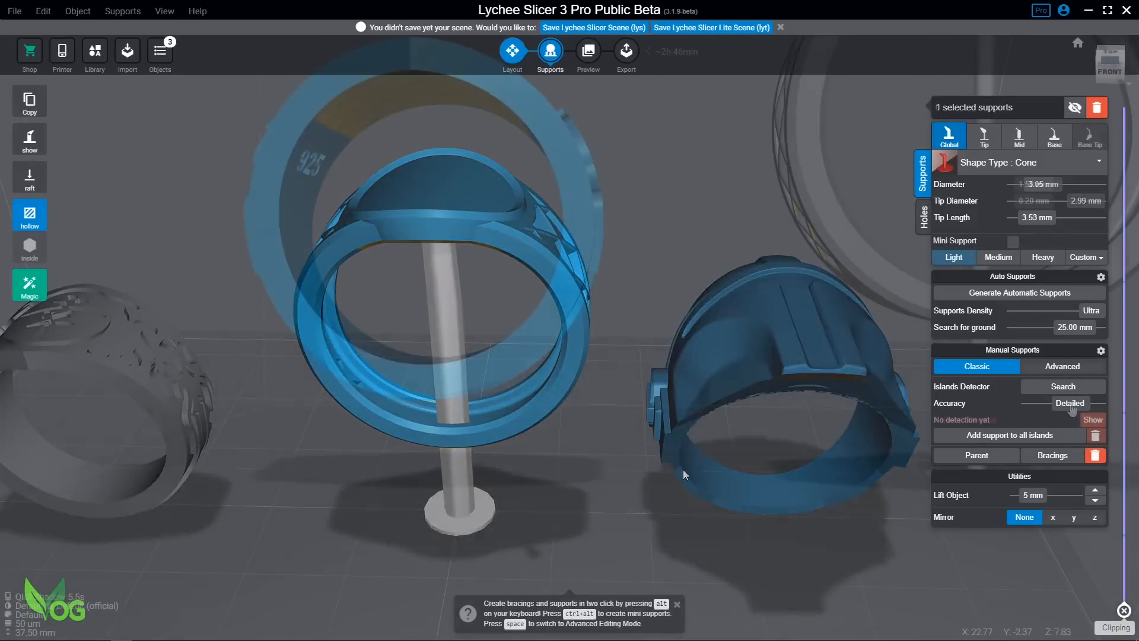
- Detect islands at Real accuracy and add a support to every detected island
click(1062, 386)
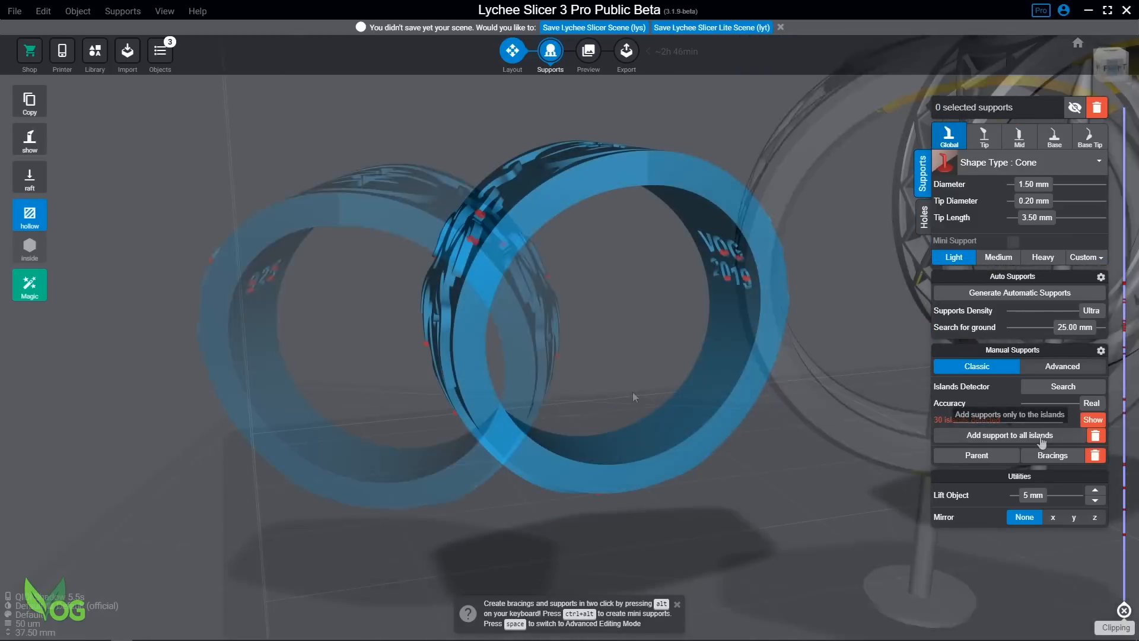
click(1008, 434)
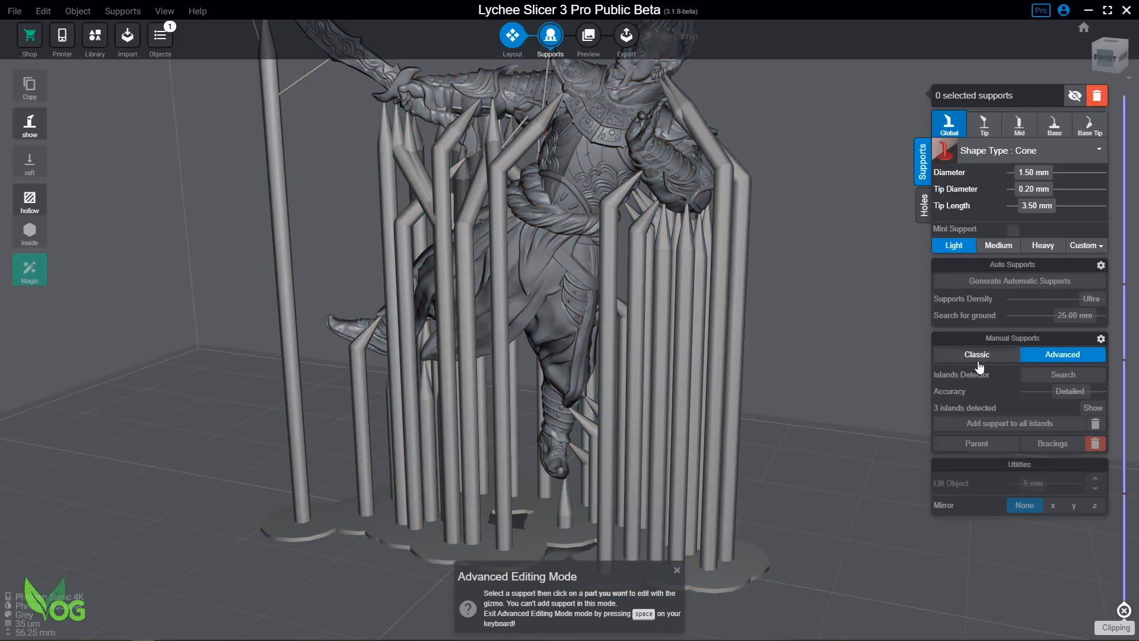
- Accept the 115 added bracings, reshape a support in advanced mode, and move to Layout to tilt the model
click(1050, 442)
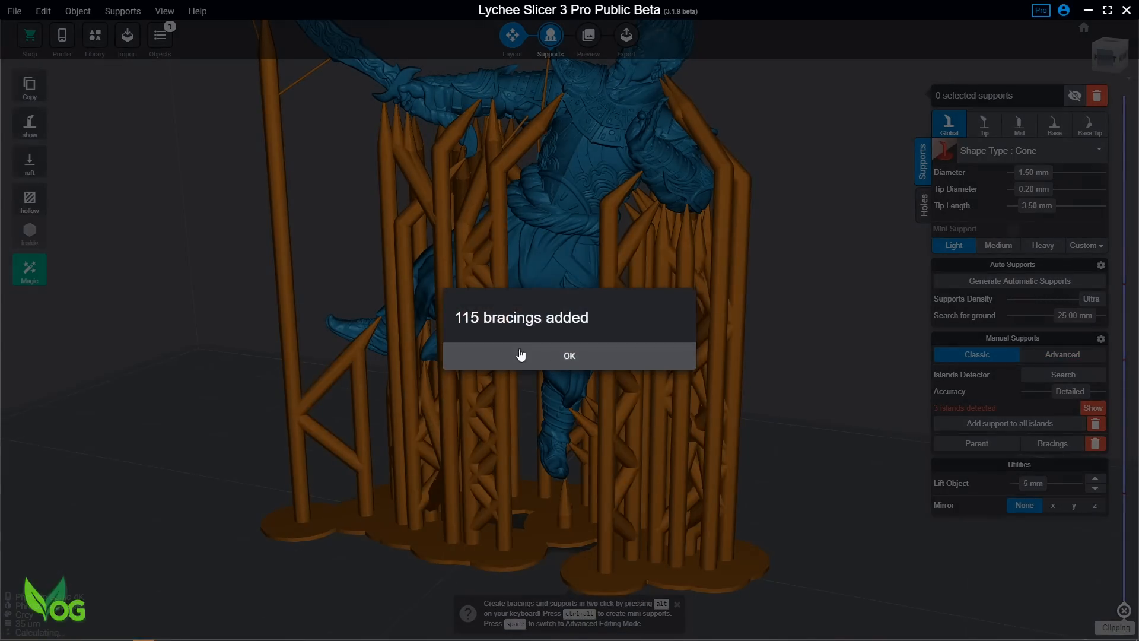
click(569, 355)
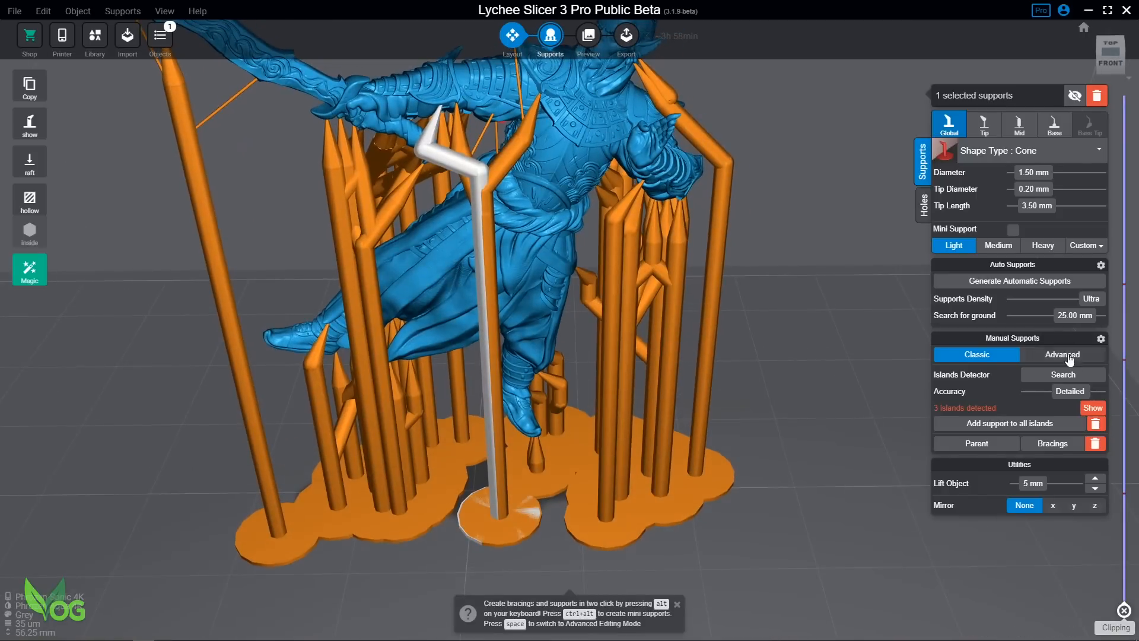
click(1061, 355)
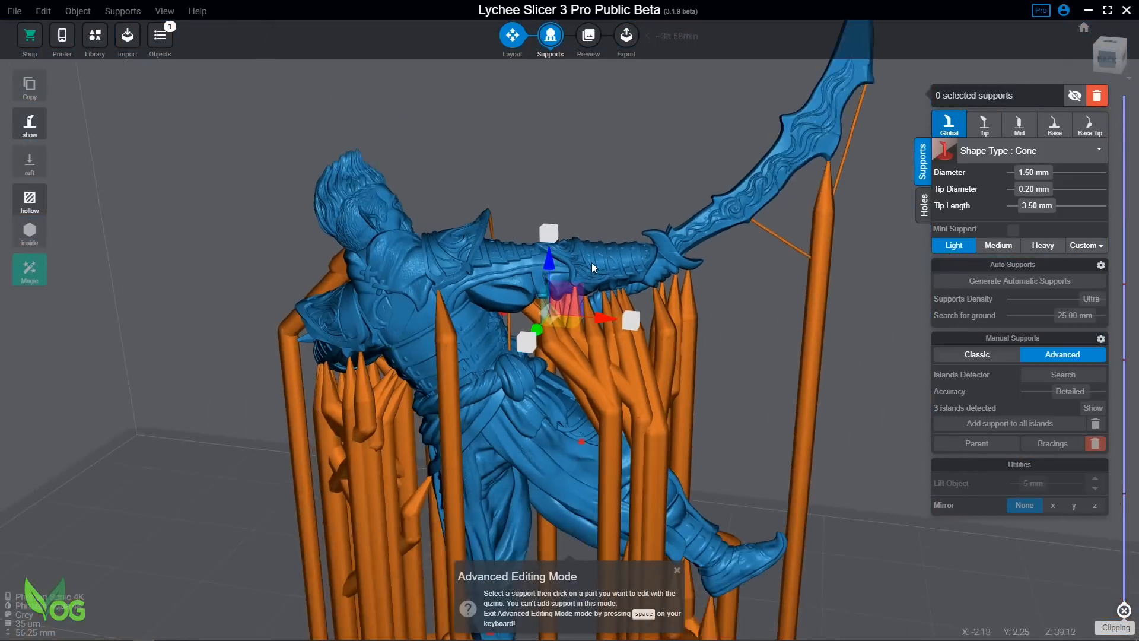
click(976, 354)
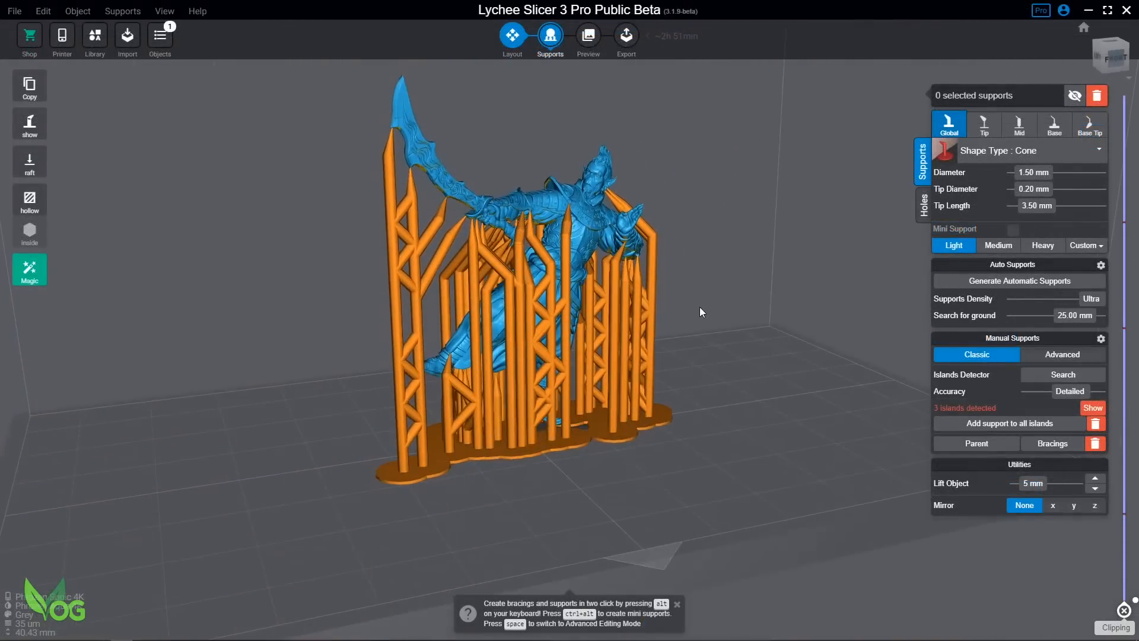
click(513, 37)
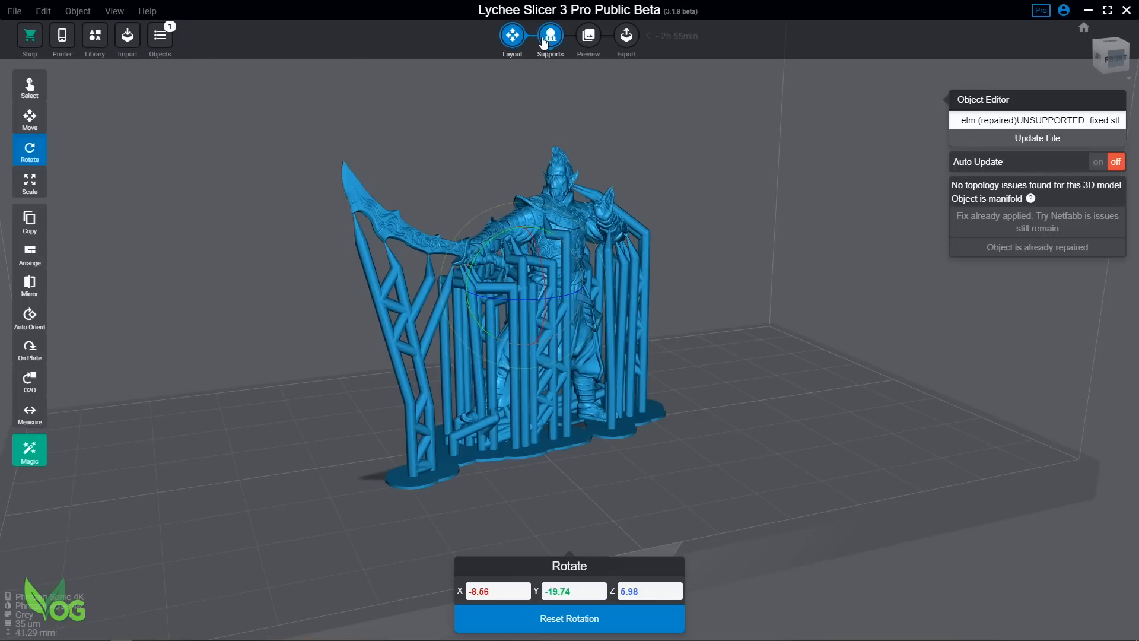
- Recalculate all 142 selected supports via Supports > Recalculate Support
click(549, 38)
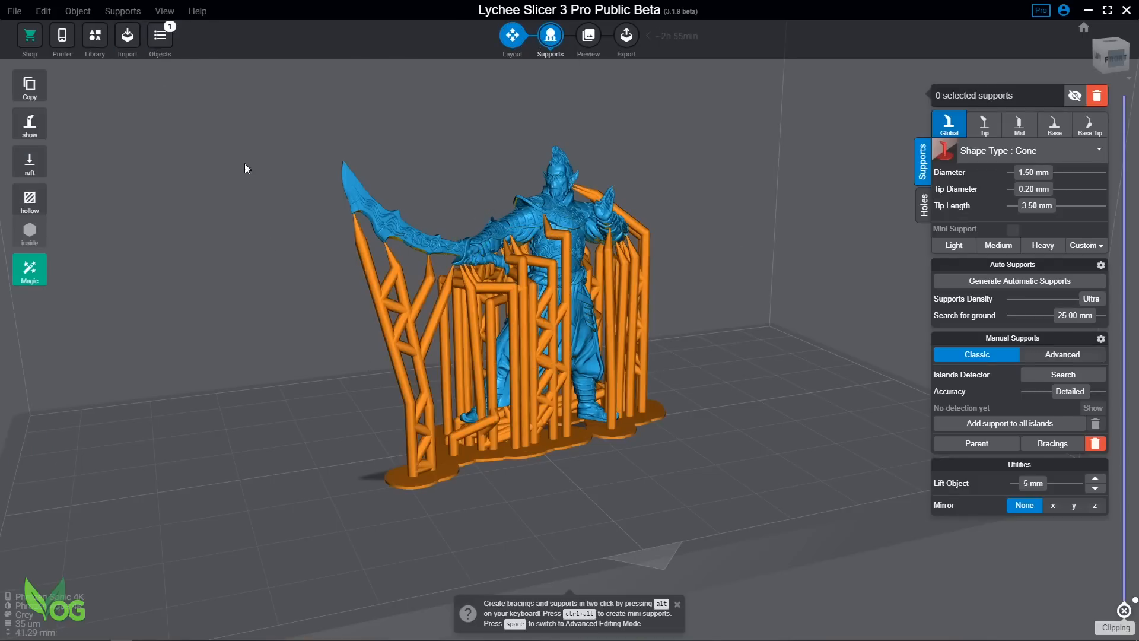
click(123, 11)
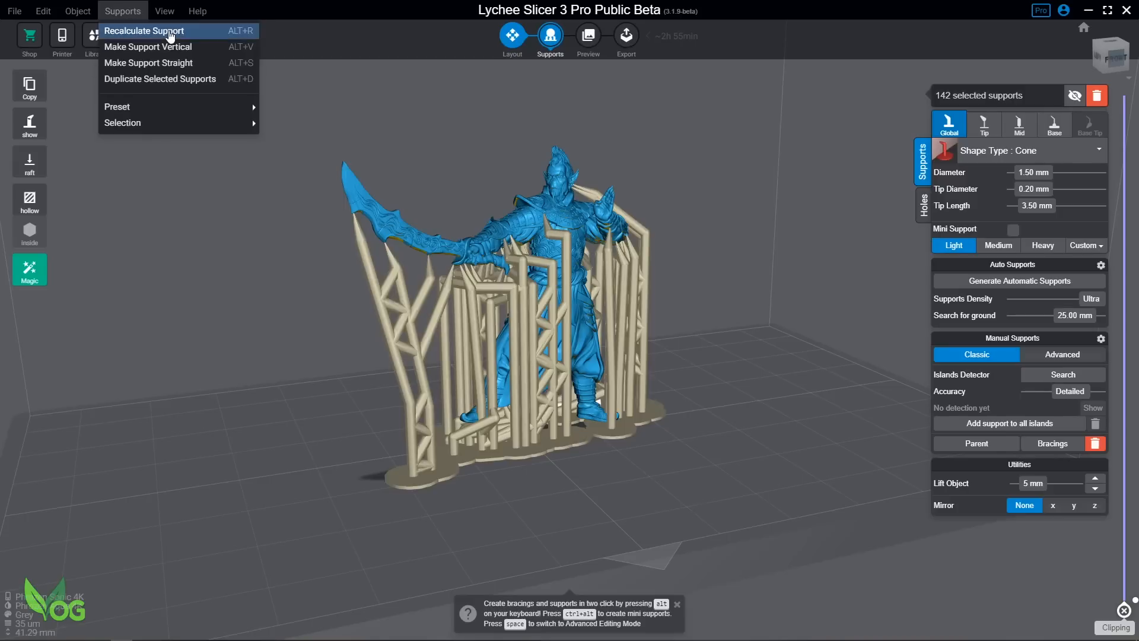
click(143, 31)
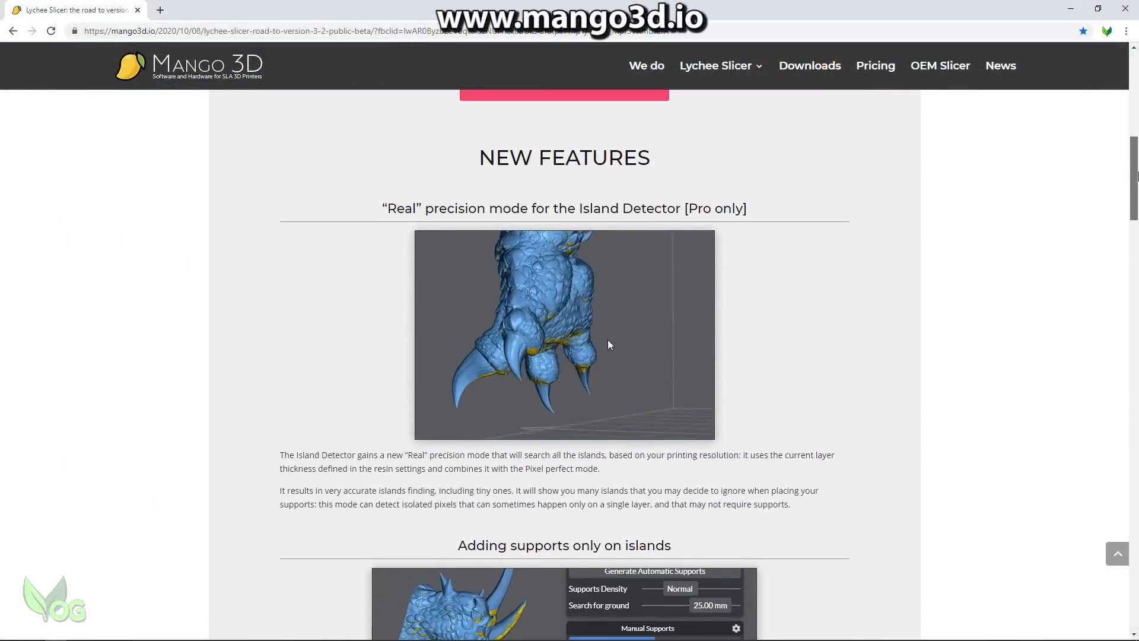
- Read down the 3.2 article to its export, visibility and preset hotkey features, then go to the 3 vs 3 Pro comparison
scroll(down, 3)
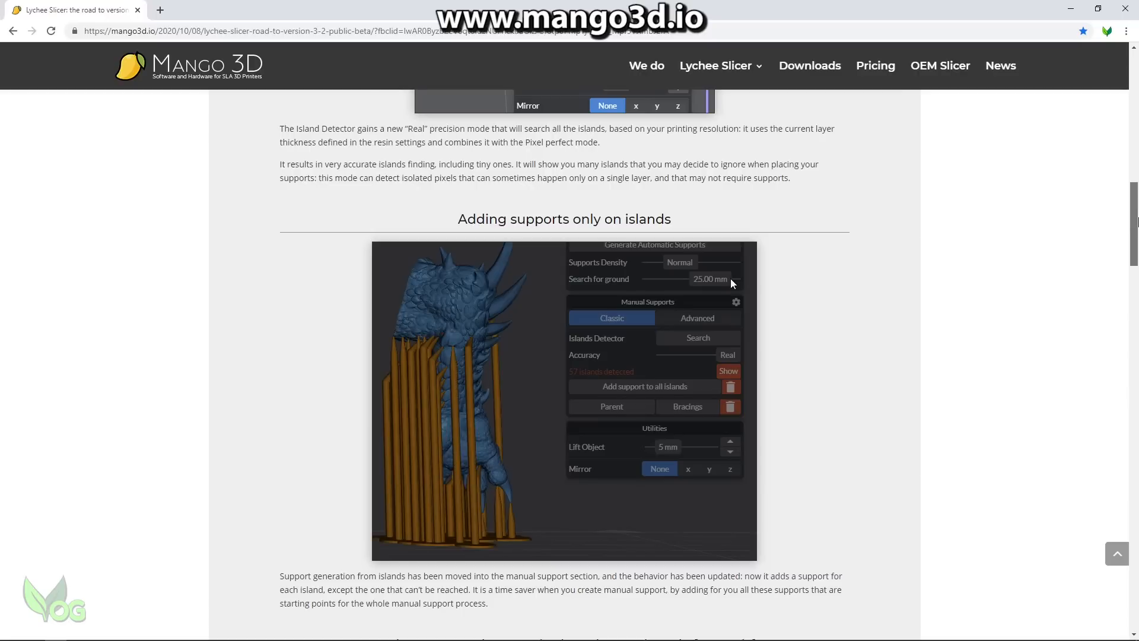
scroll(down, 3)
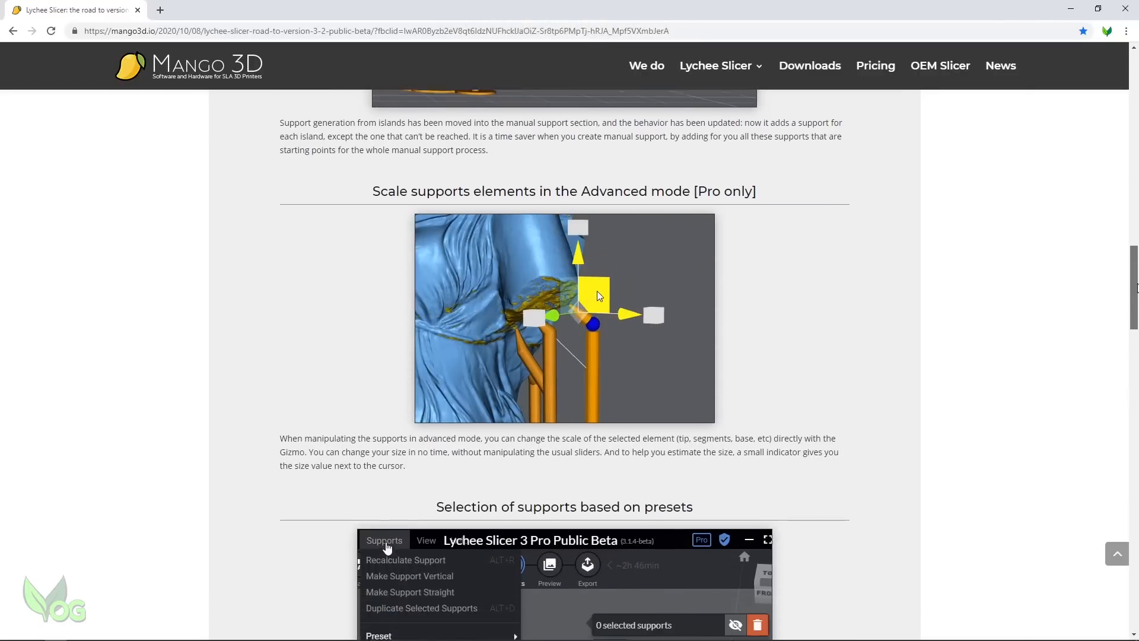
scroll(down, 3)
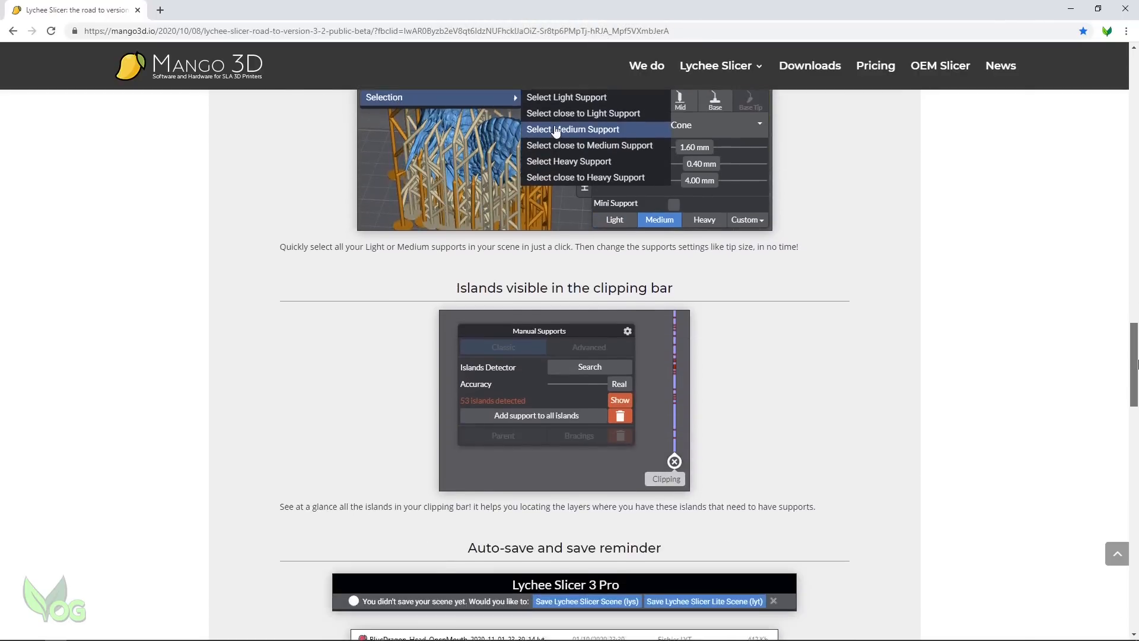
scroll(down, 3)
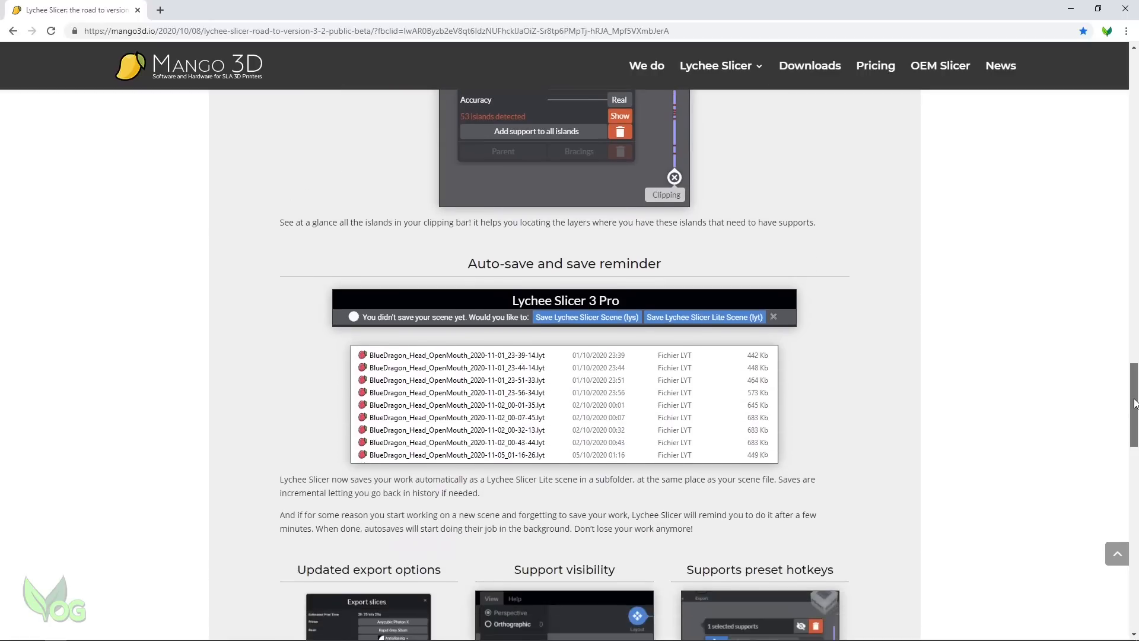
scroll(down, 3)
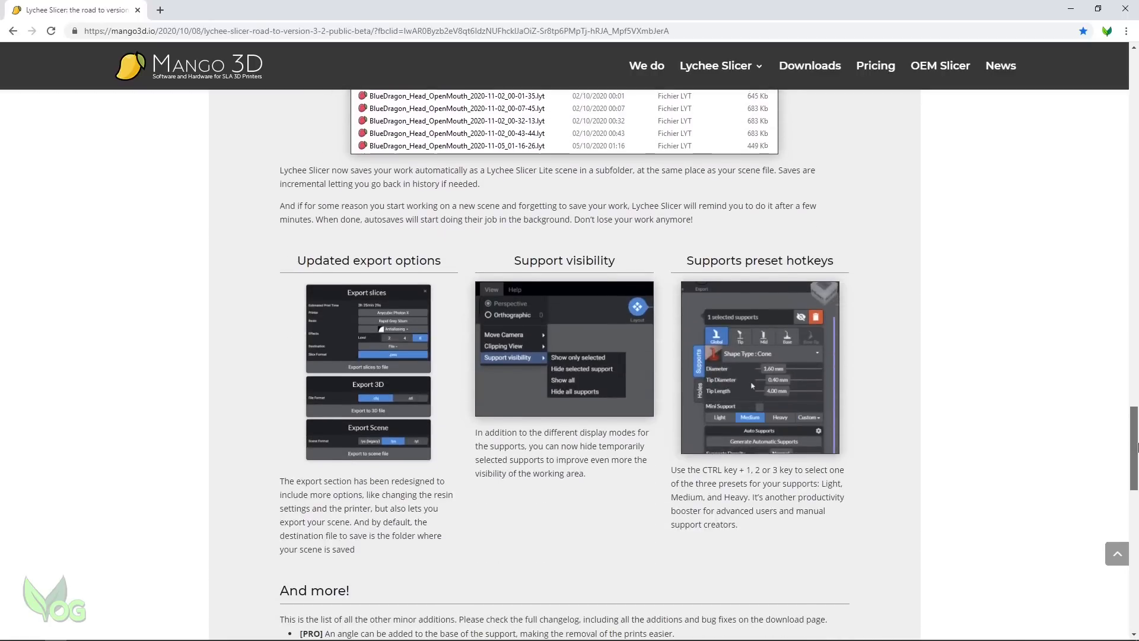
click(874, 65)
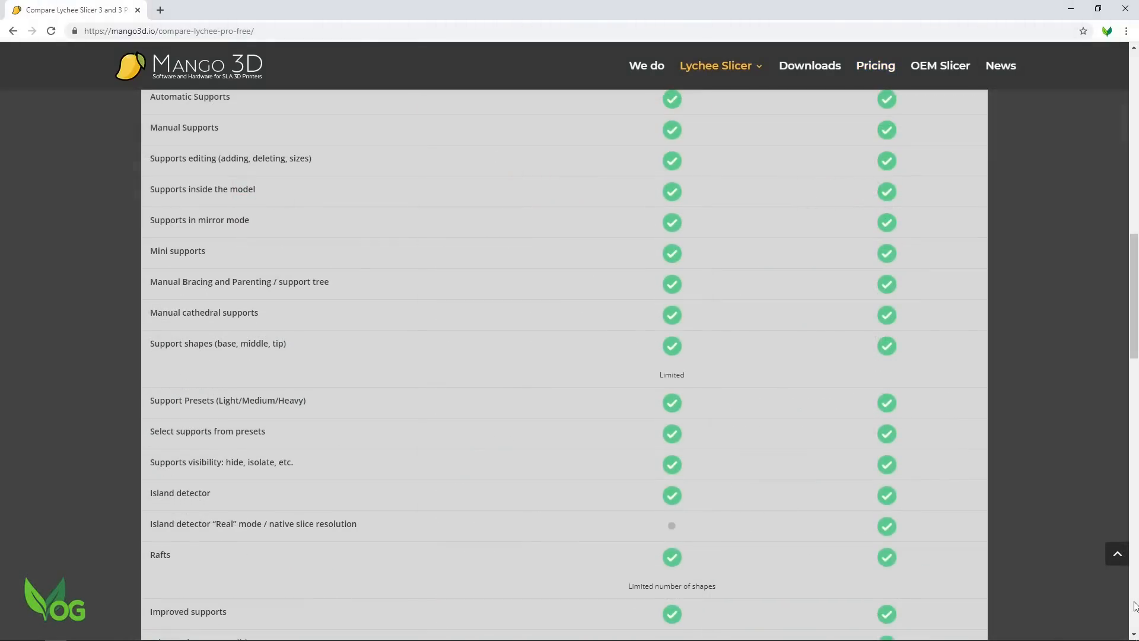
- Read the free-versus-Pro comparison table down to the footer and return to the top heading
scroll(down, 3)
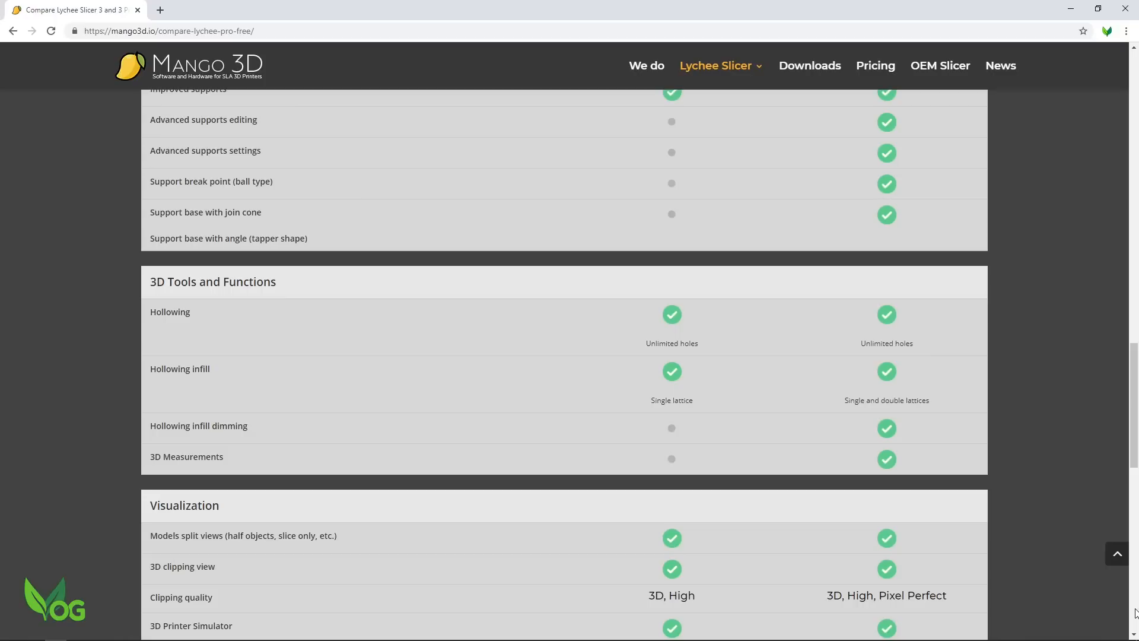
scroll(down, 3)
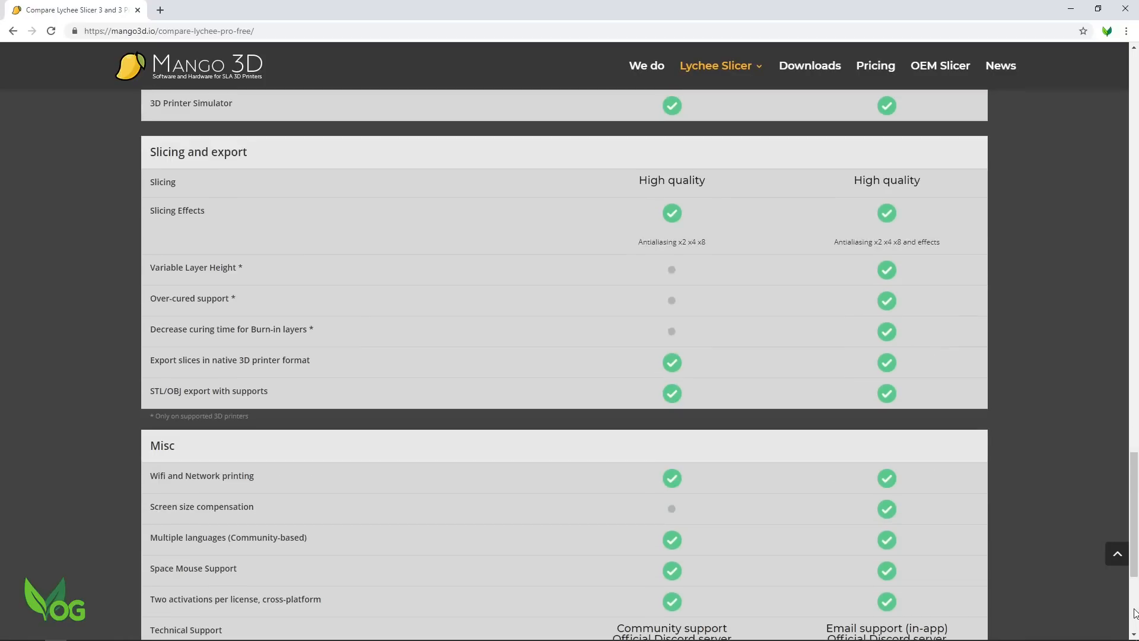
scroll(down, 3)
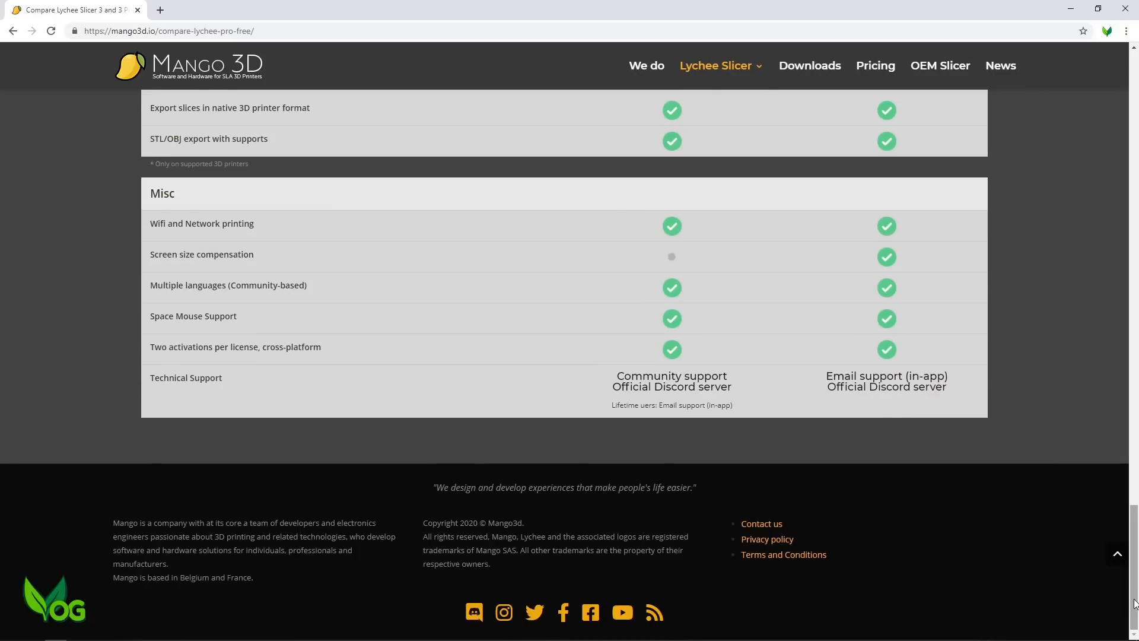
scroll(up, 3)
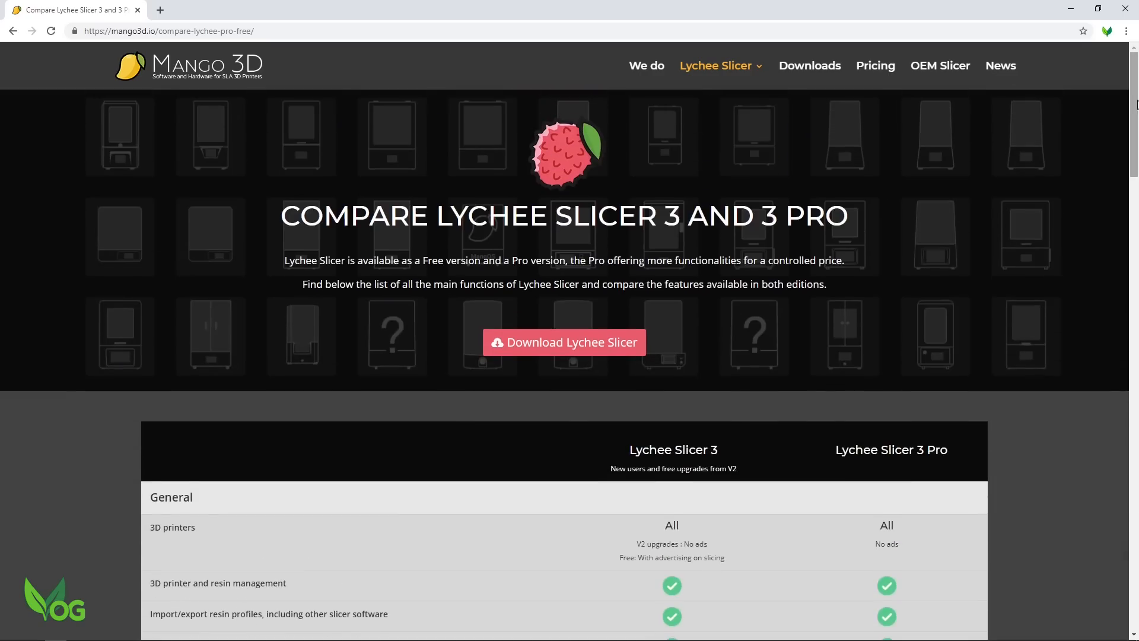